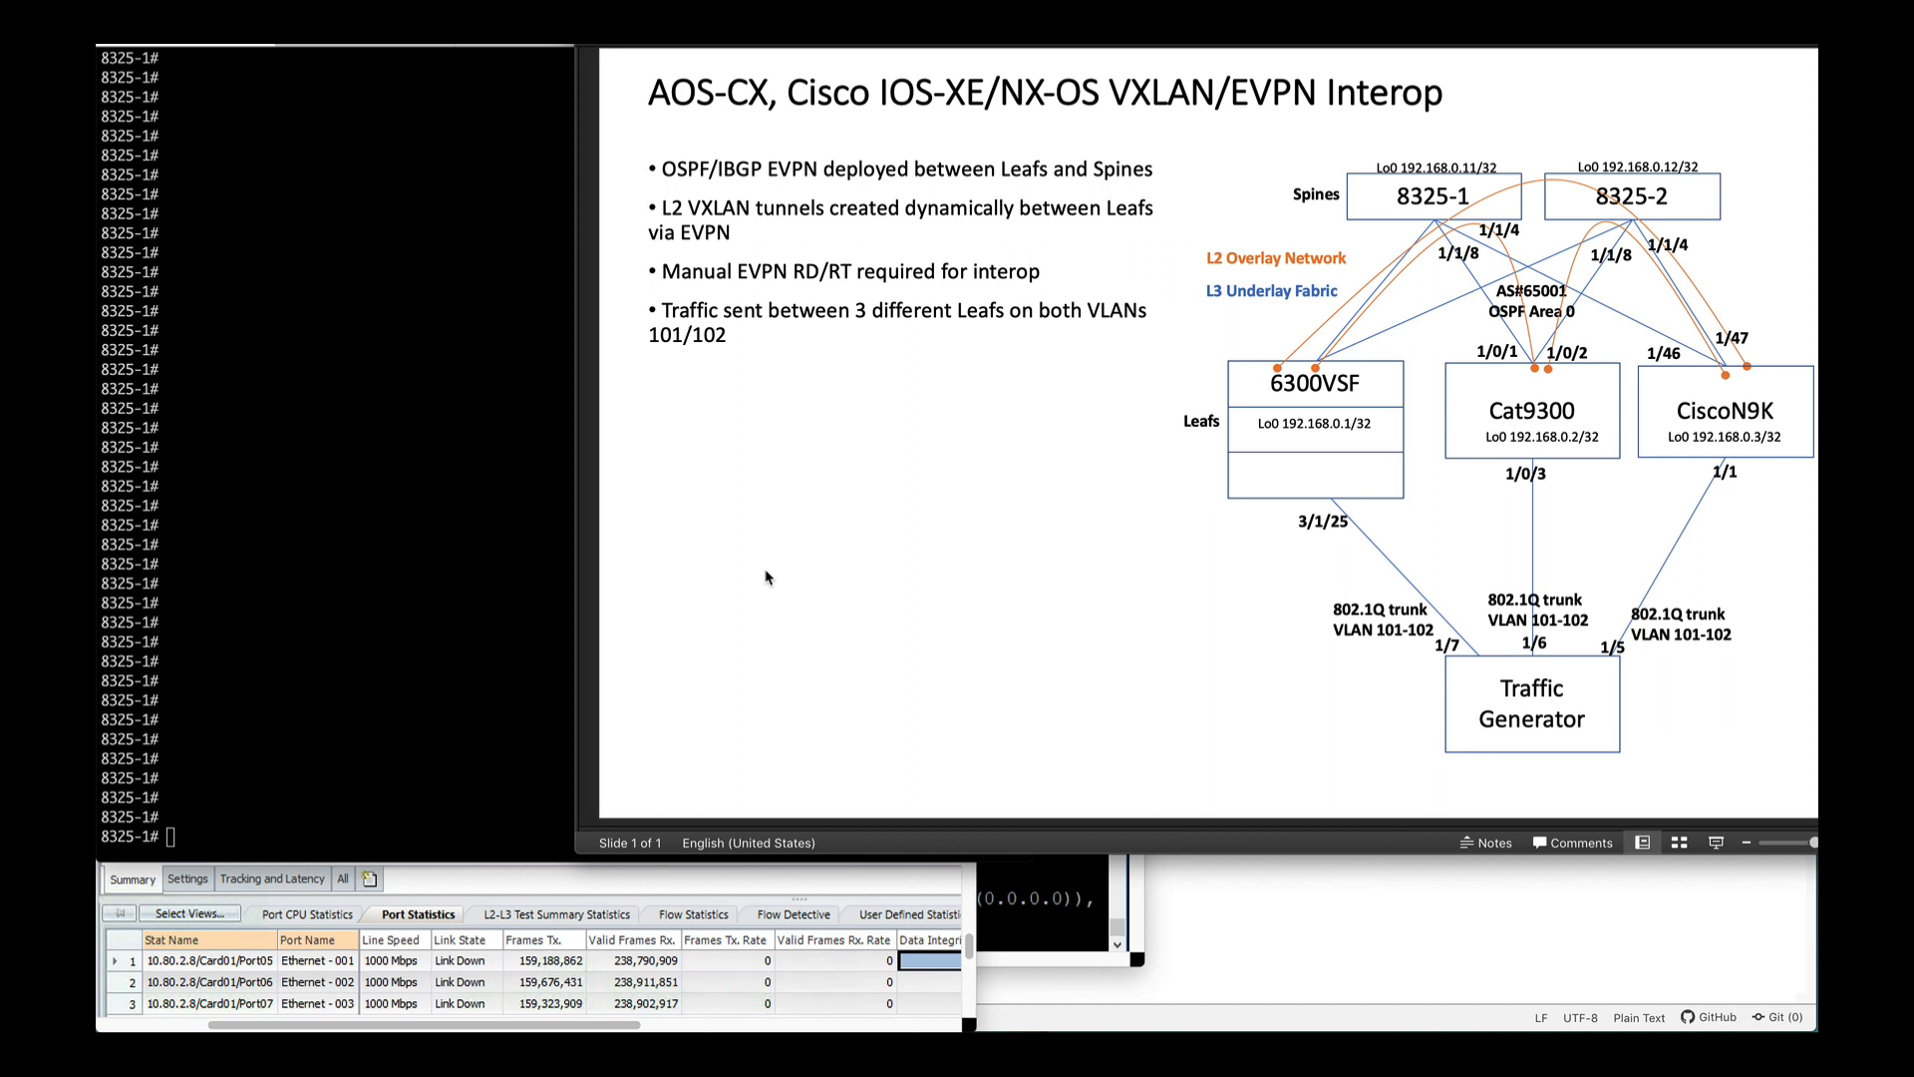
pyautogui.moveTo(1440, 208)
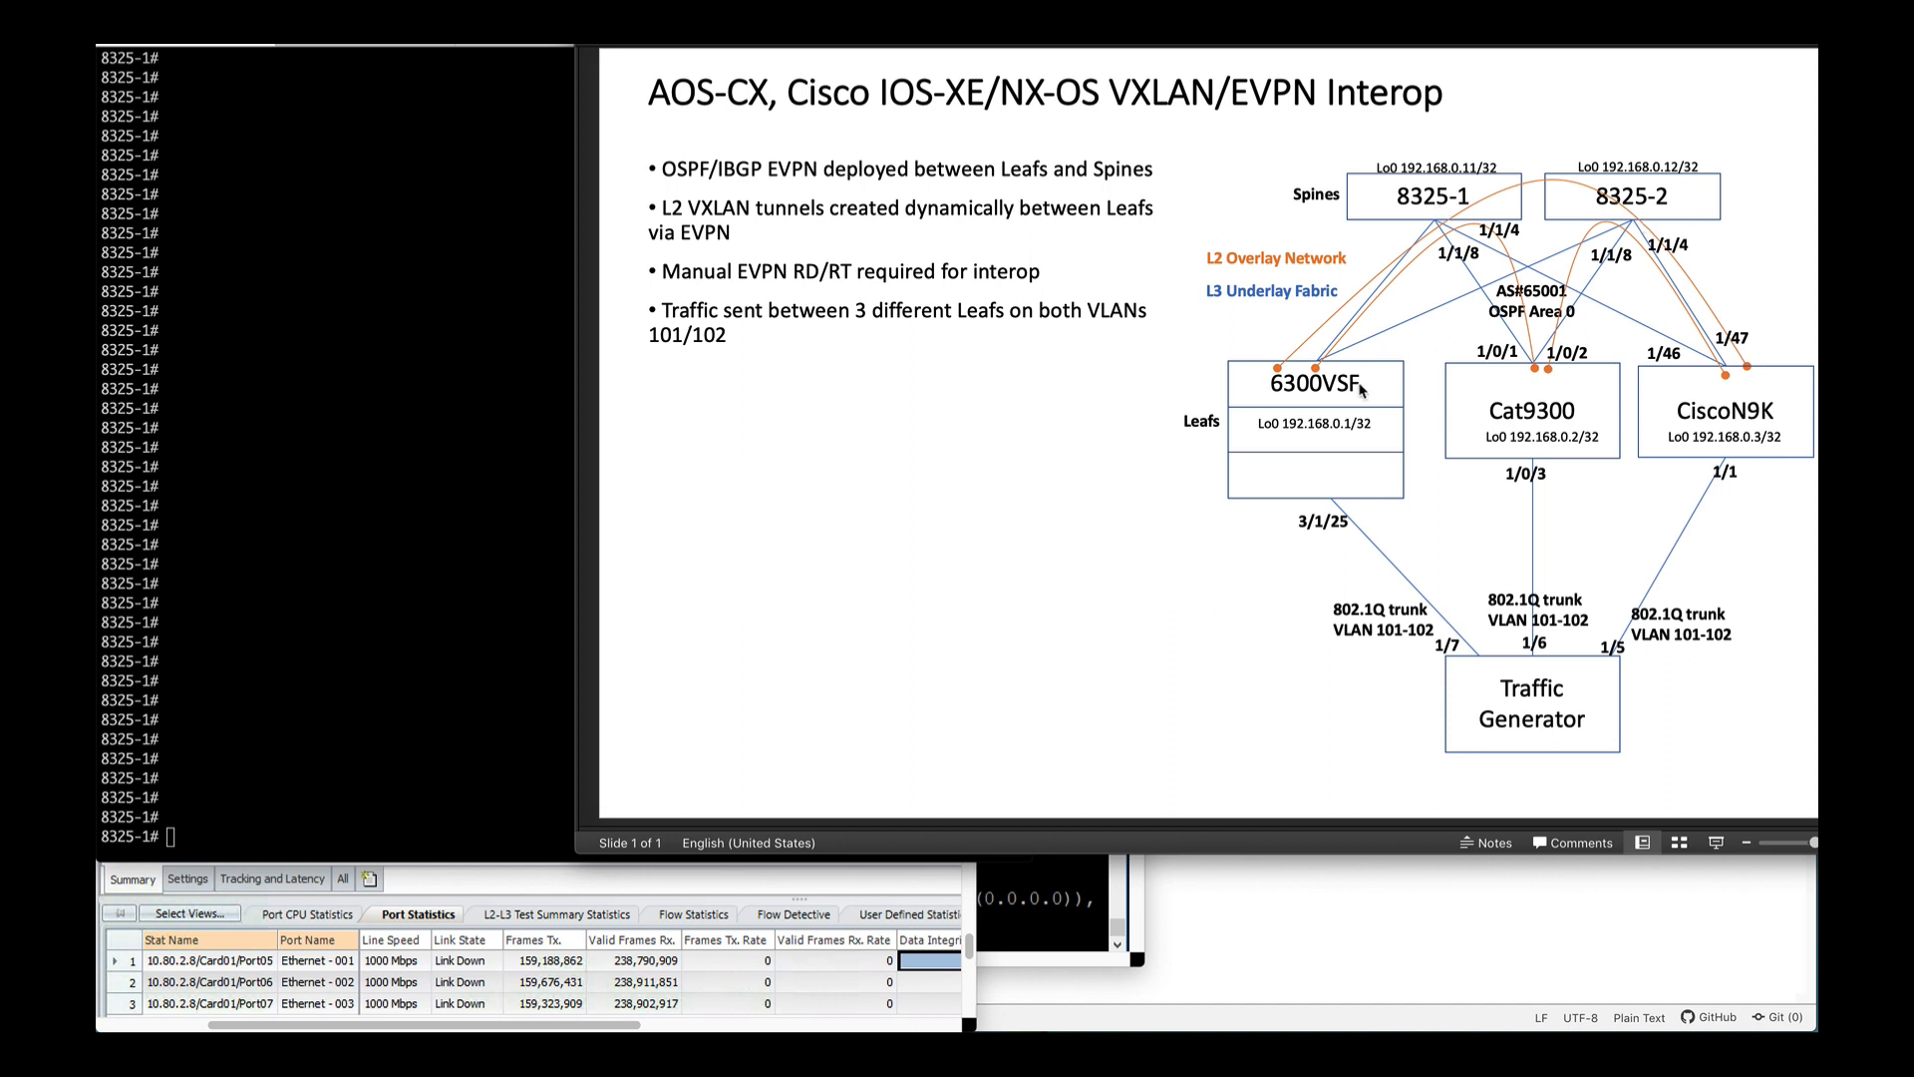
pyautogui.moveTo(1318, 444)
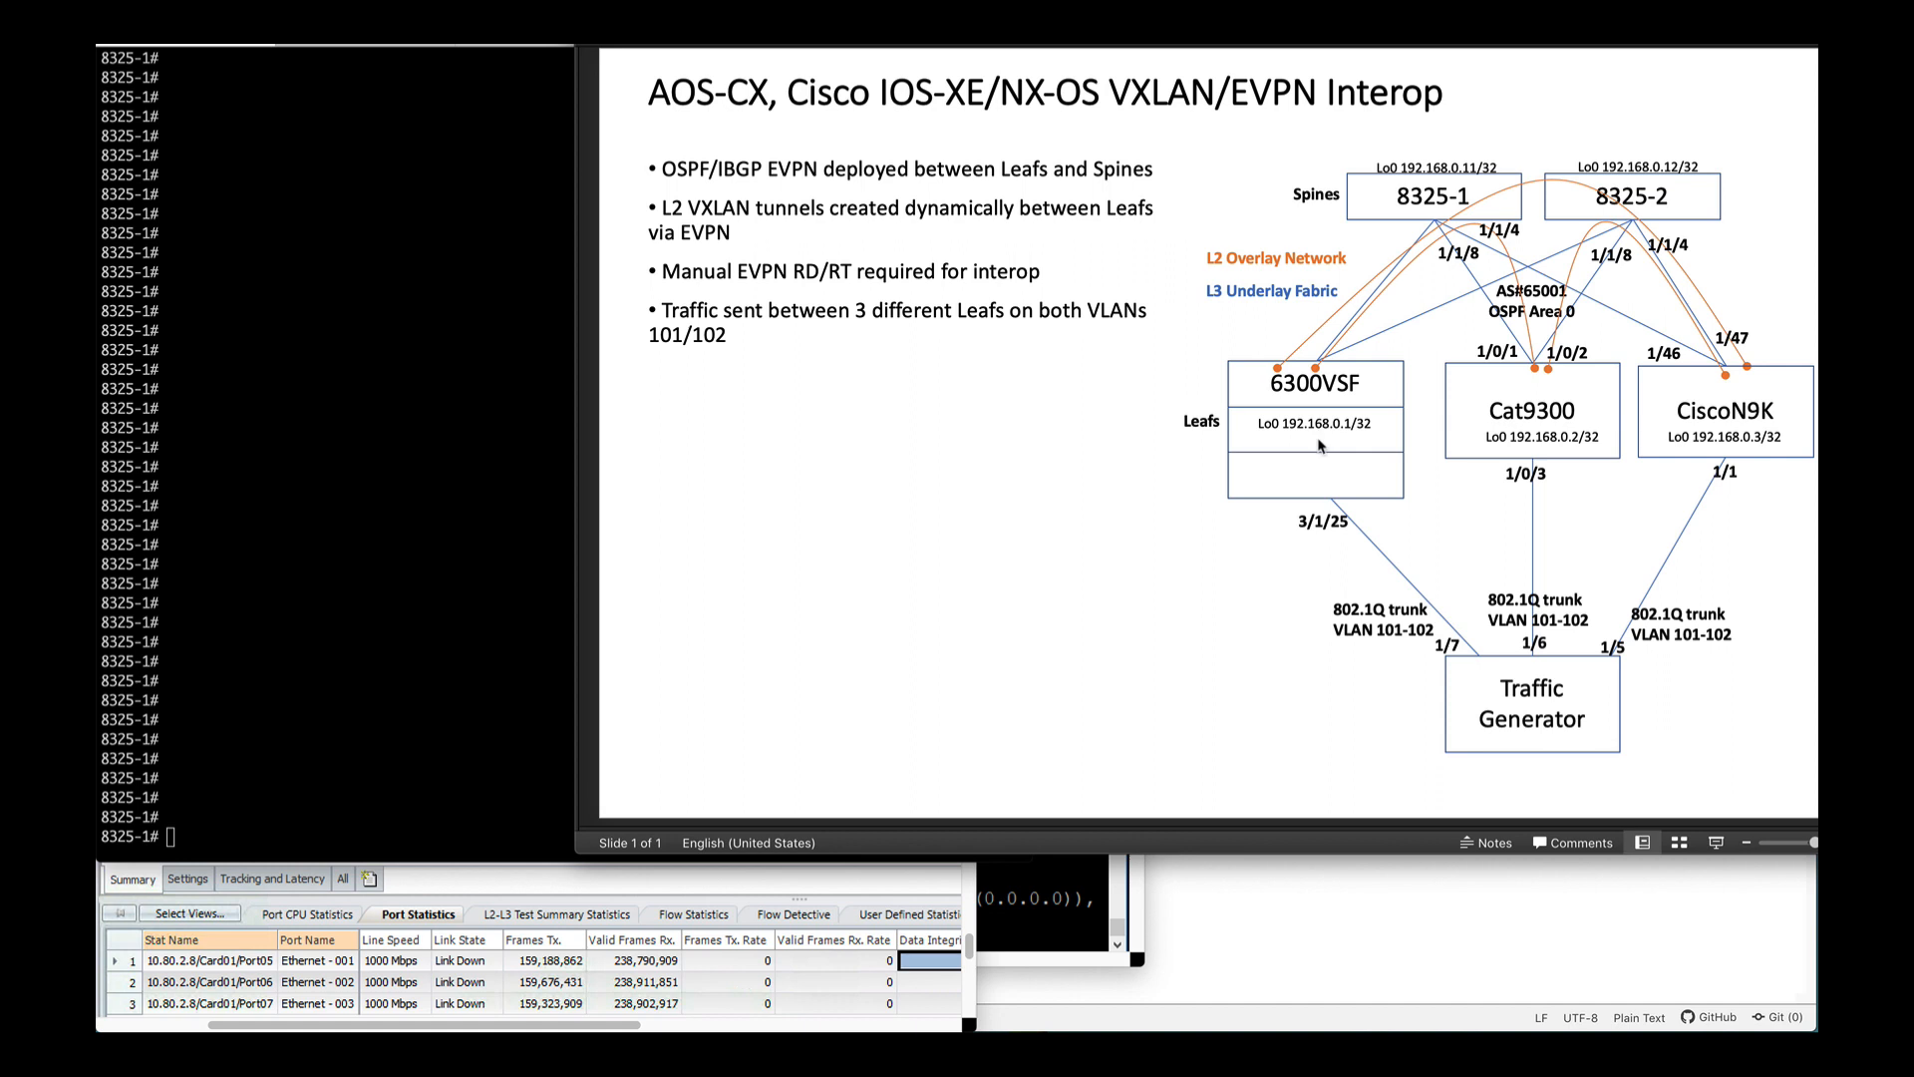
pyautogui.moveTo(1641, 412)
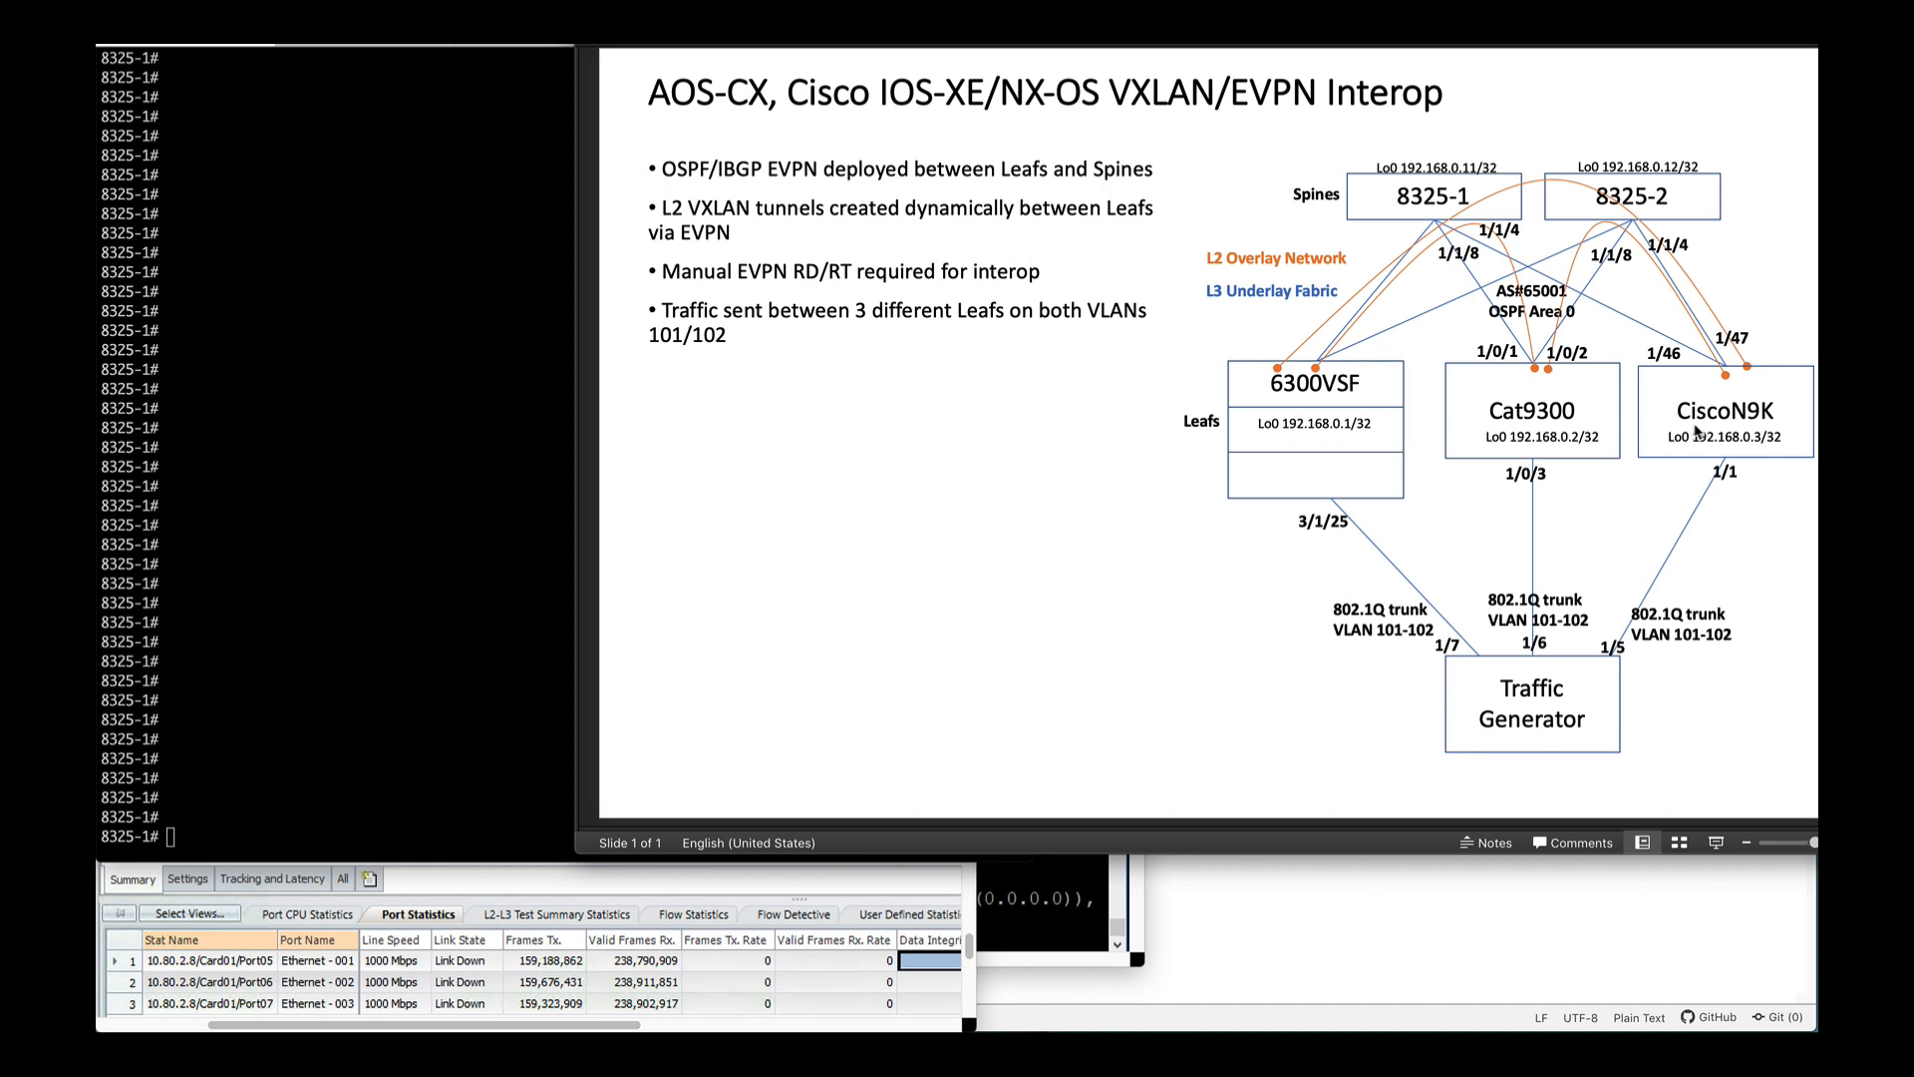
pyautogui.moveTo(1648, 227)
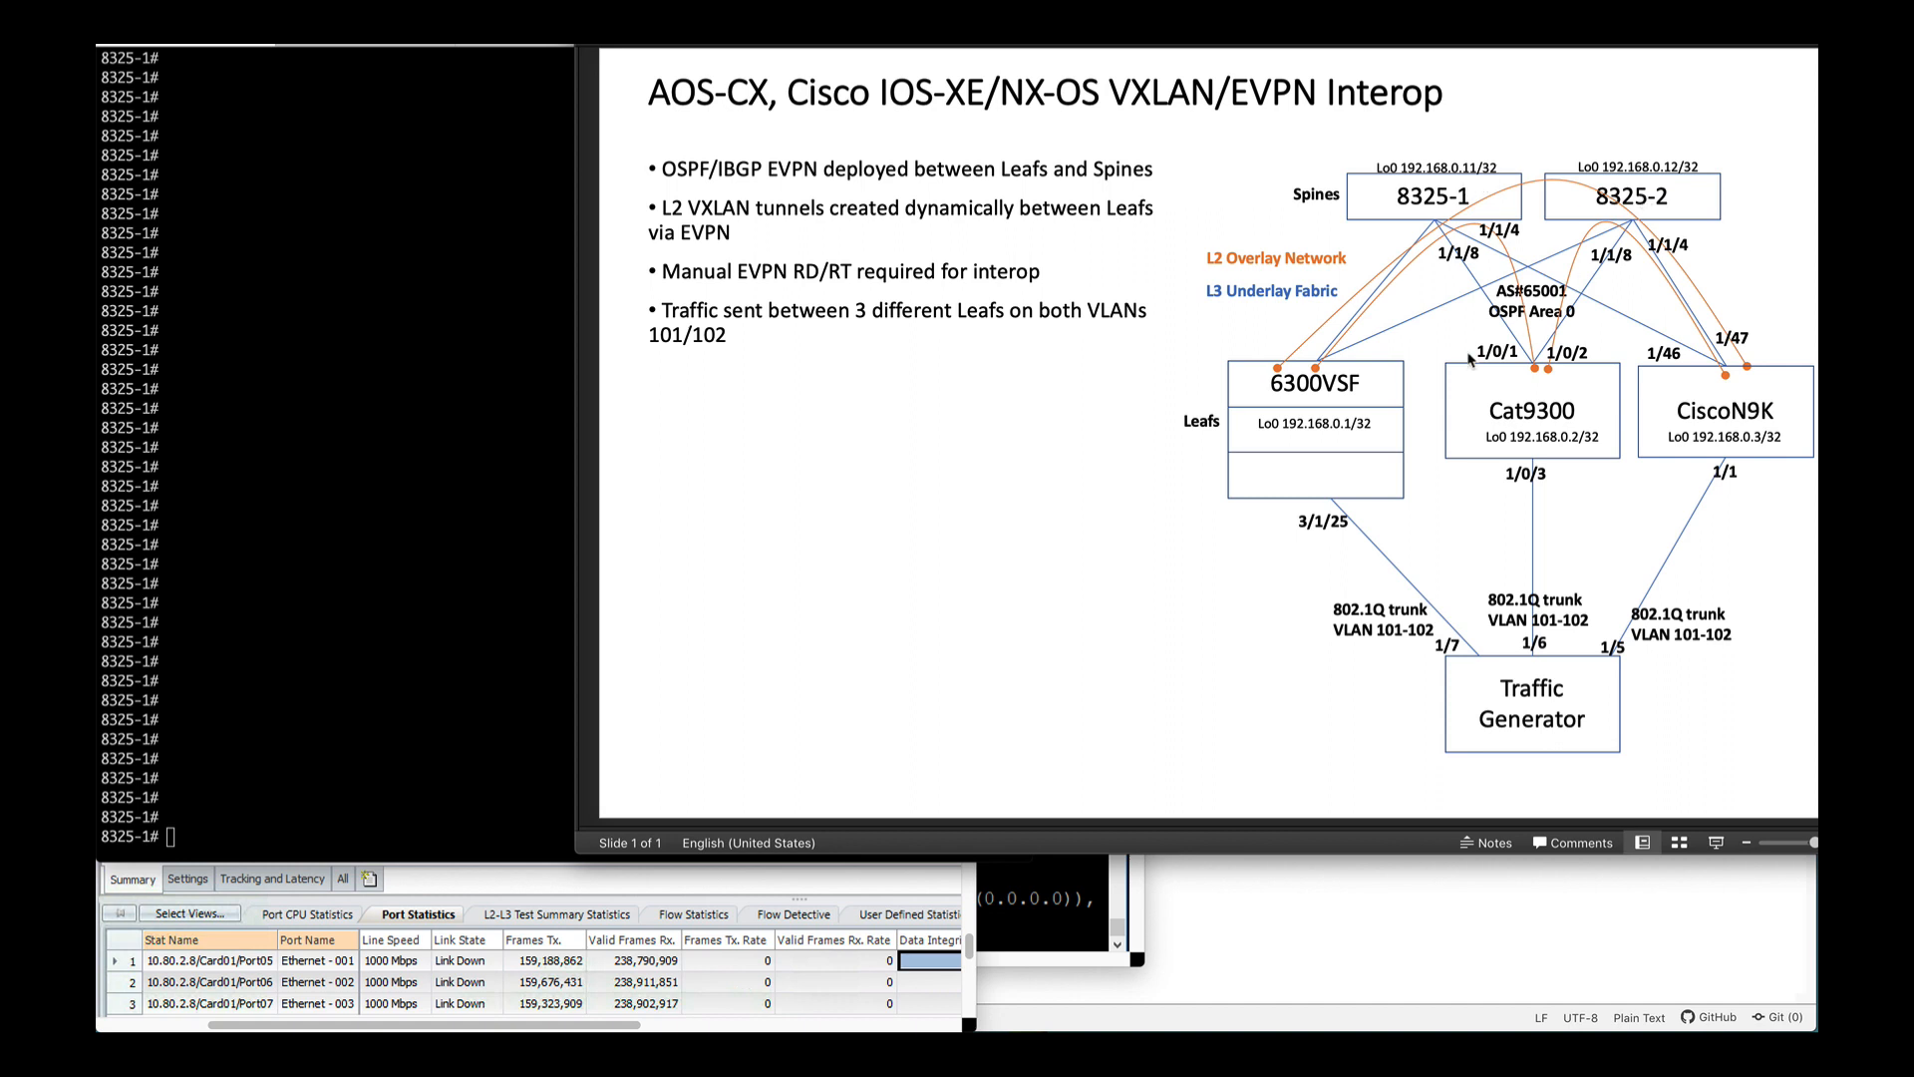
pyautogui.moveTo(1709, 452)
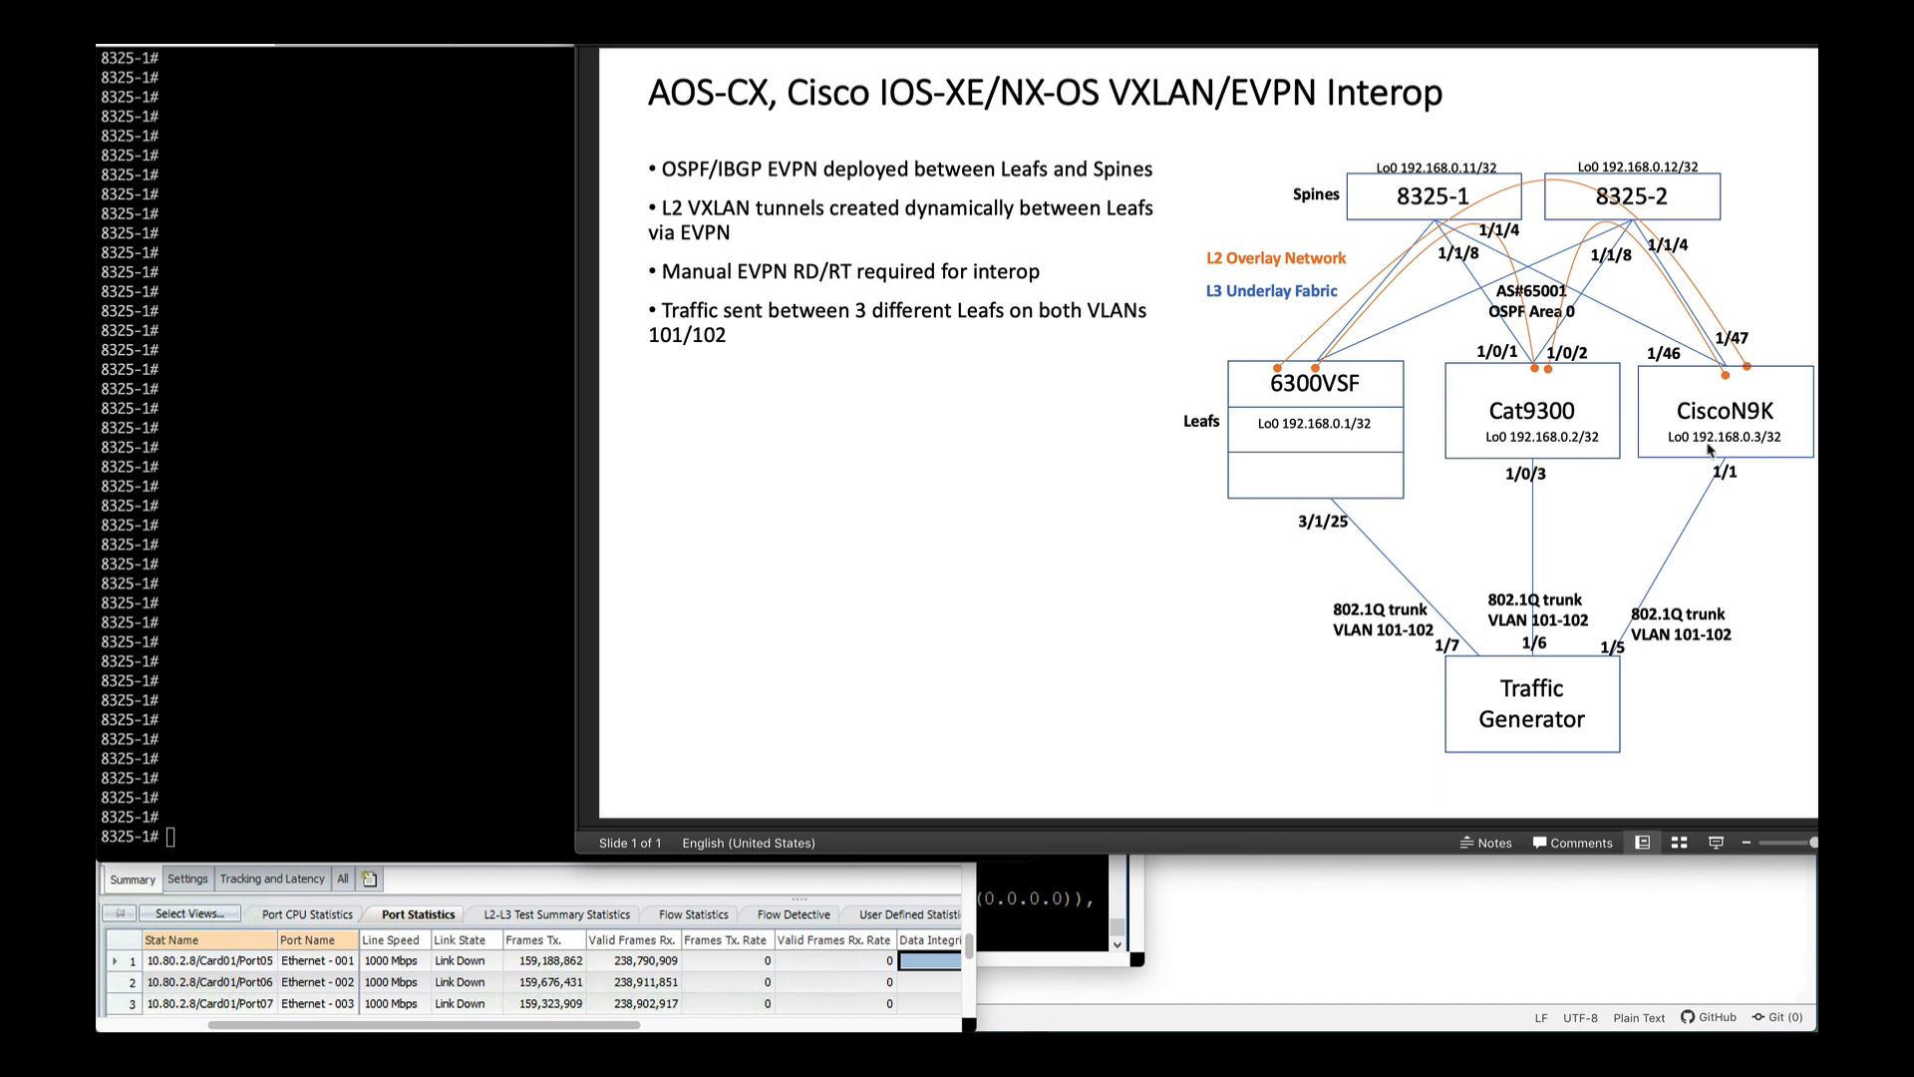
pyautogui.moveTo(1607, 342)
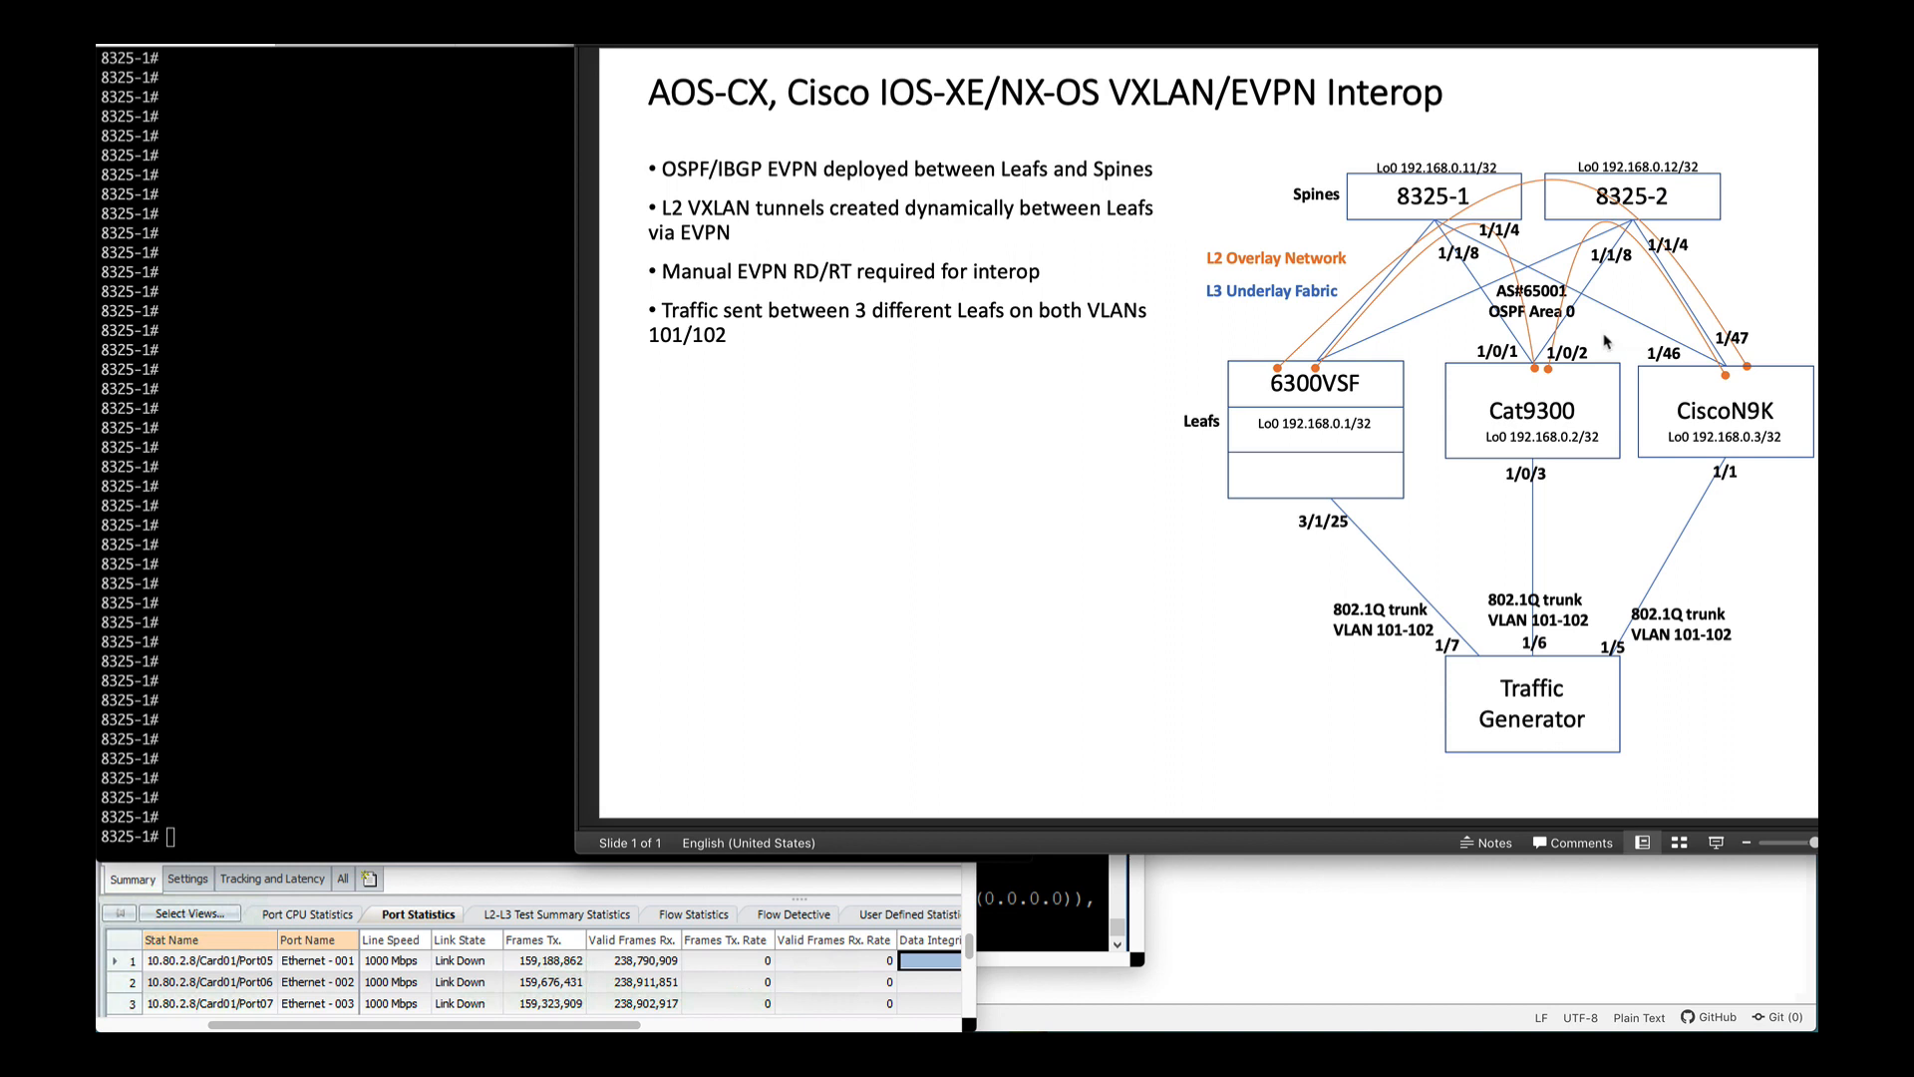
pyautogui.moveTo(1566, 323)
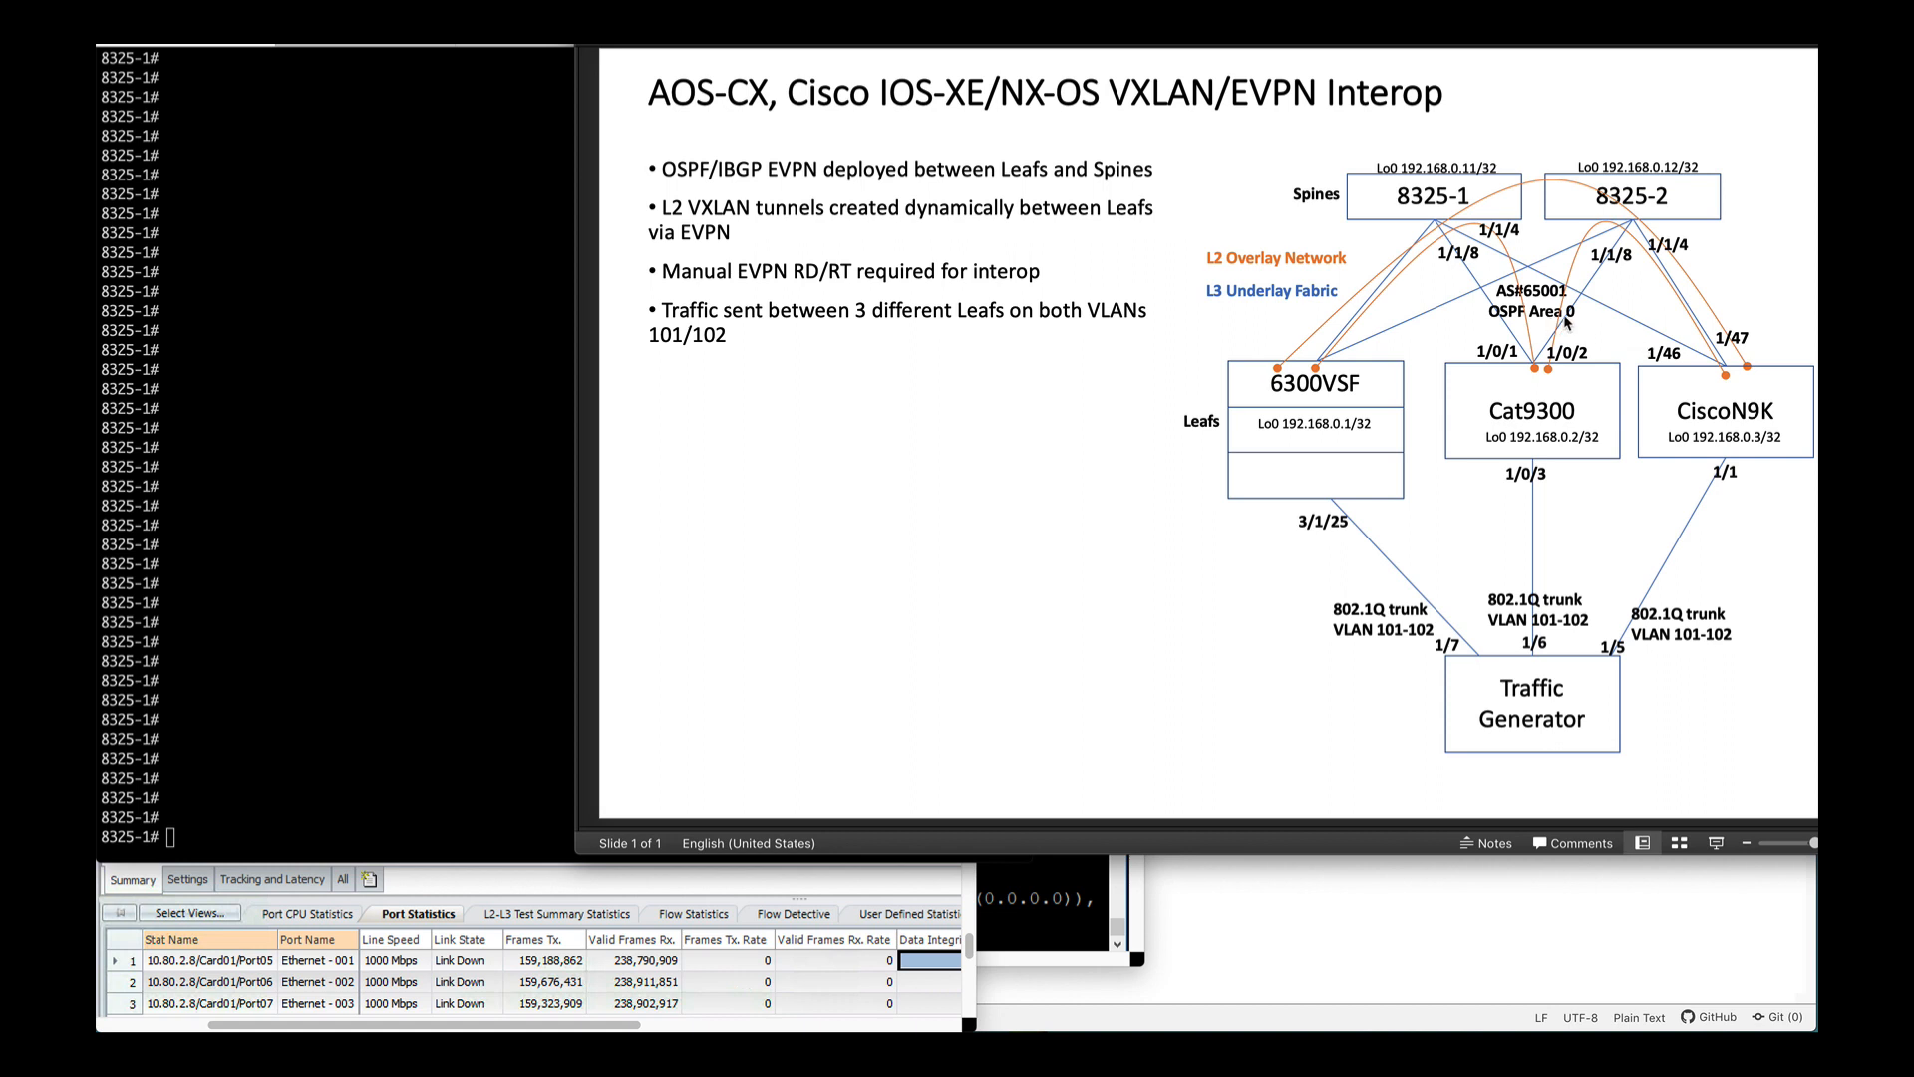
pyautogui.moveTo(1566, 322)
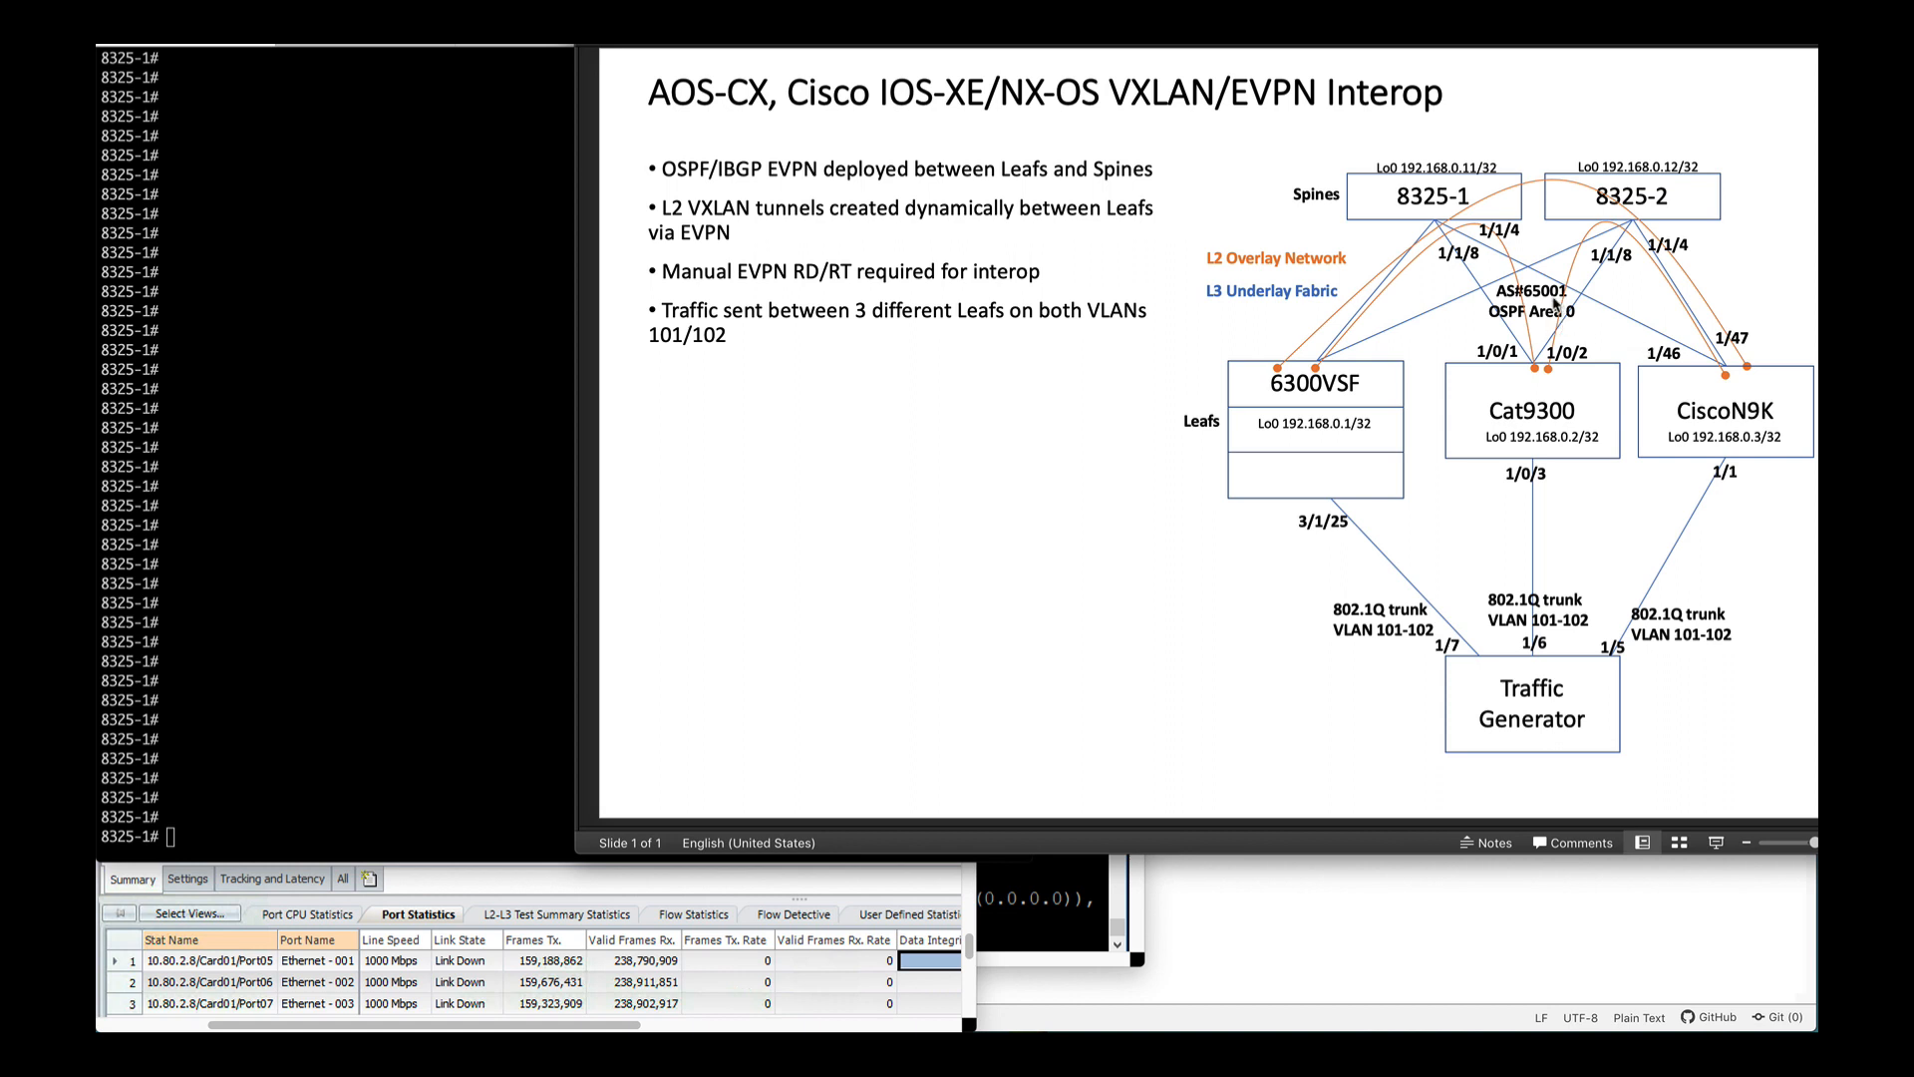
pyautogui.moveTo(1409, 354)
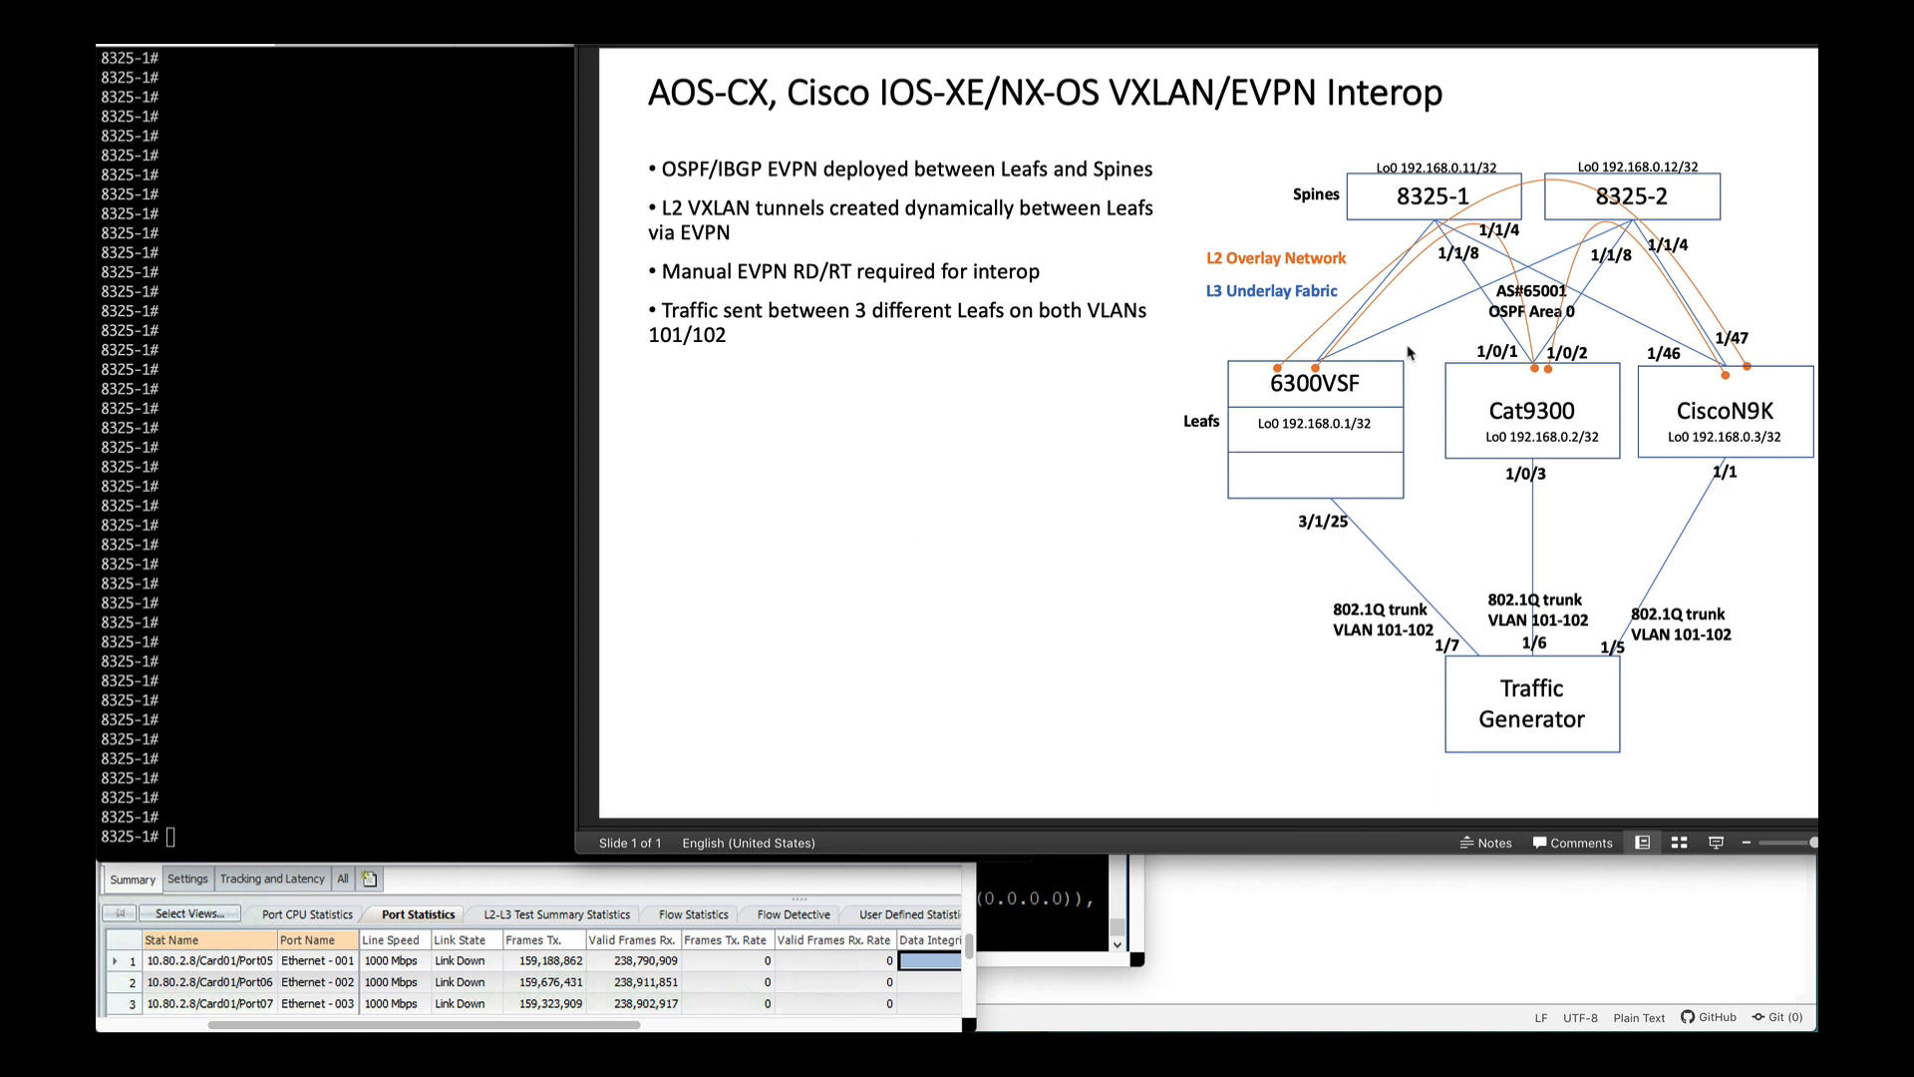
pyautogui.moveTo(1456, 262)
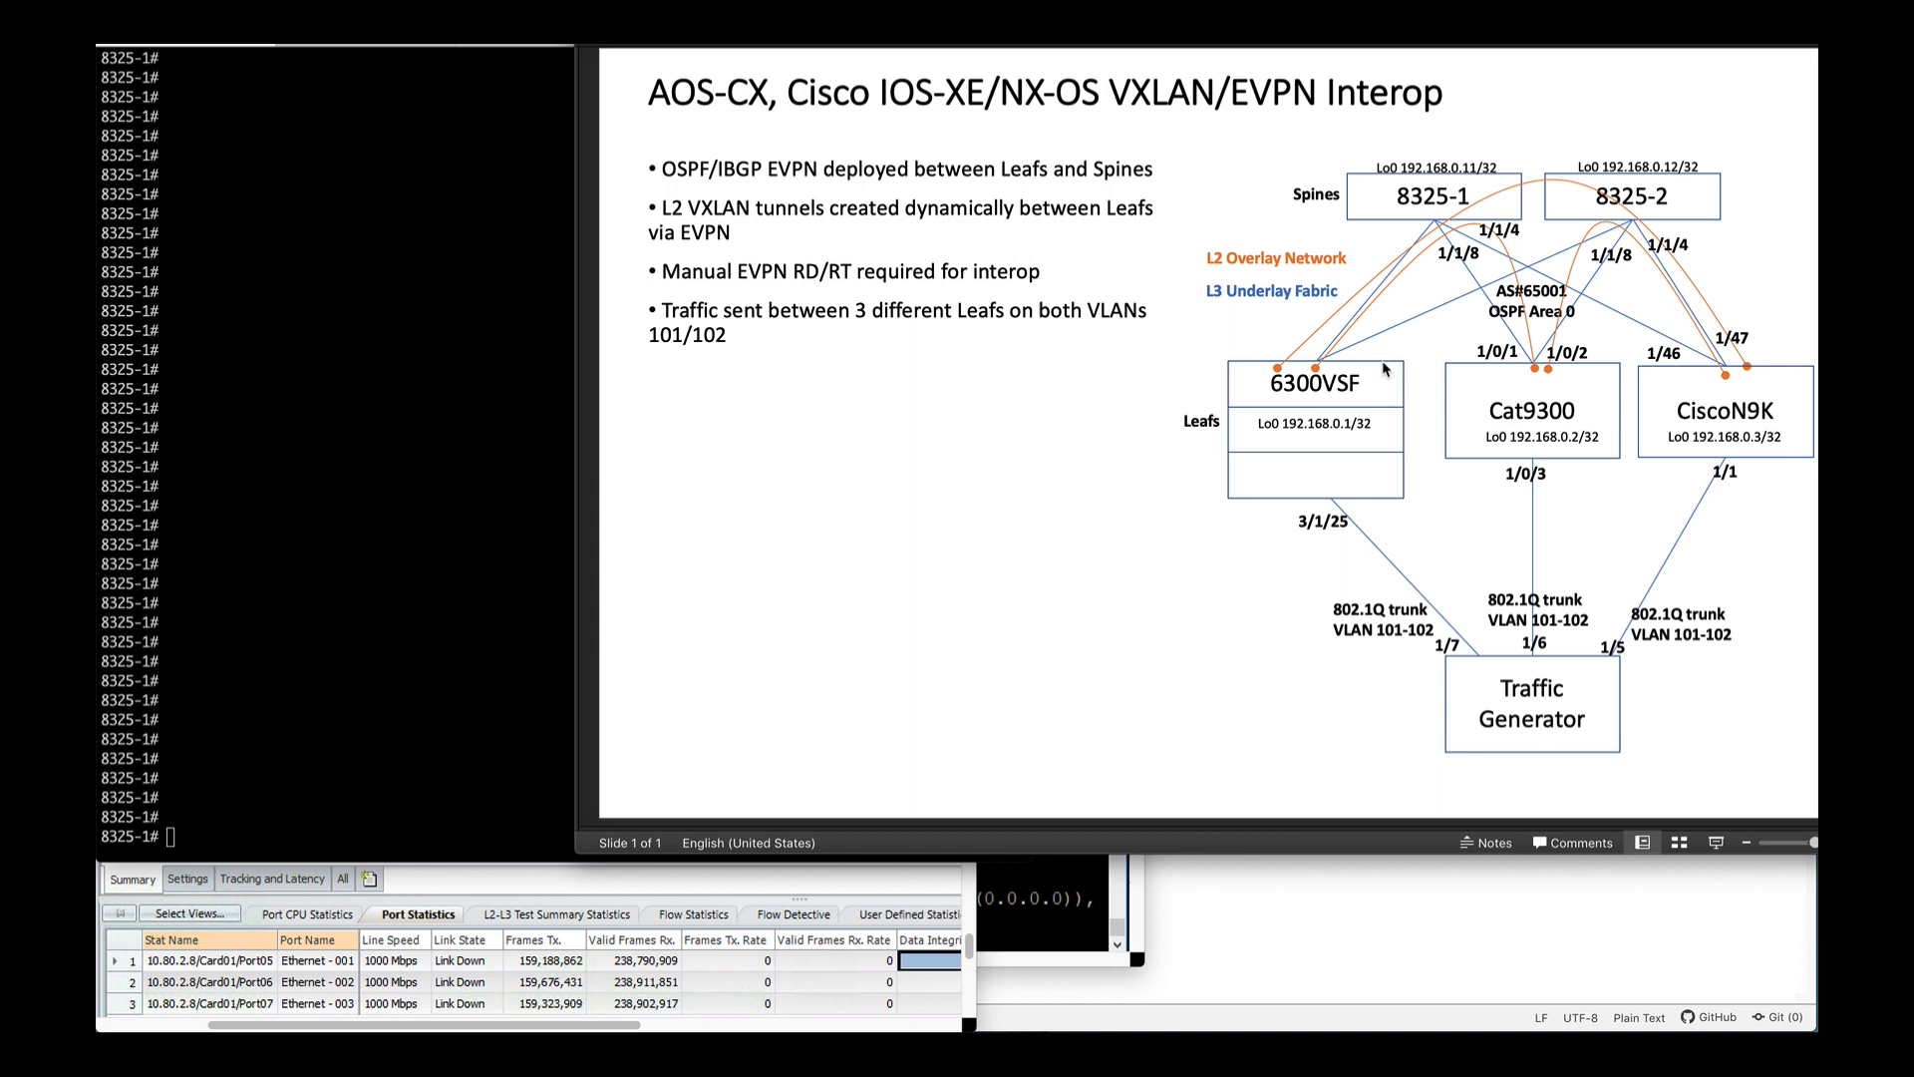
pyautogui.moveTo(1359, 357)
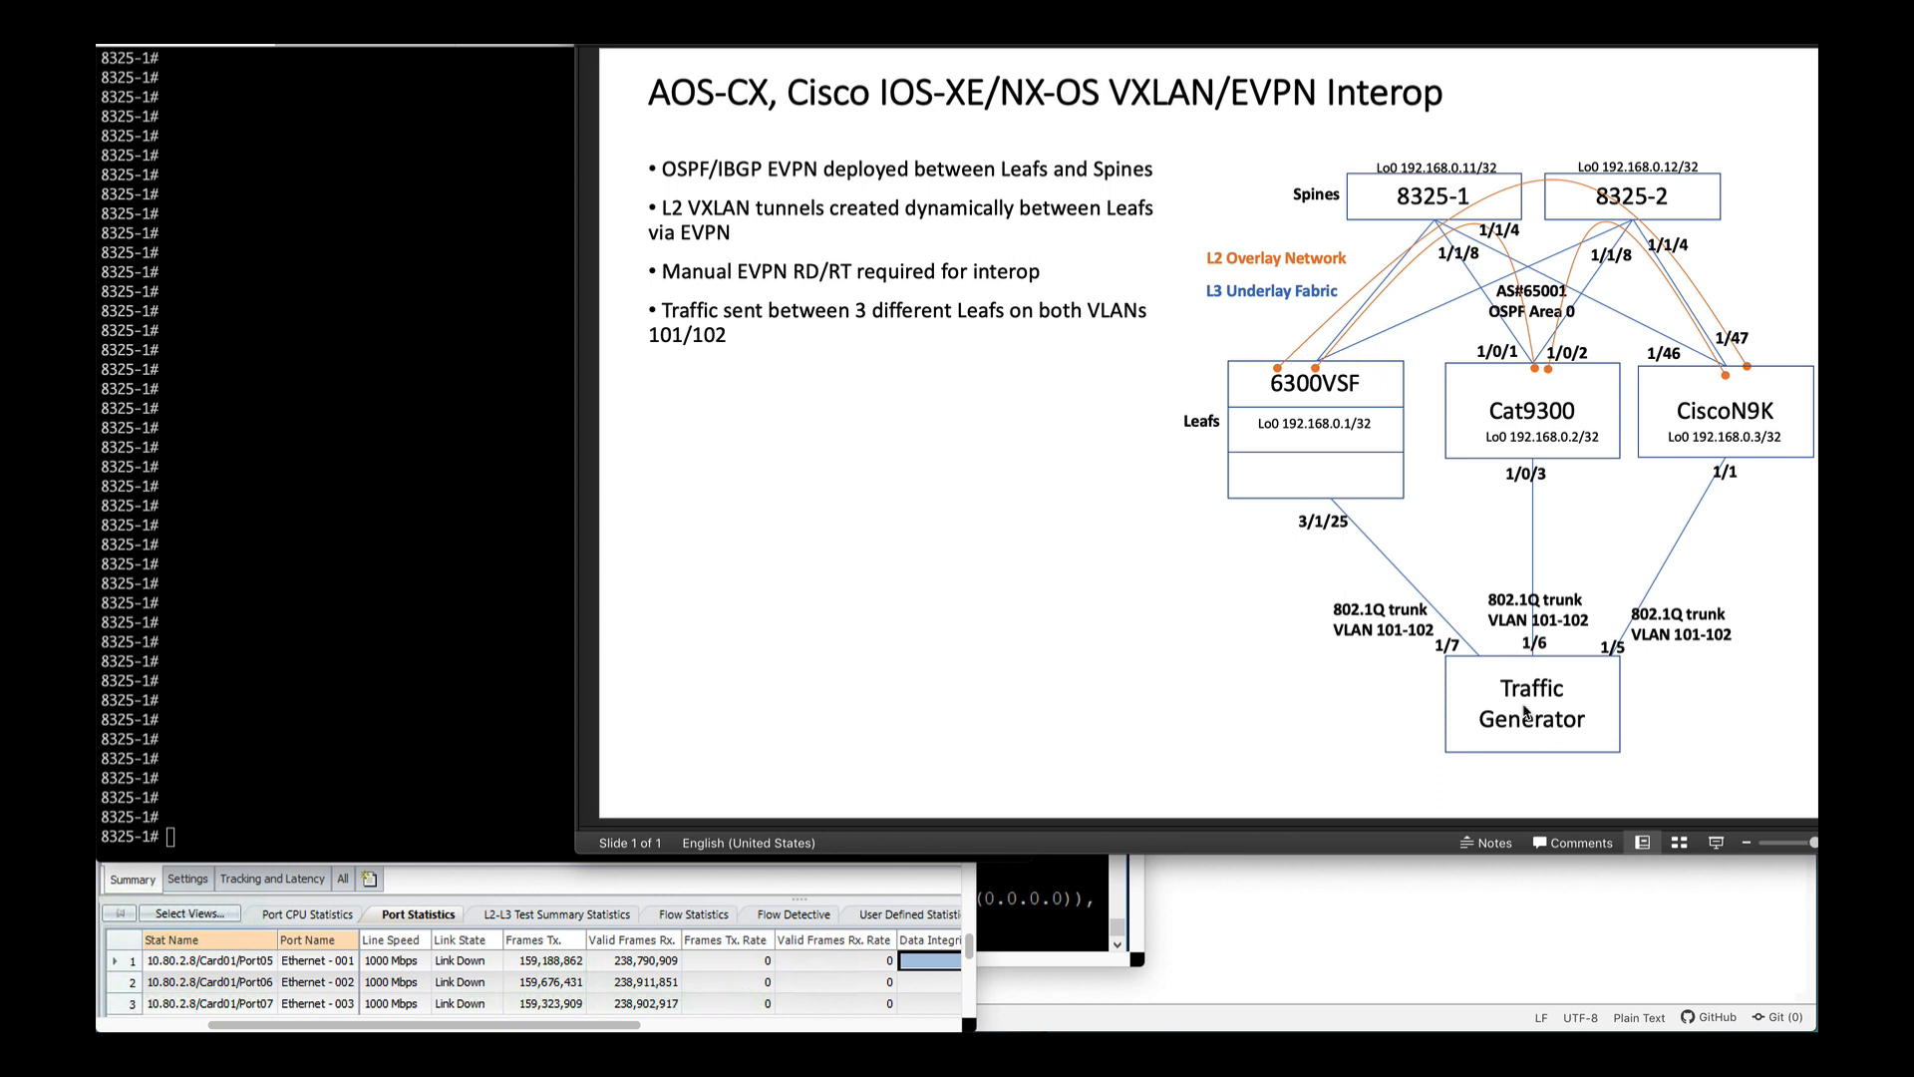
pyautogui.moveTo(1403, 537)
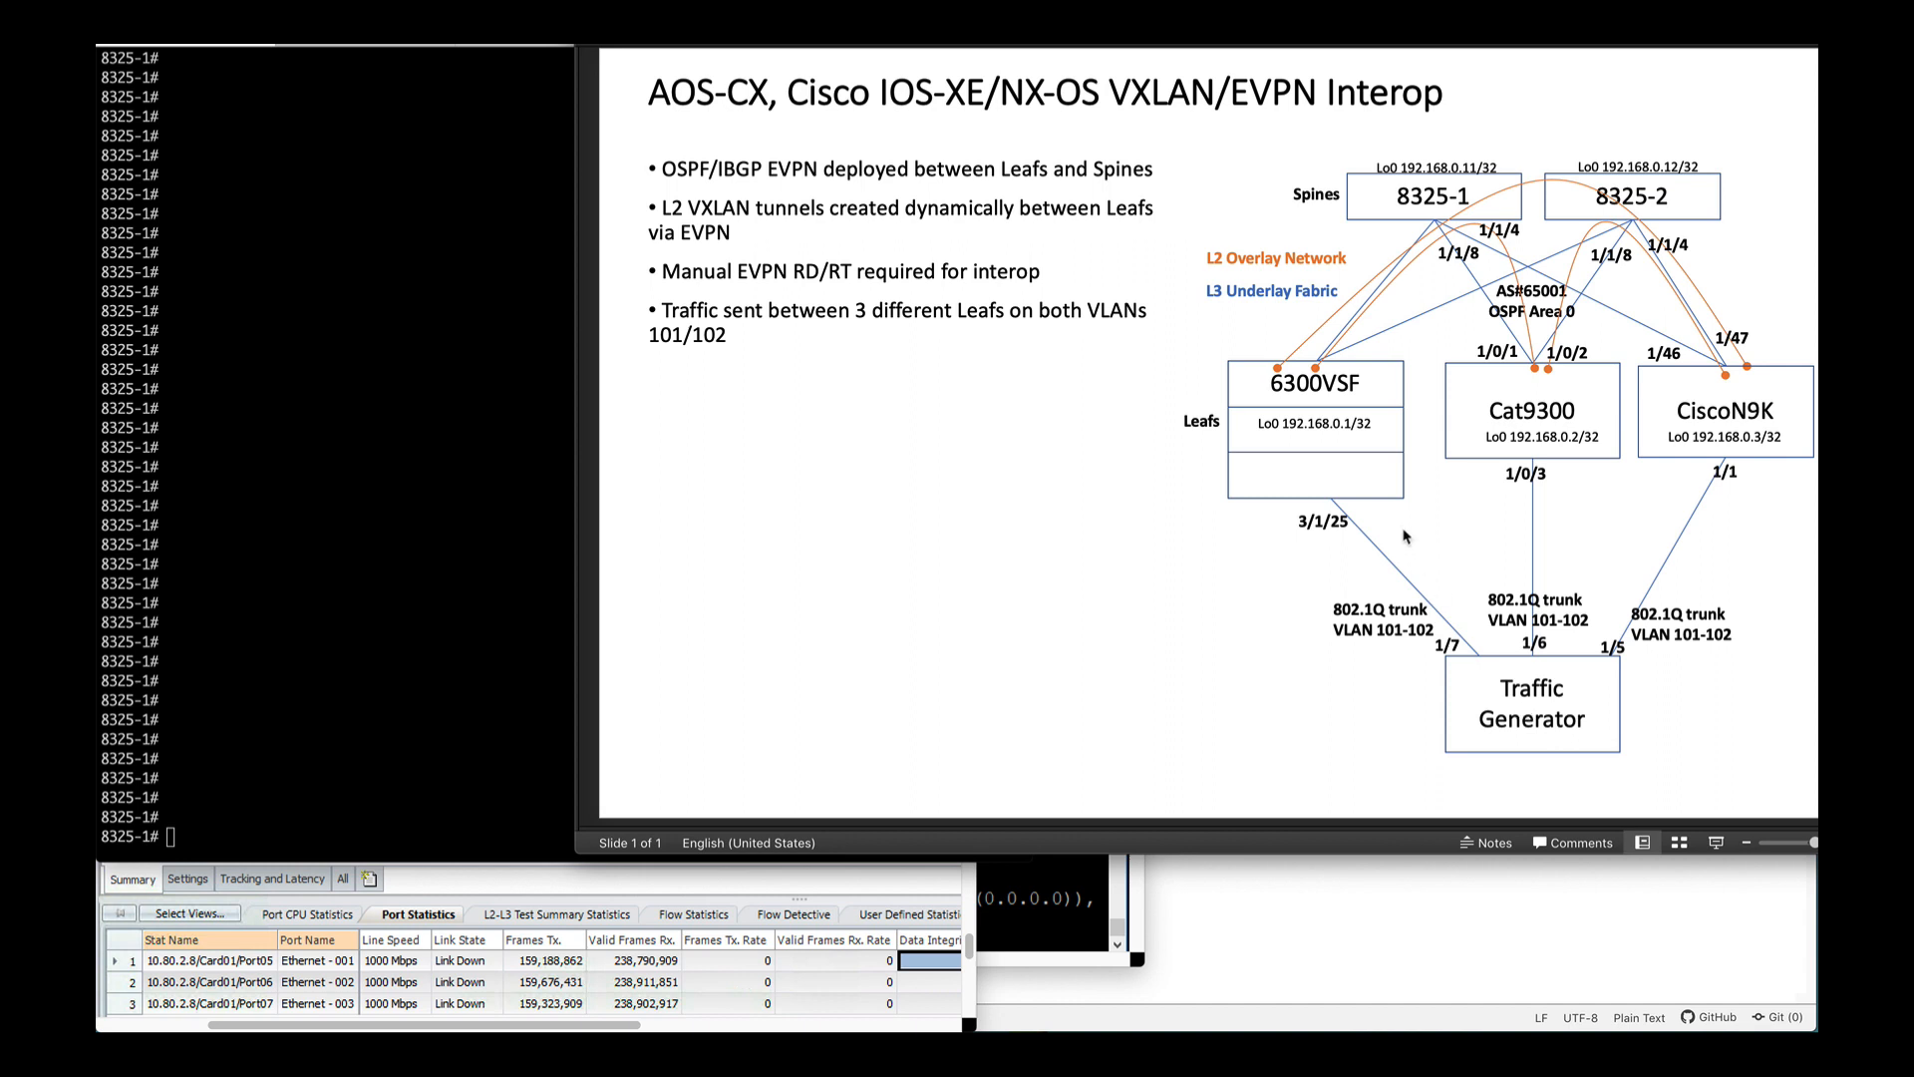
pyautogui.moveTo(1320, 572)
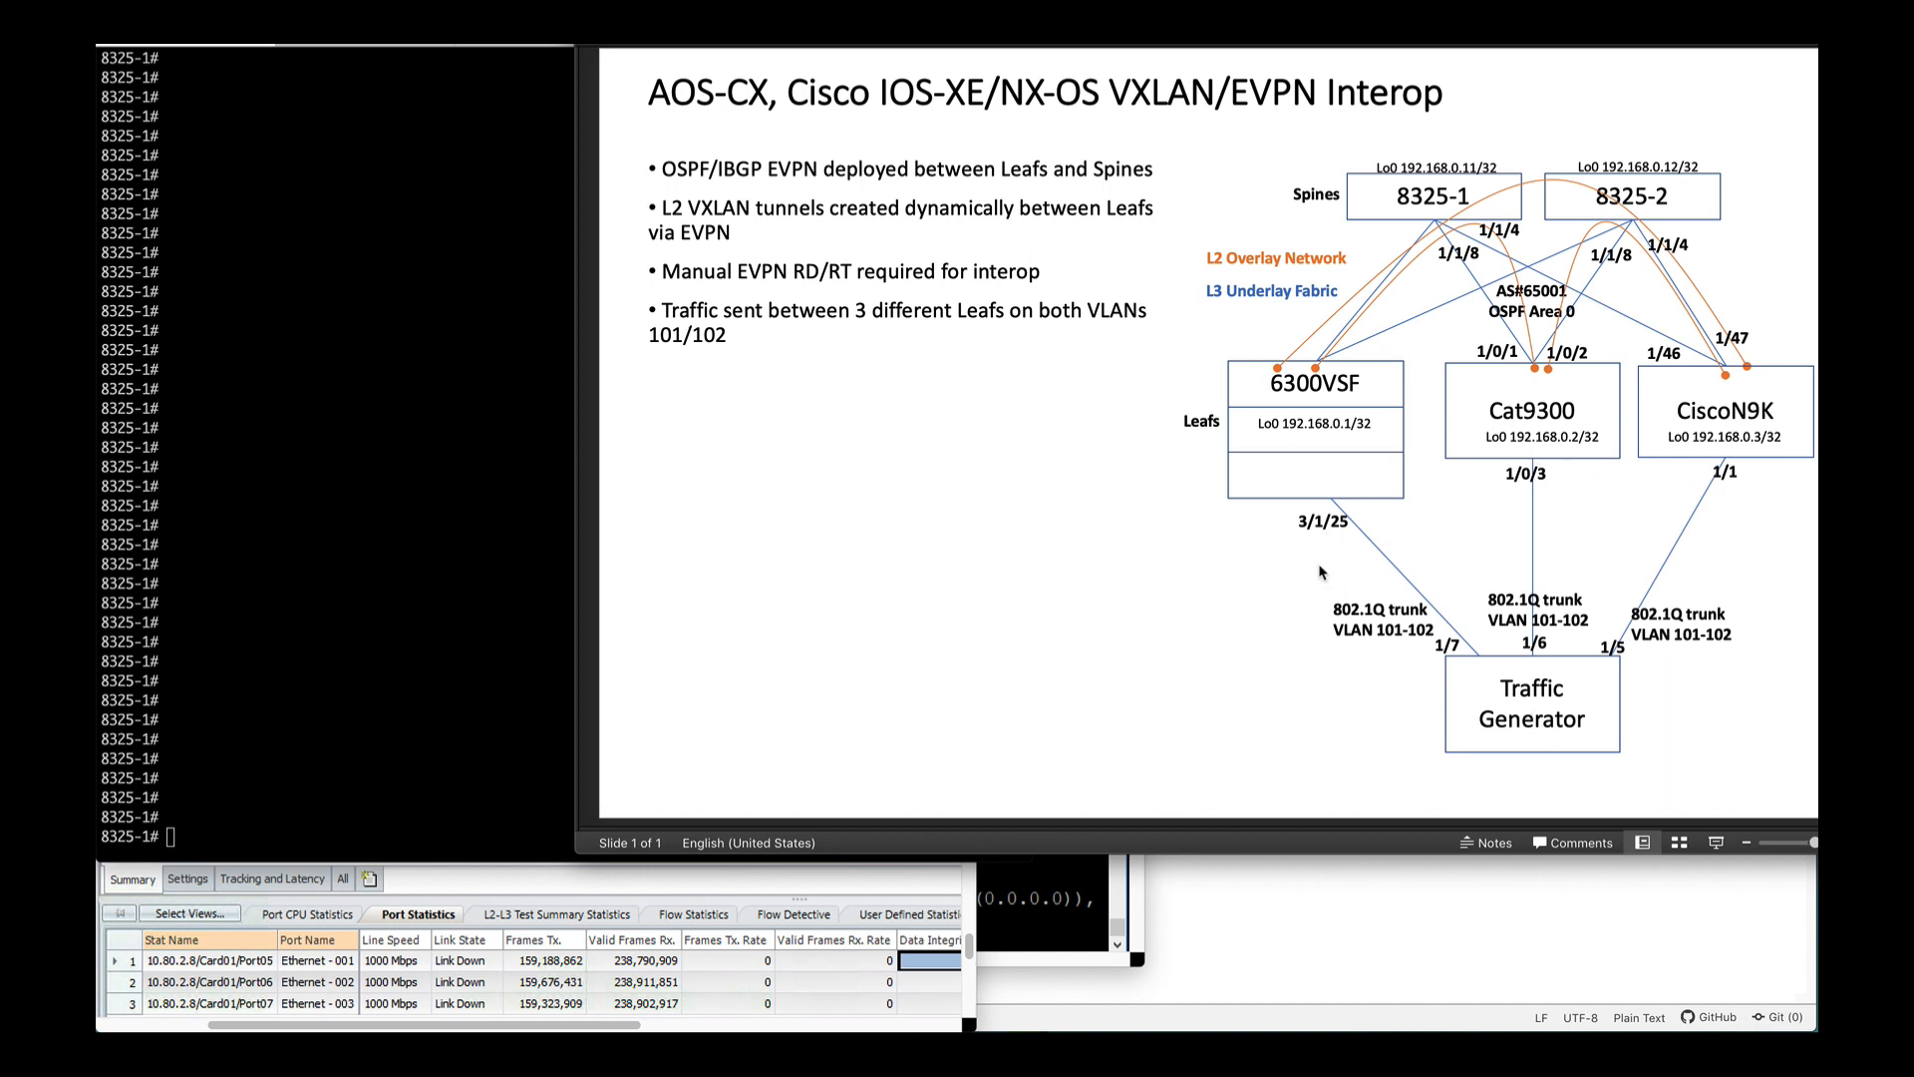
pyautogui.moveTo(1423, 622)
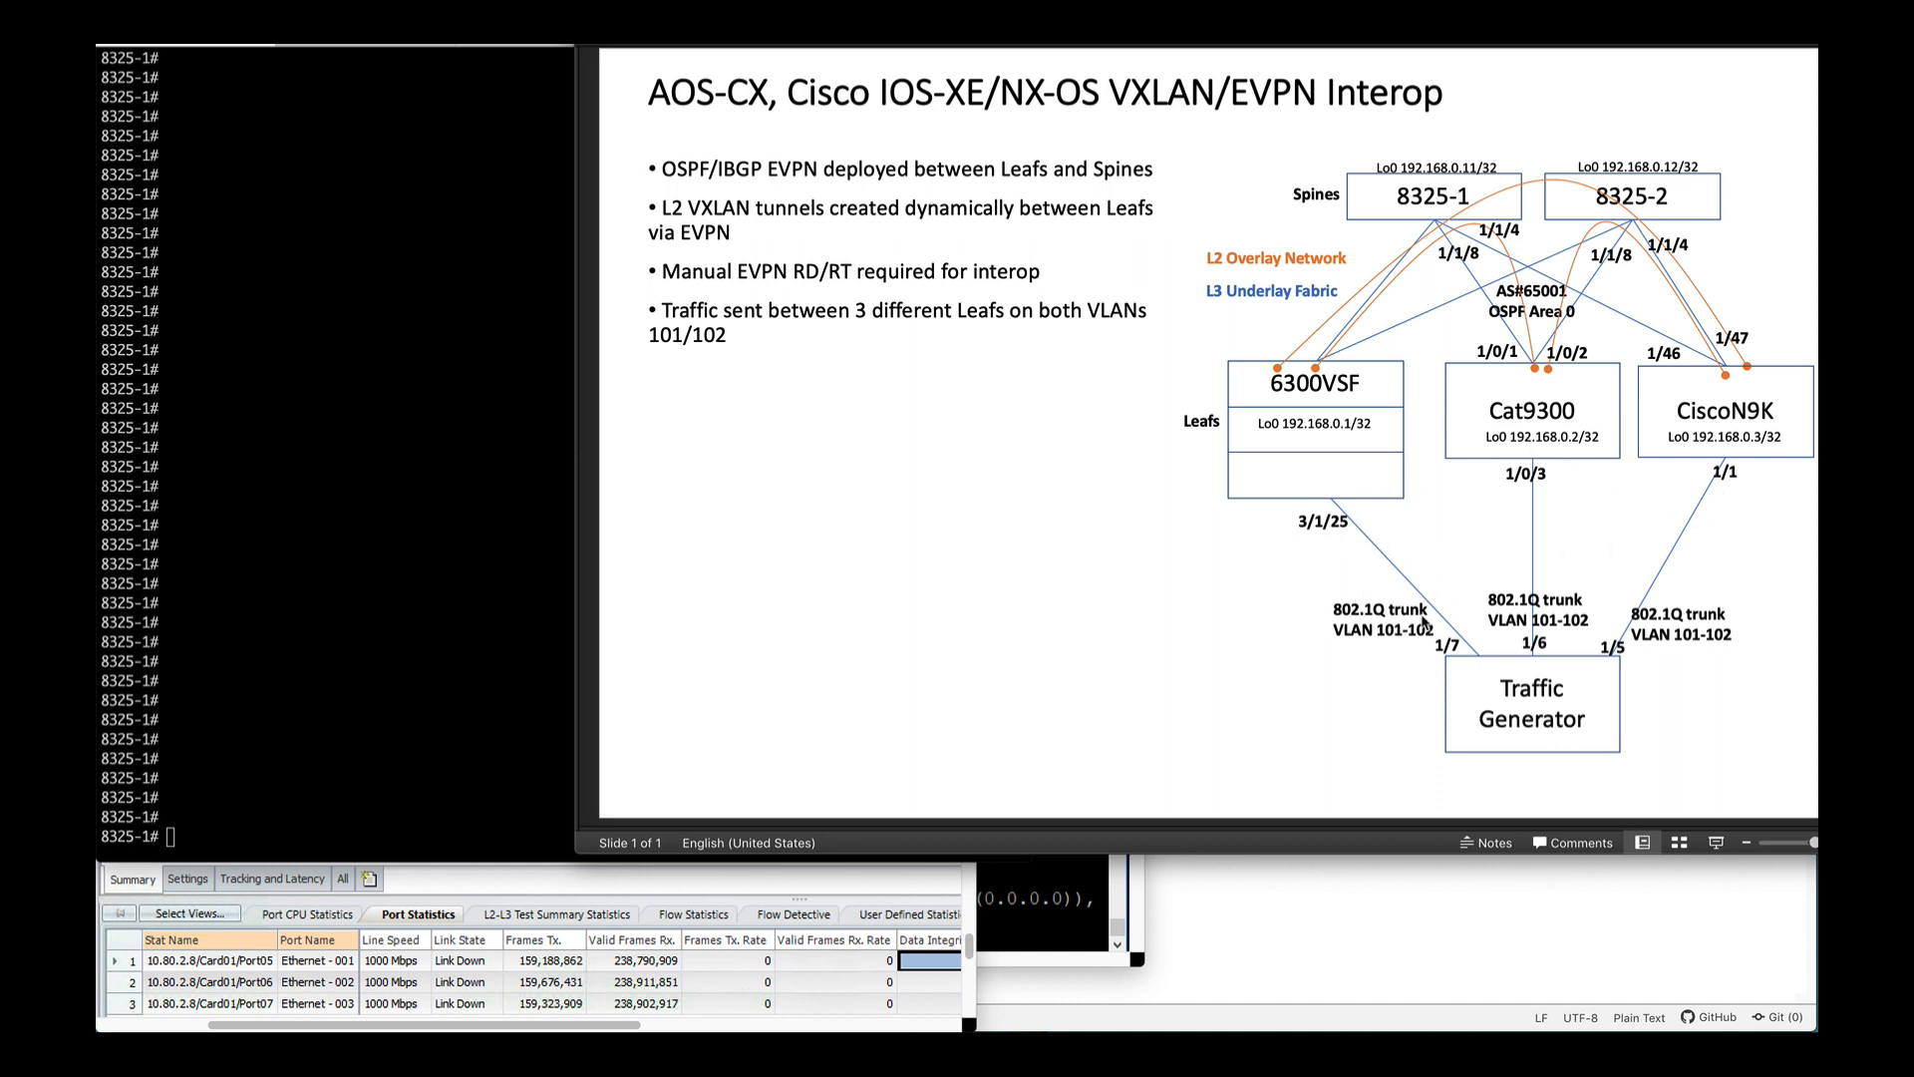
pyautogui.moveTo(1432, 646)
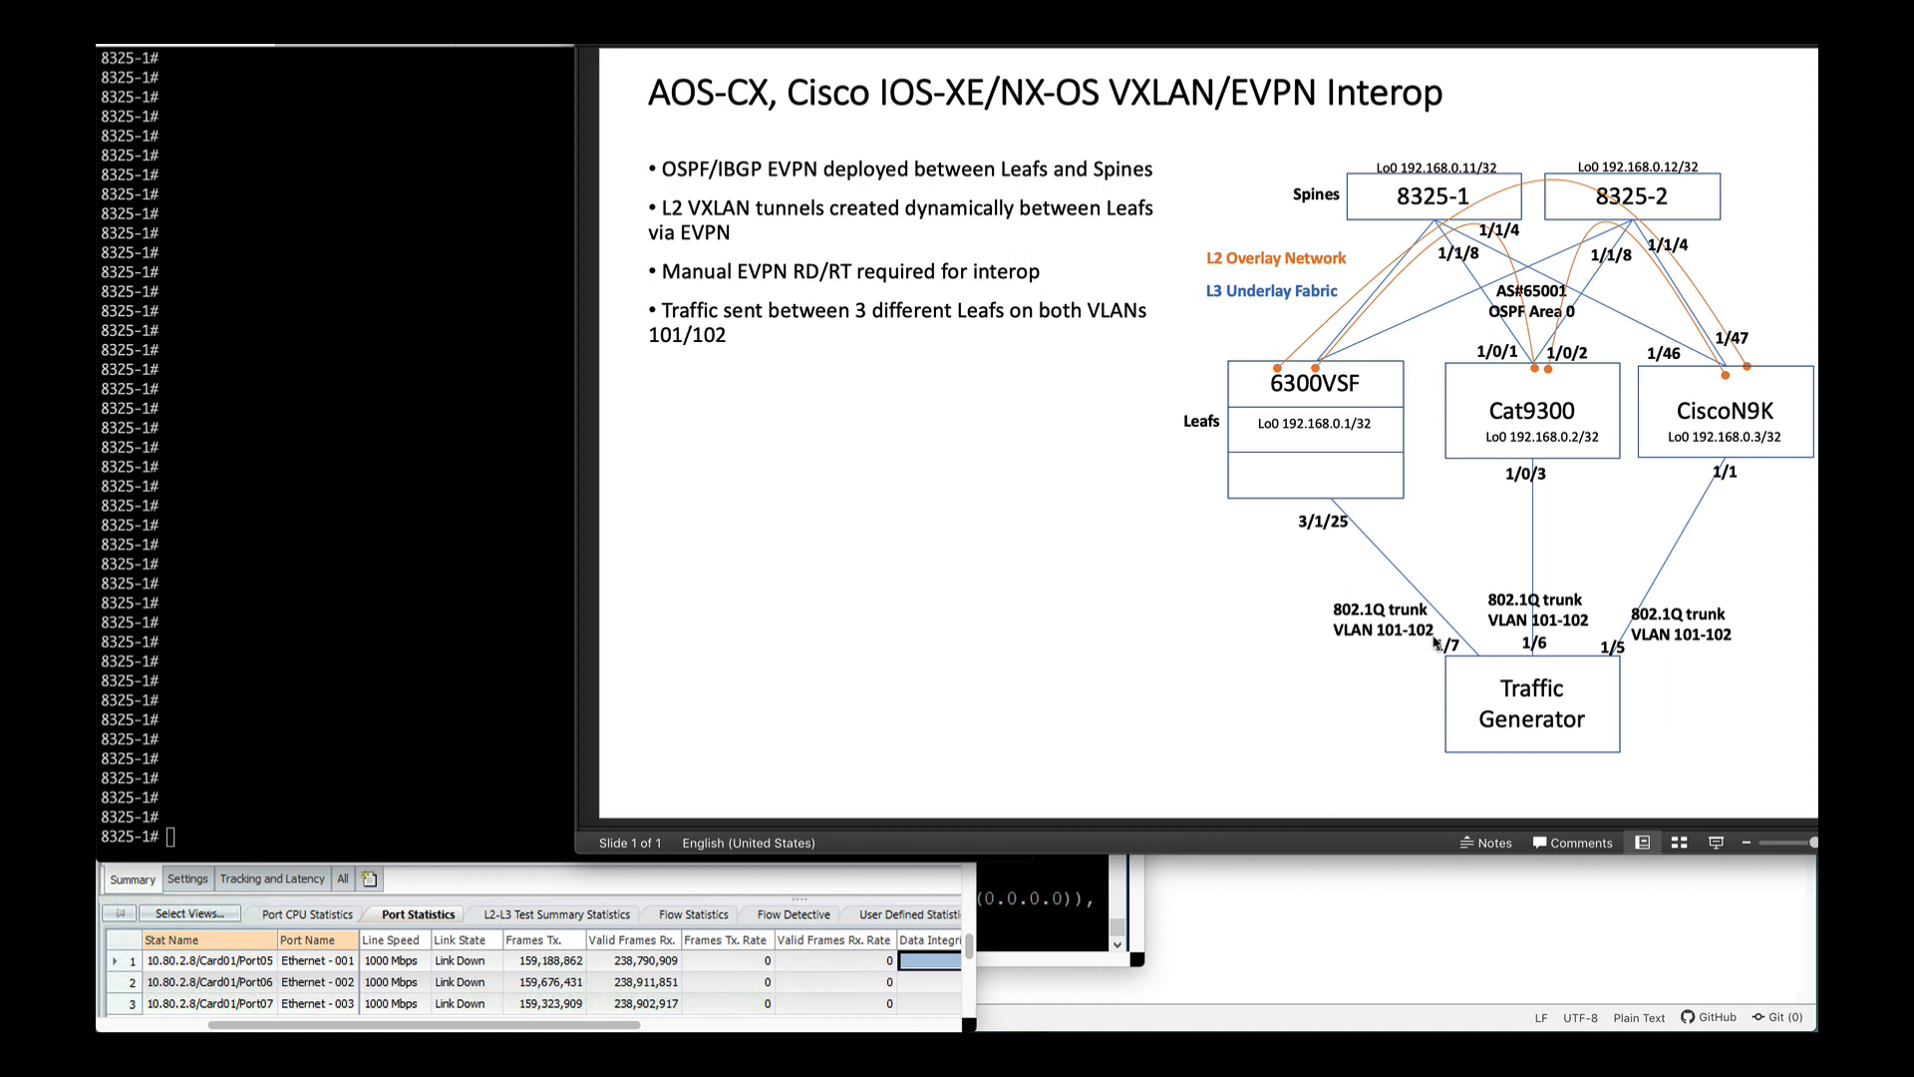
pyautogui.moveTo(1435, 641)
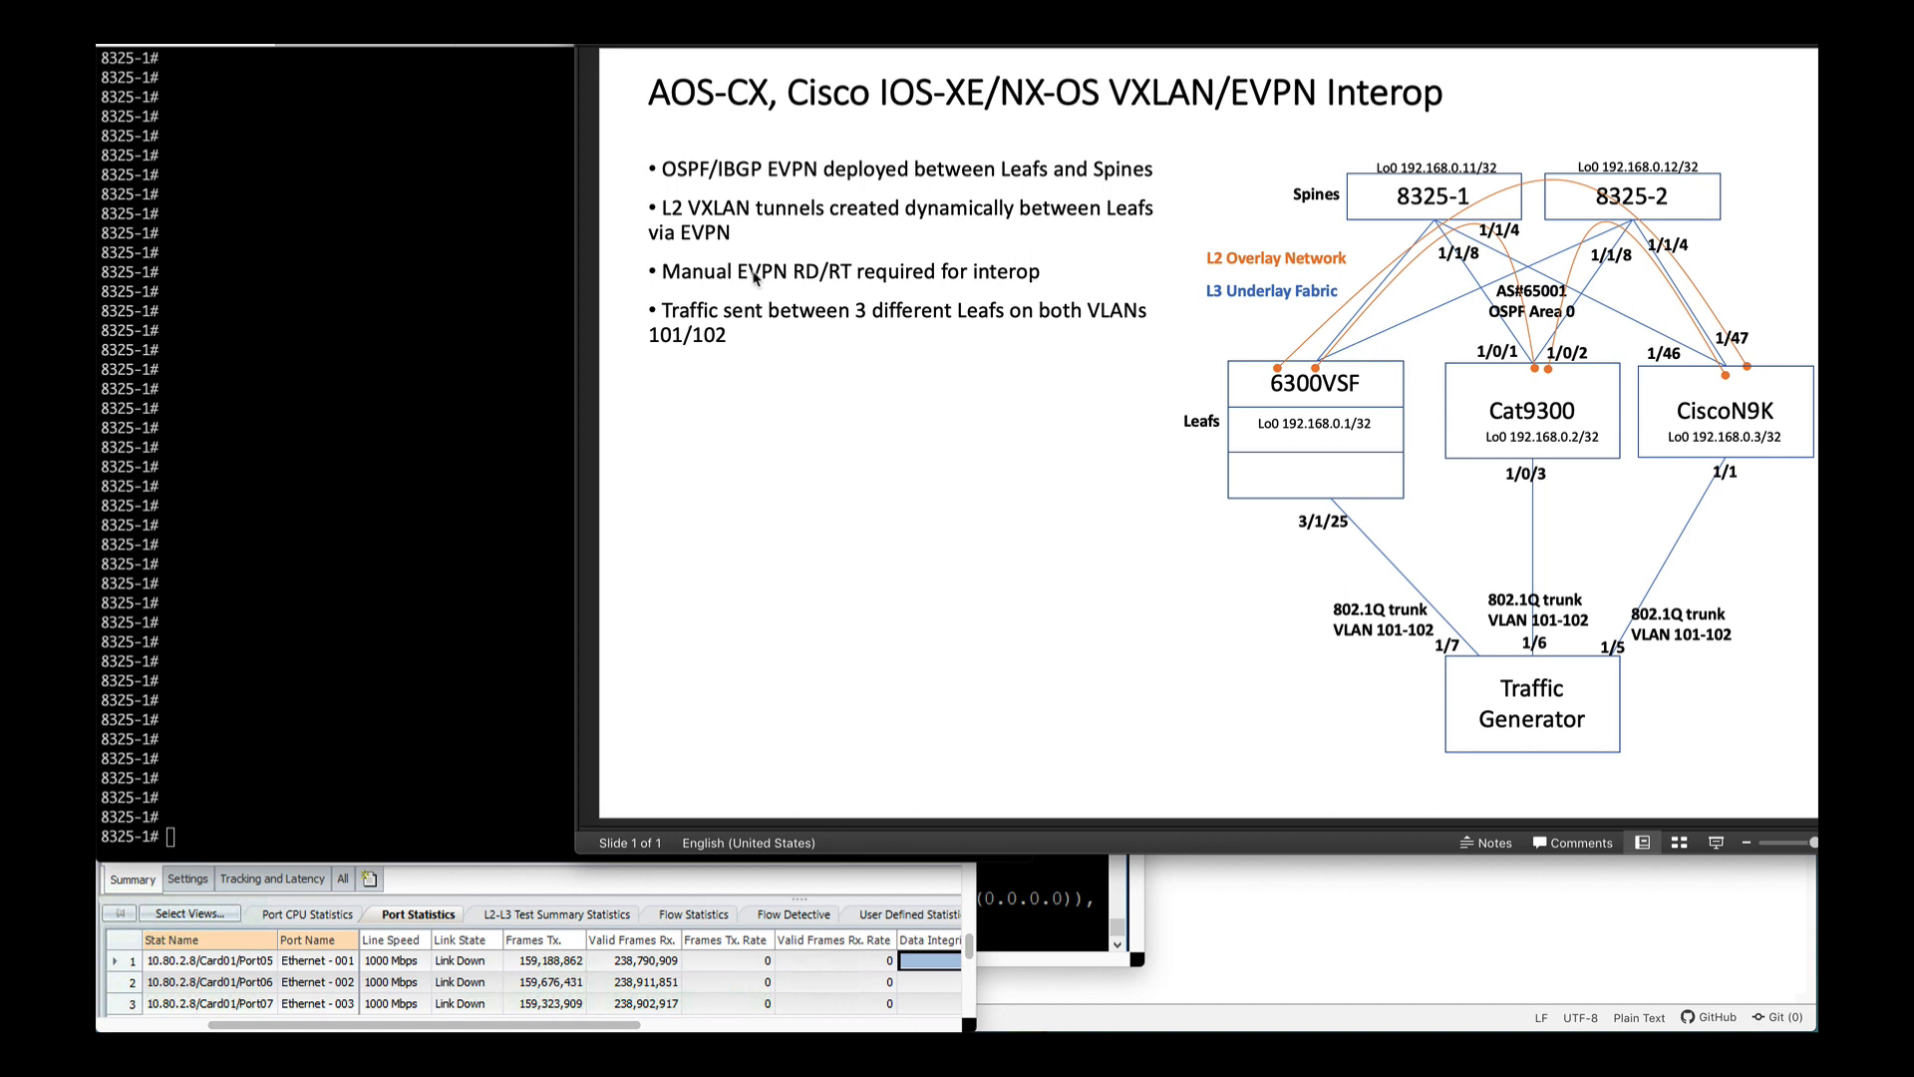
pyautogui.moveTo(842, 288)
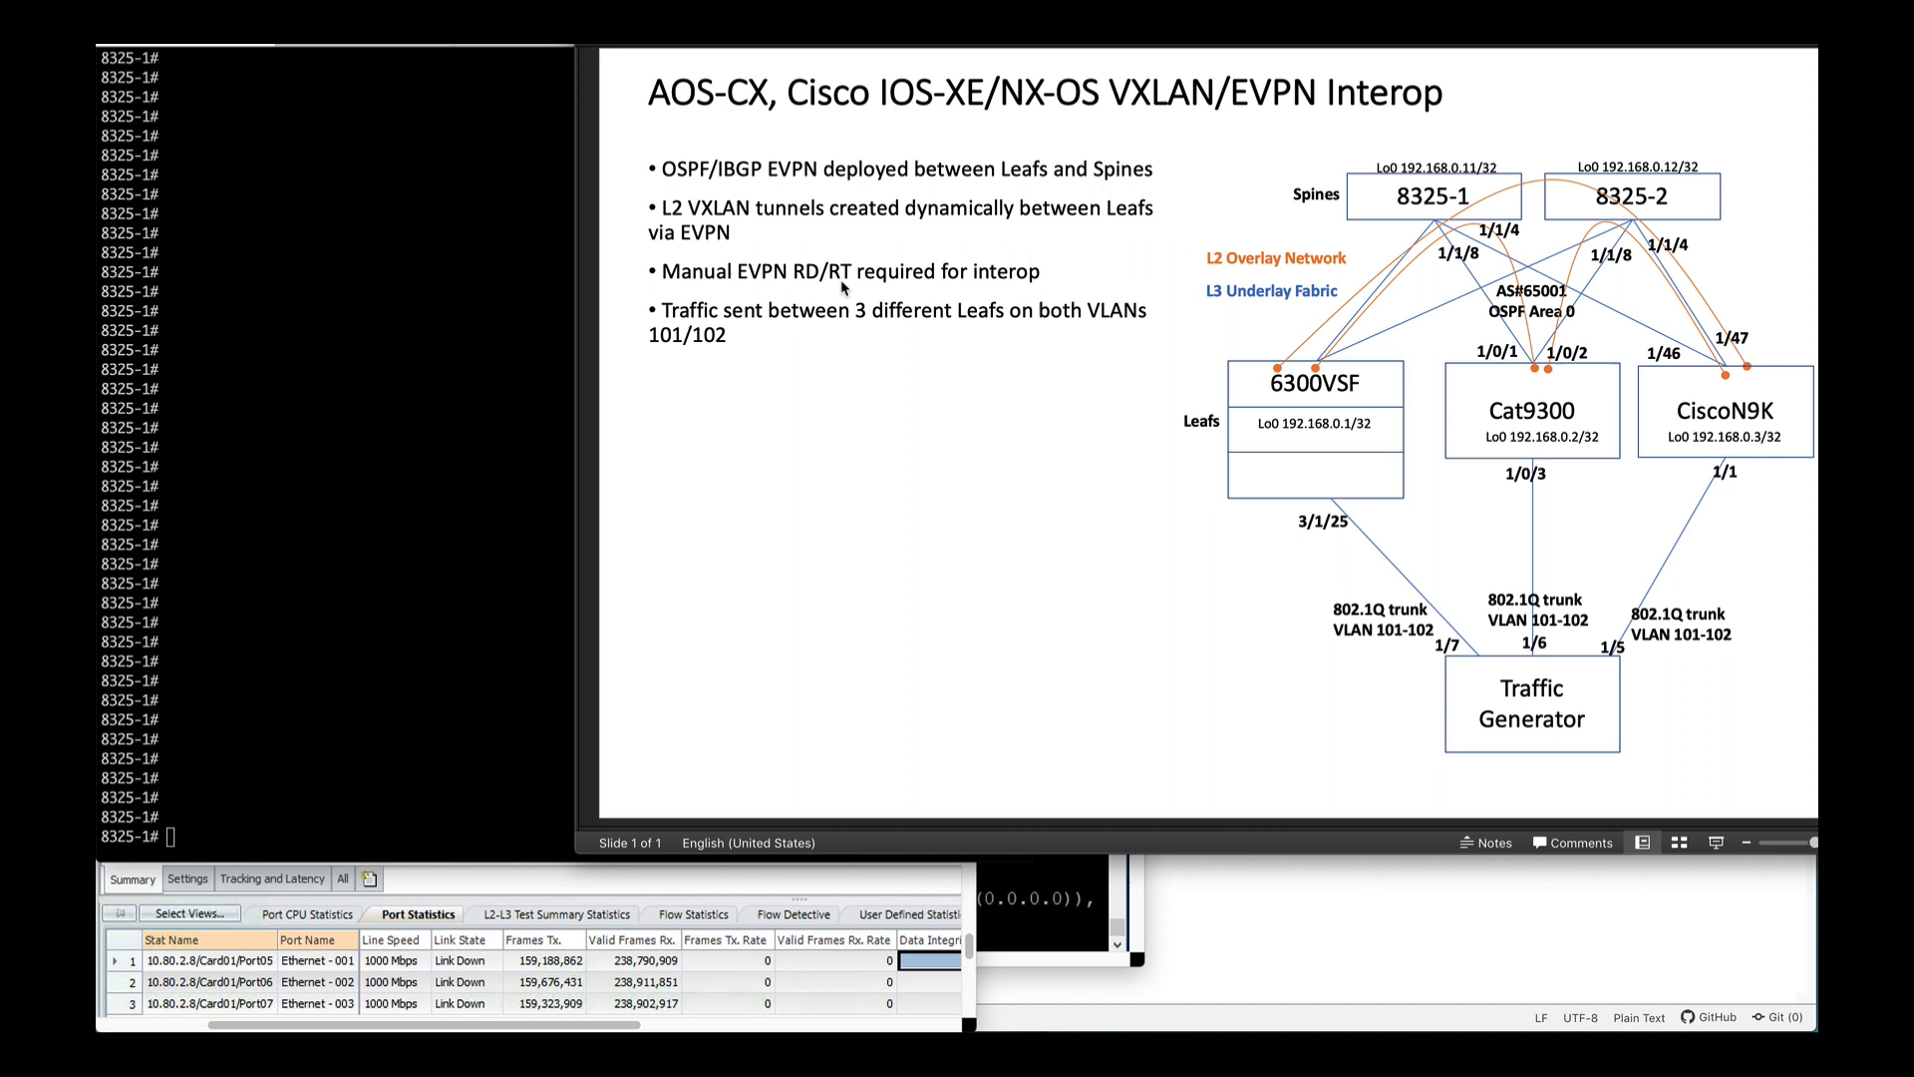
pyautogui.moveTo(393, 293)
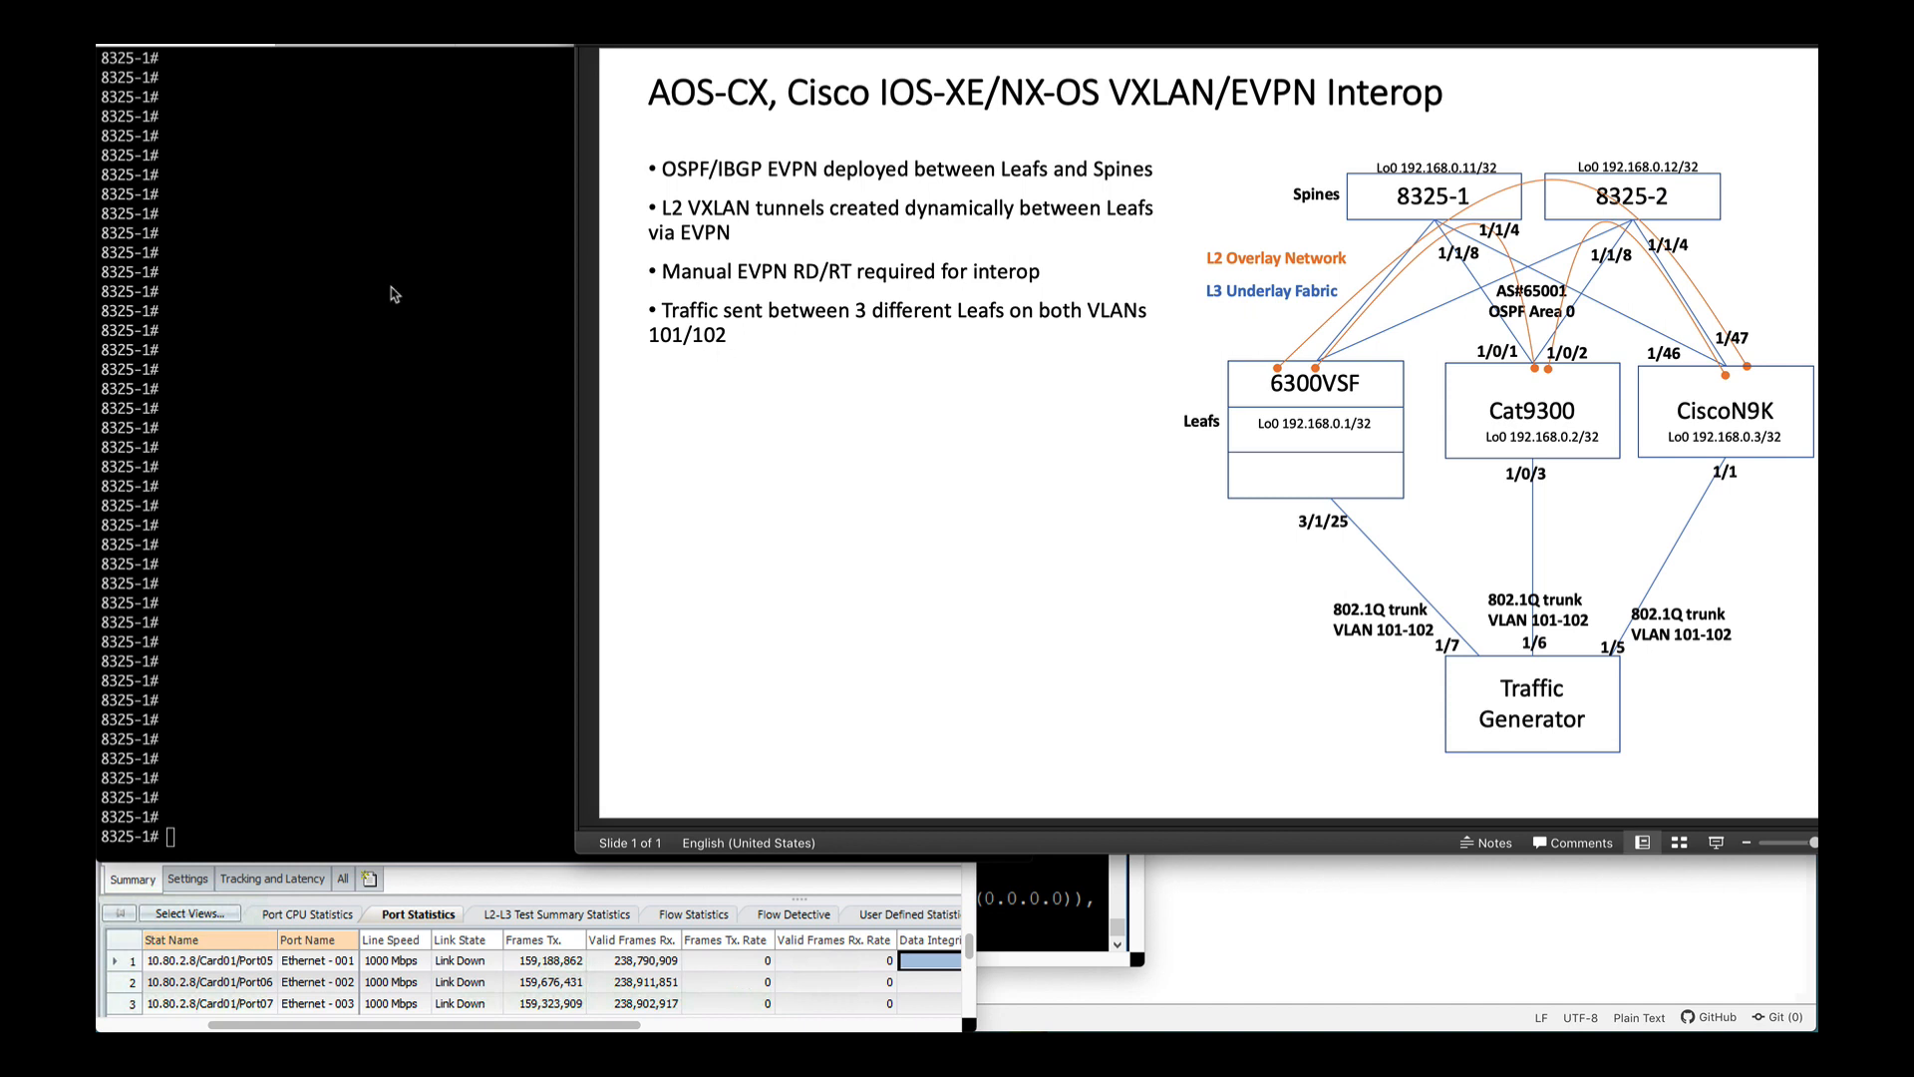
# Step: Show the L2VPN EVPN BGP summary on 8325-1 with 'sh bgp l2v e s'
pyautogui.write('sh bgp l2v e s')
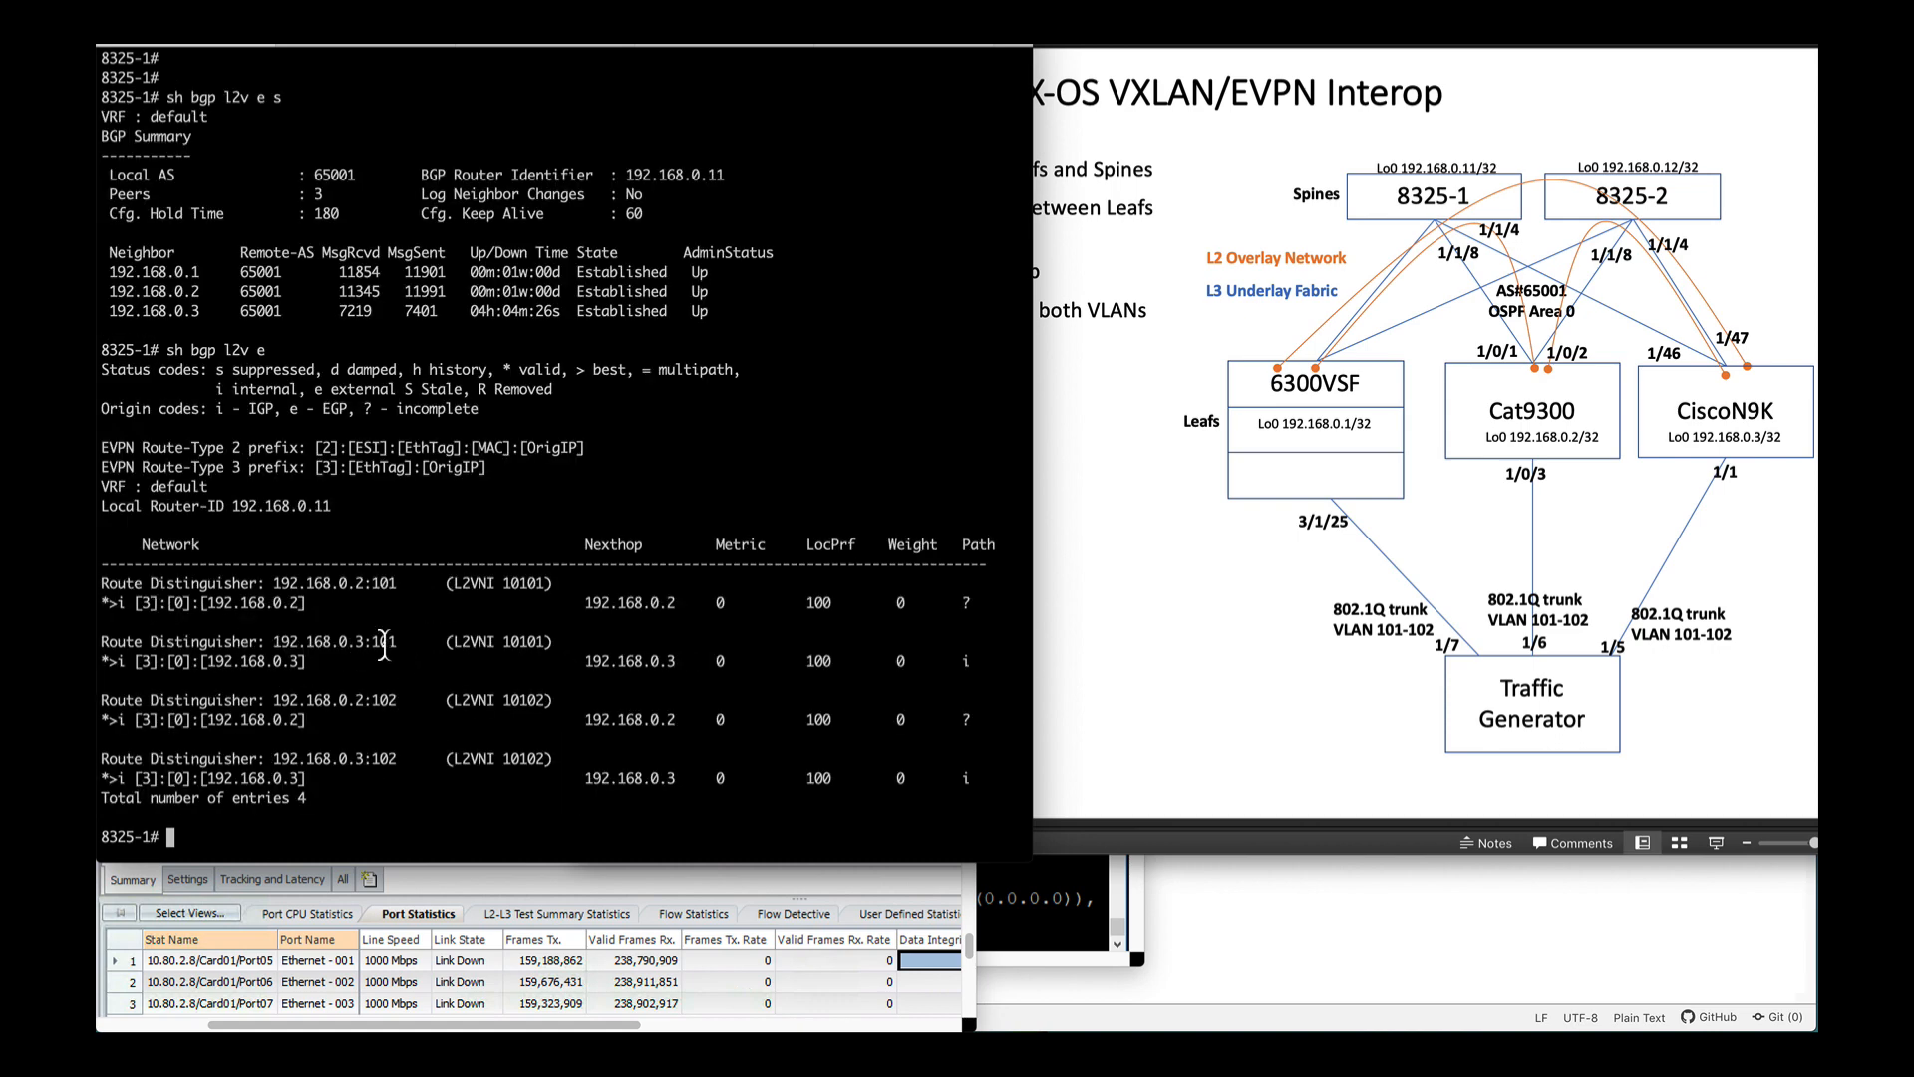
pyautogui.moveTo(1202, 435)
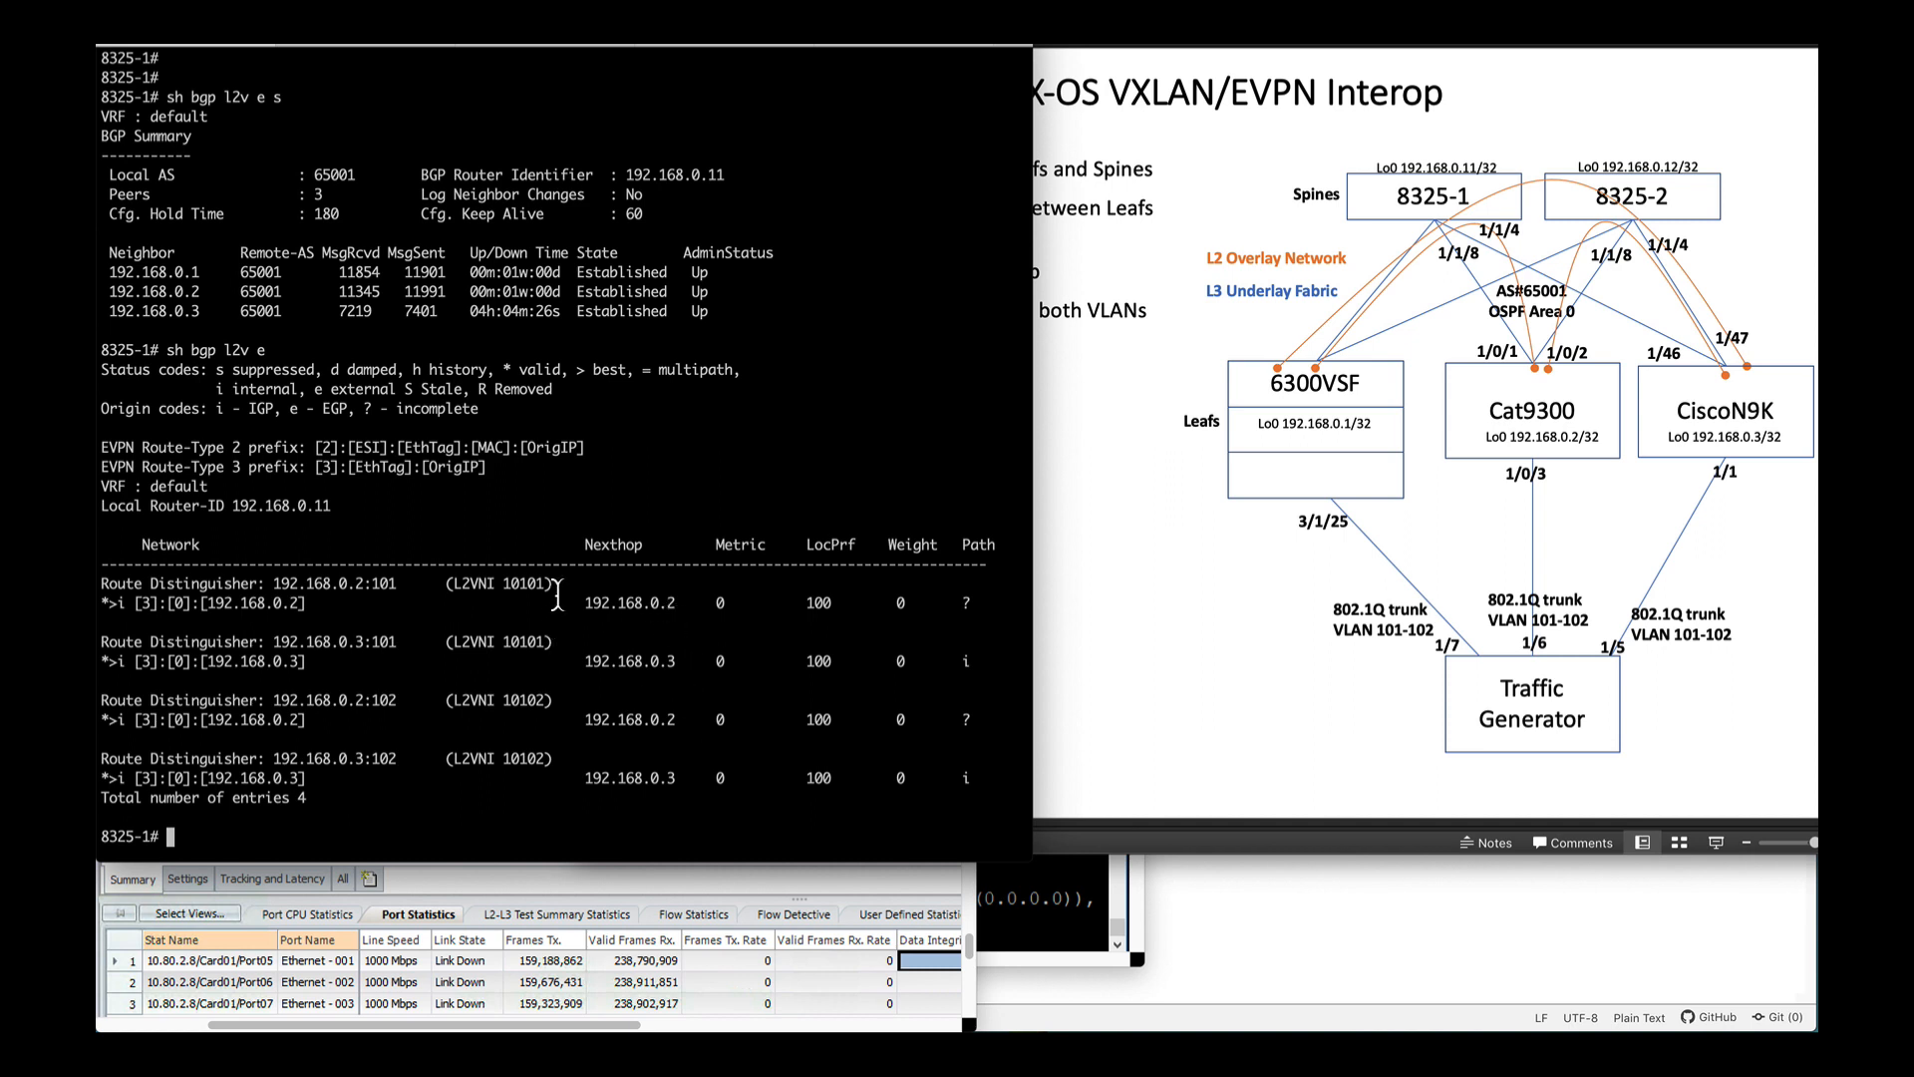
pyautogui.moveTo(1397, 647)
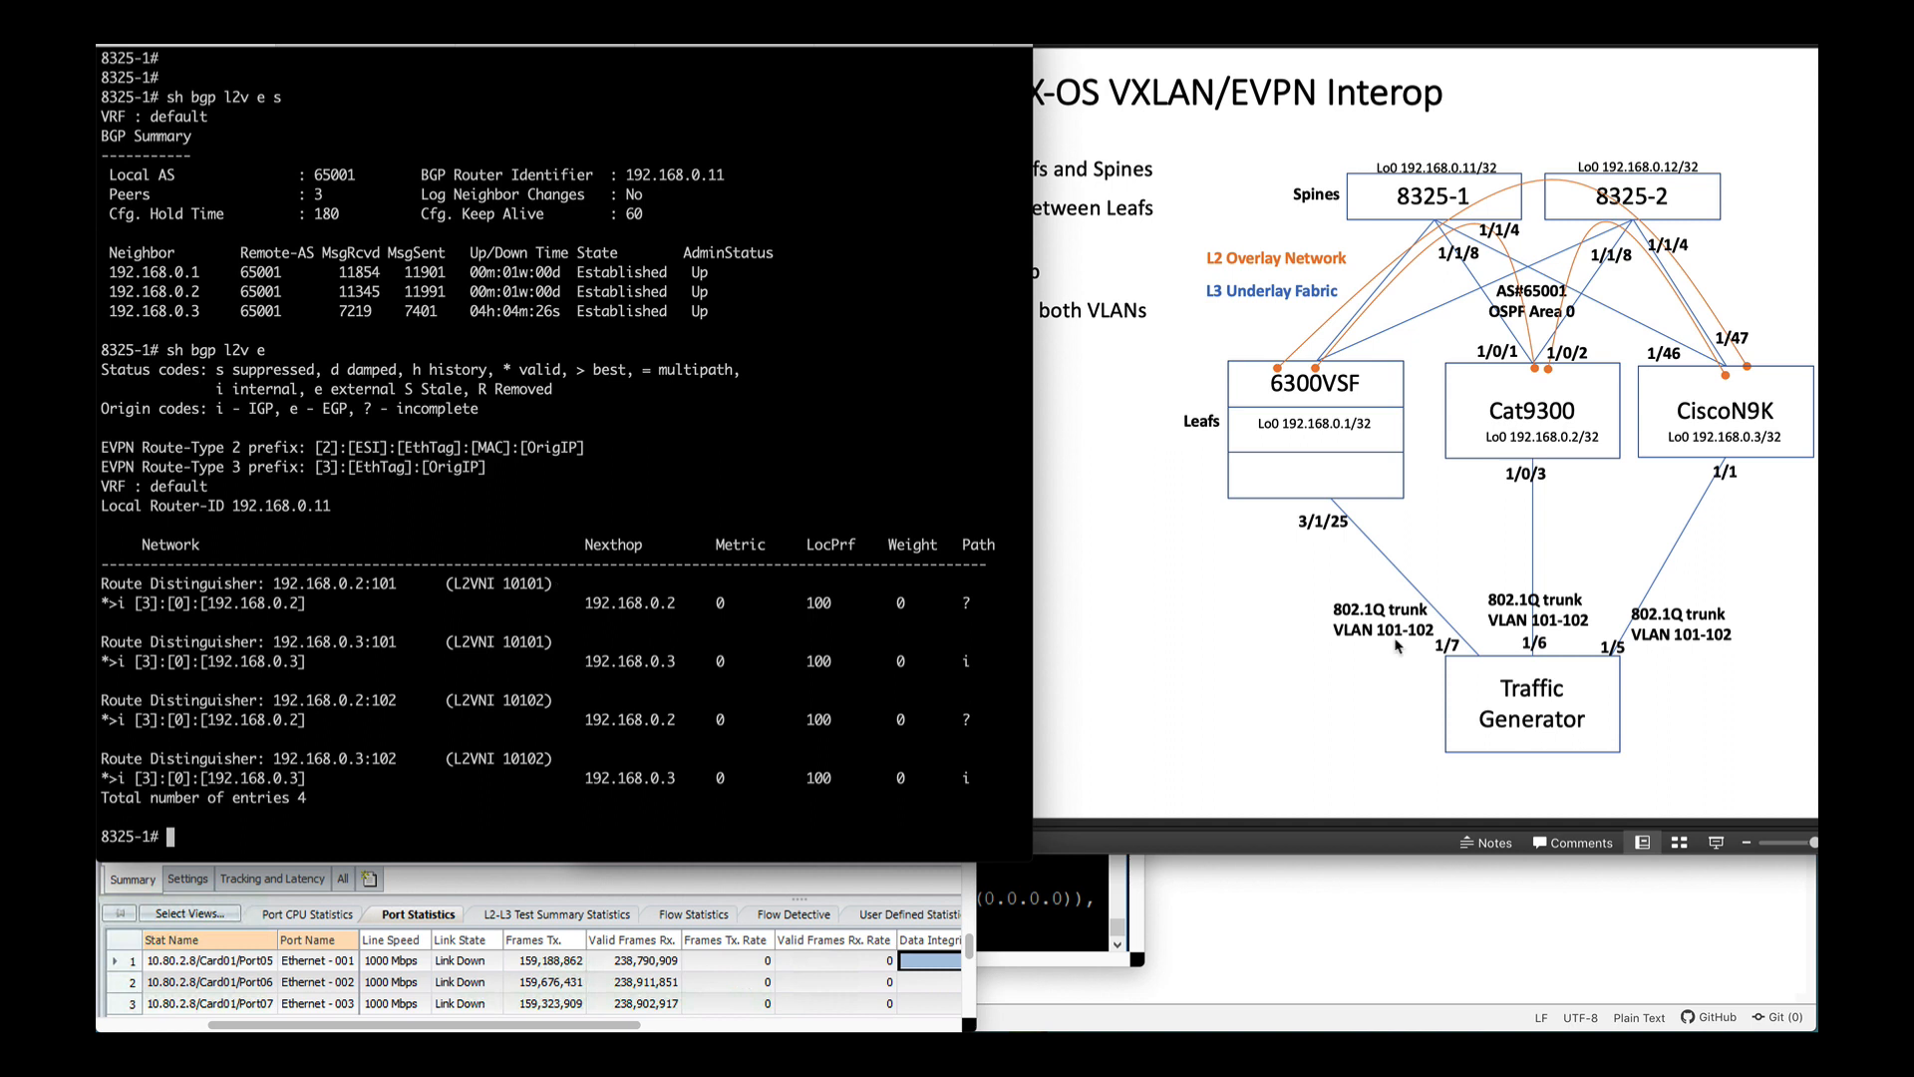
pyautogui.moveTo(533, 706)
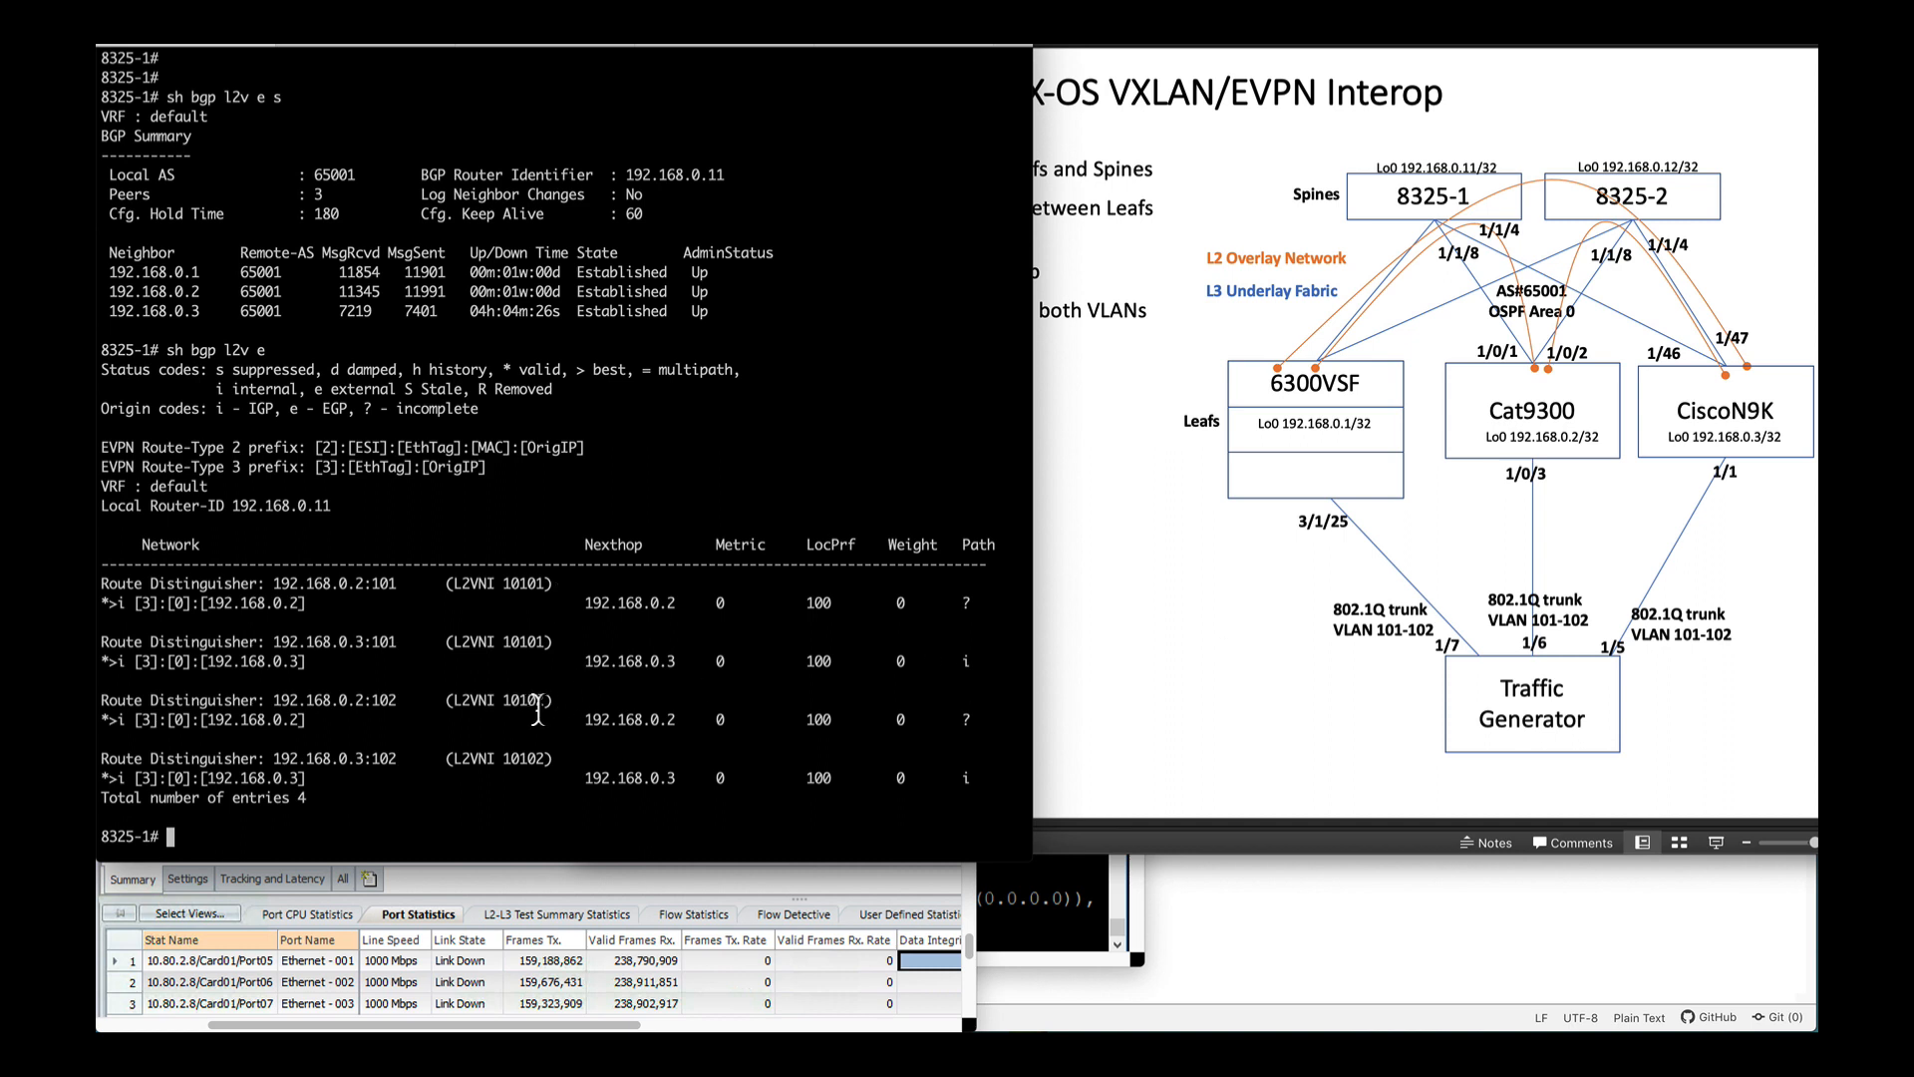
pyautogui.moveTo(399, 643)
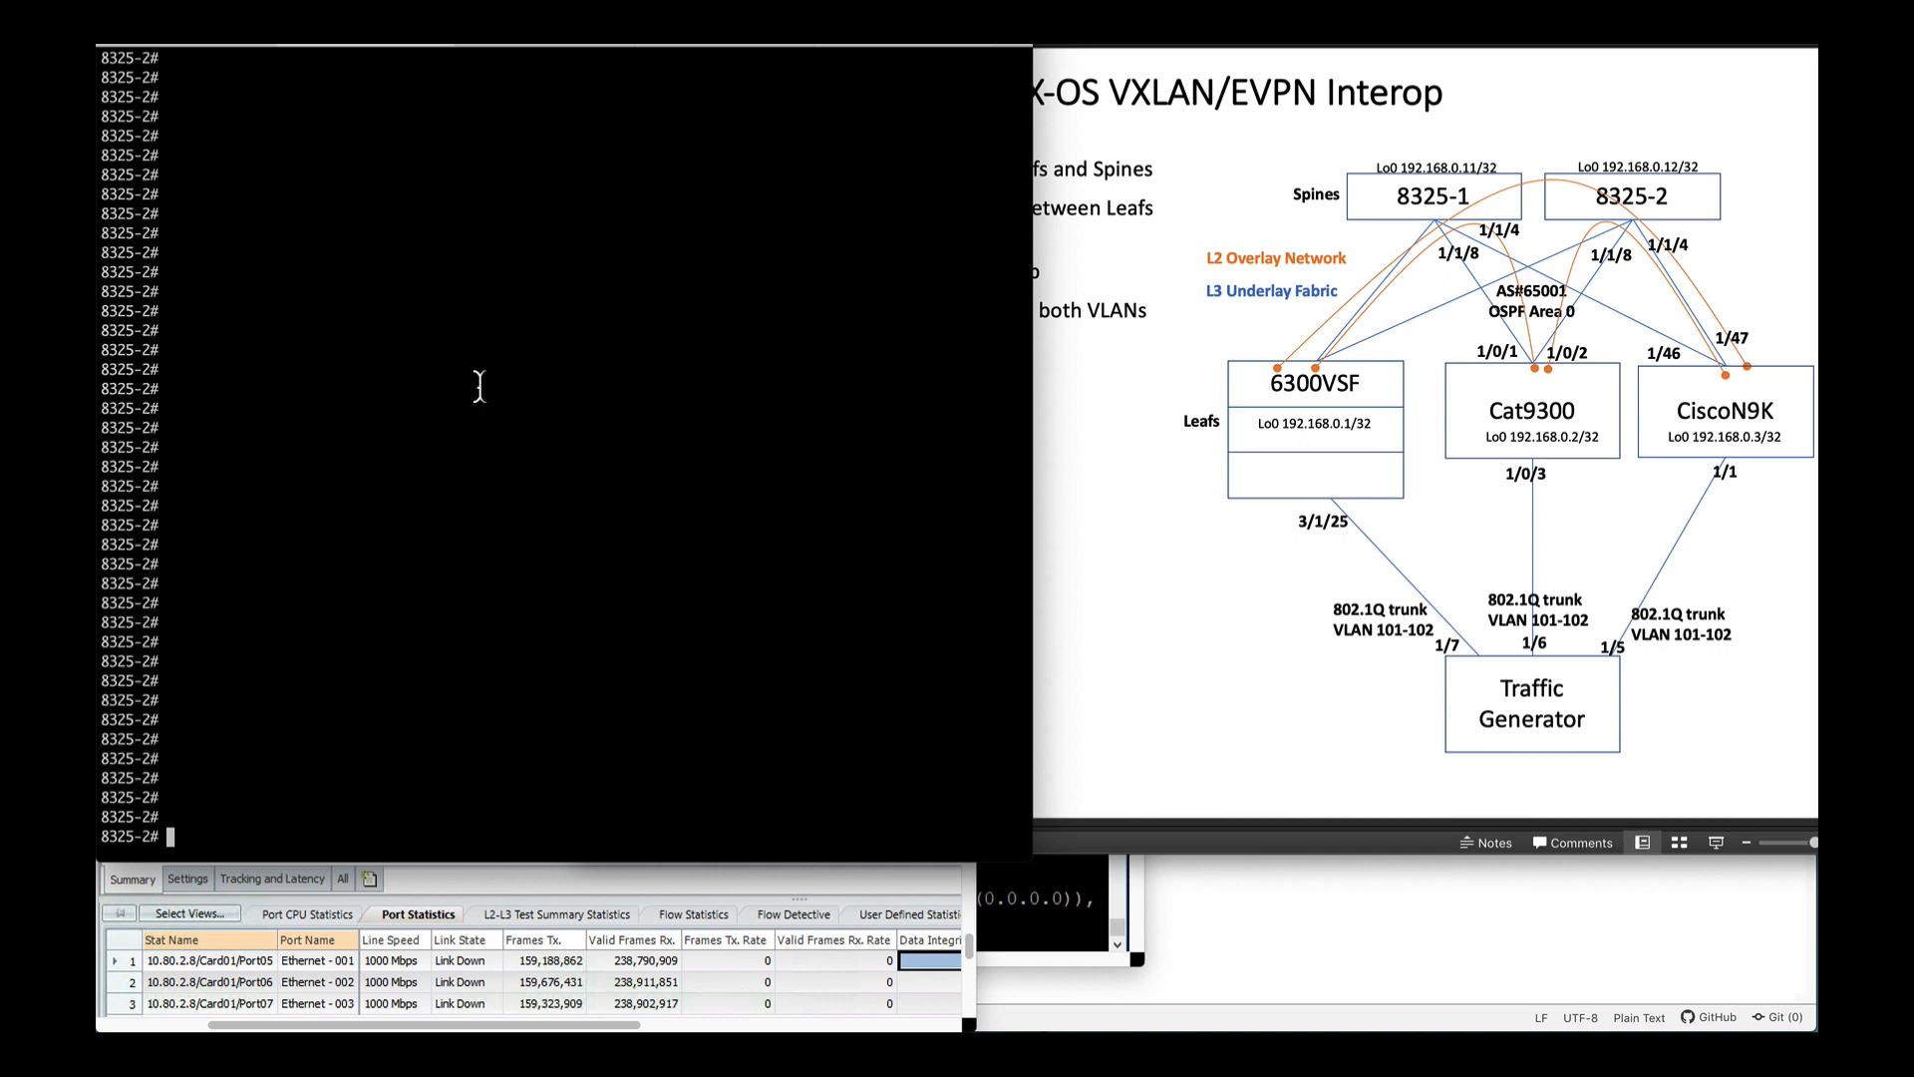
# Step: On 8325-2, show the EVPN BGP summary with 'sh bgp l2v e s', then the routes with 'sh bgp l2v e'
pyautogui.write('sh bgp l2v e s')
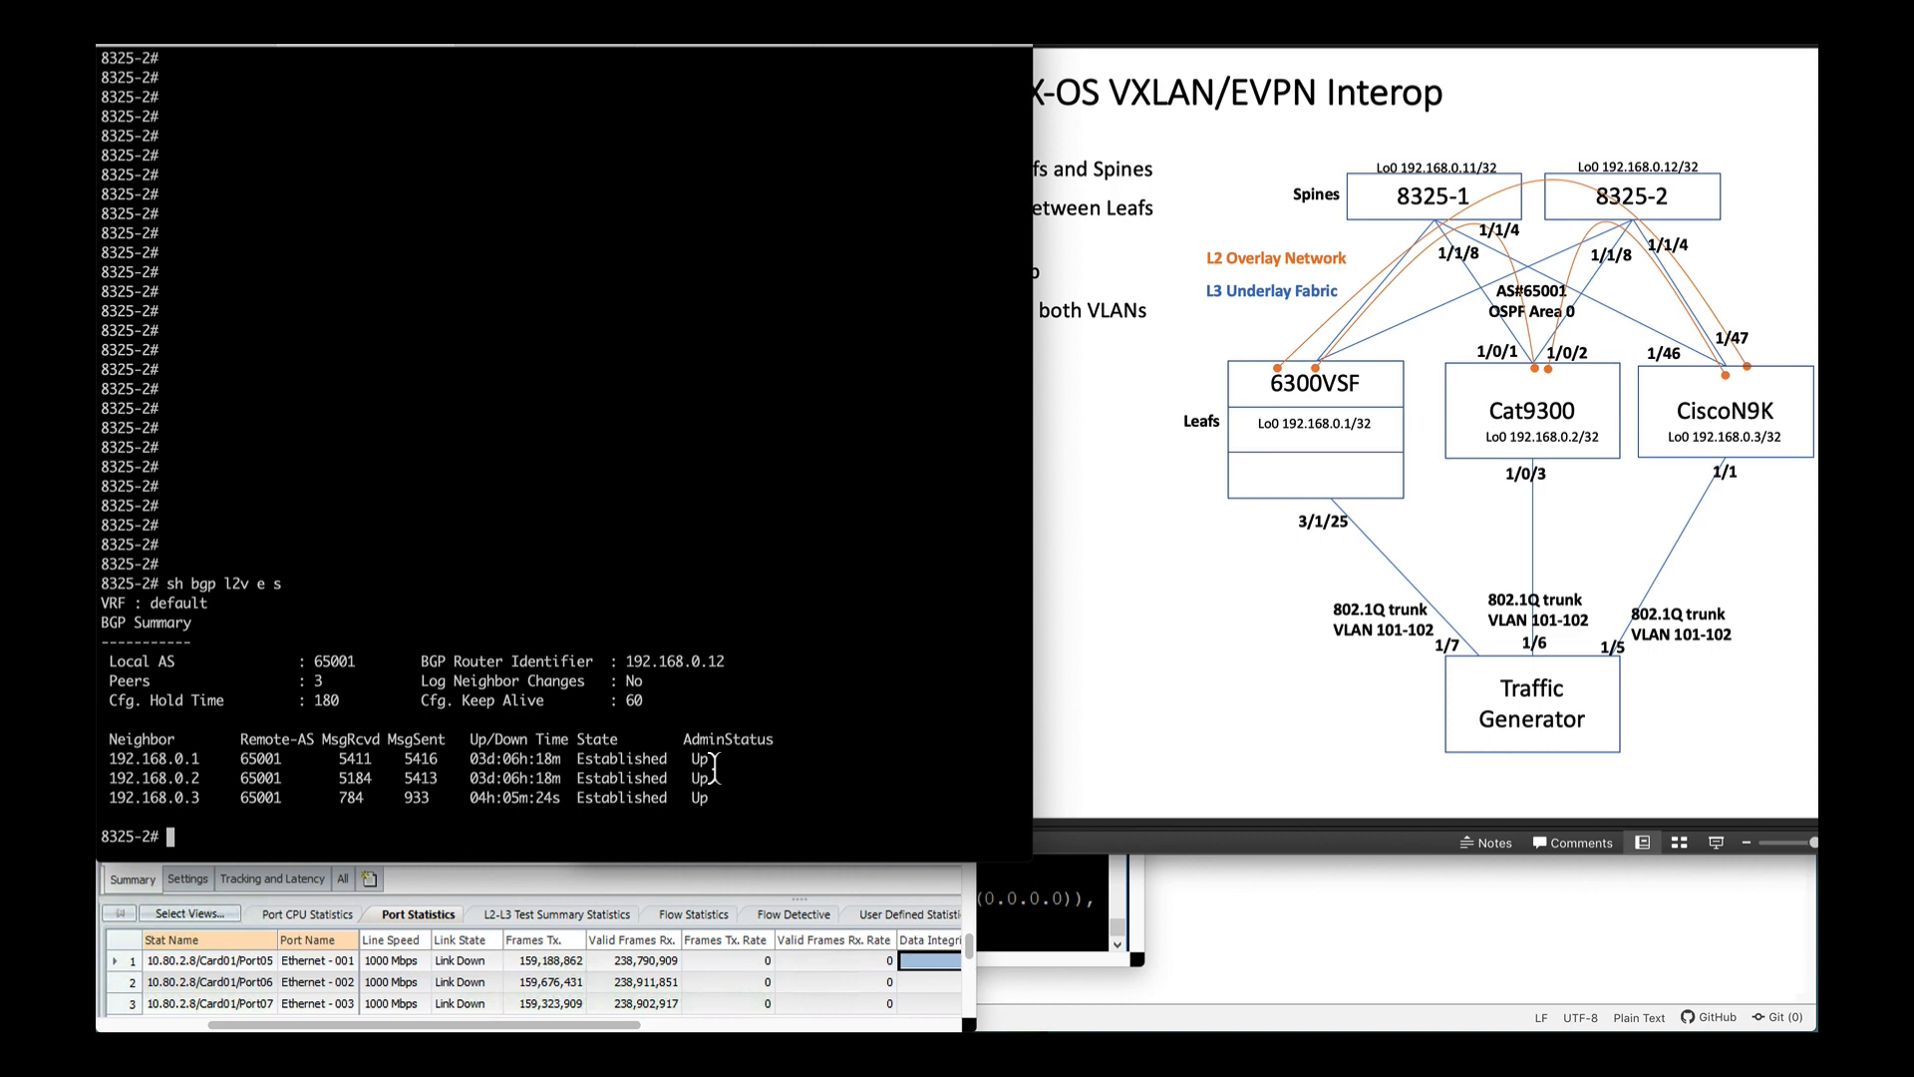
pyautogui.write('sh bgp l2v e')
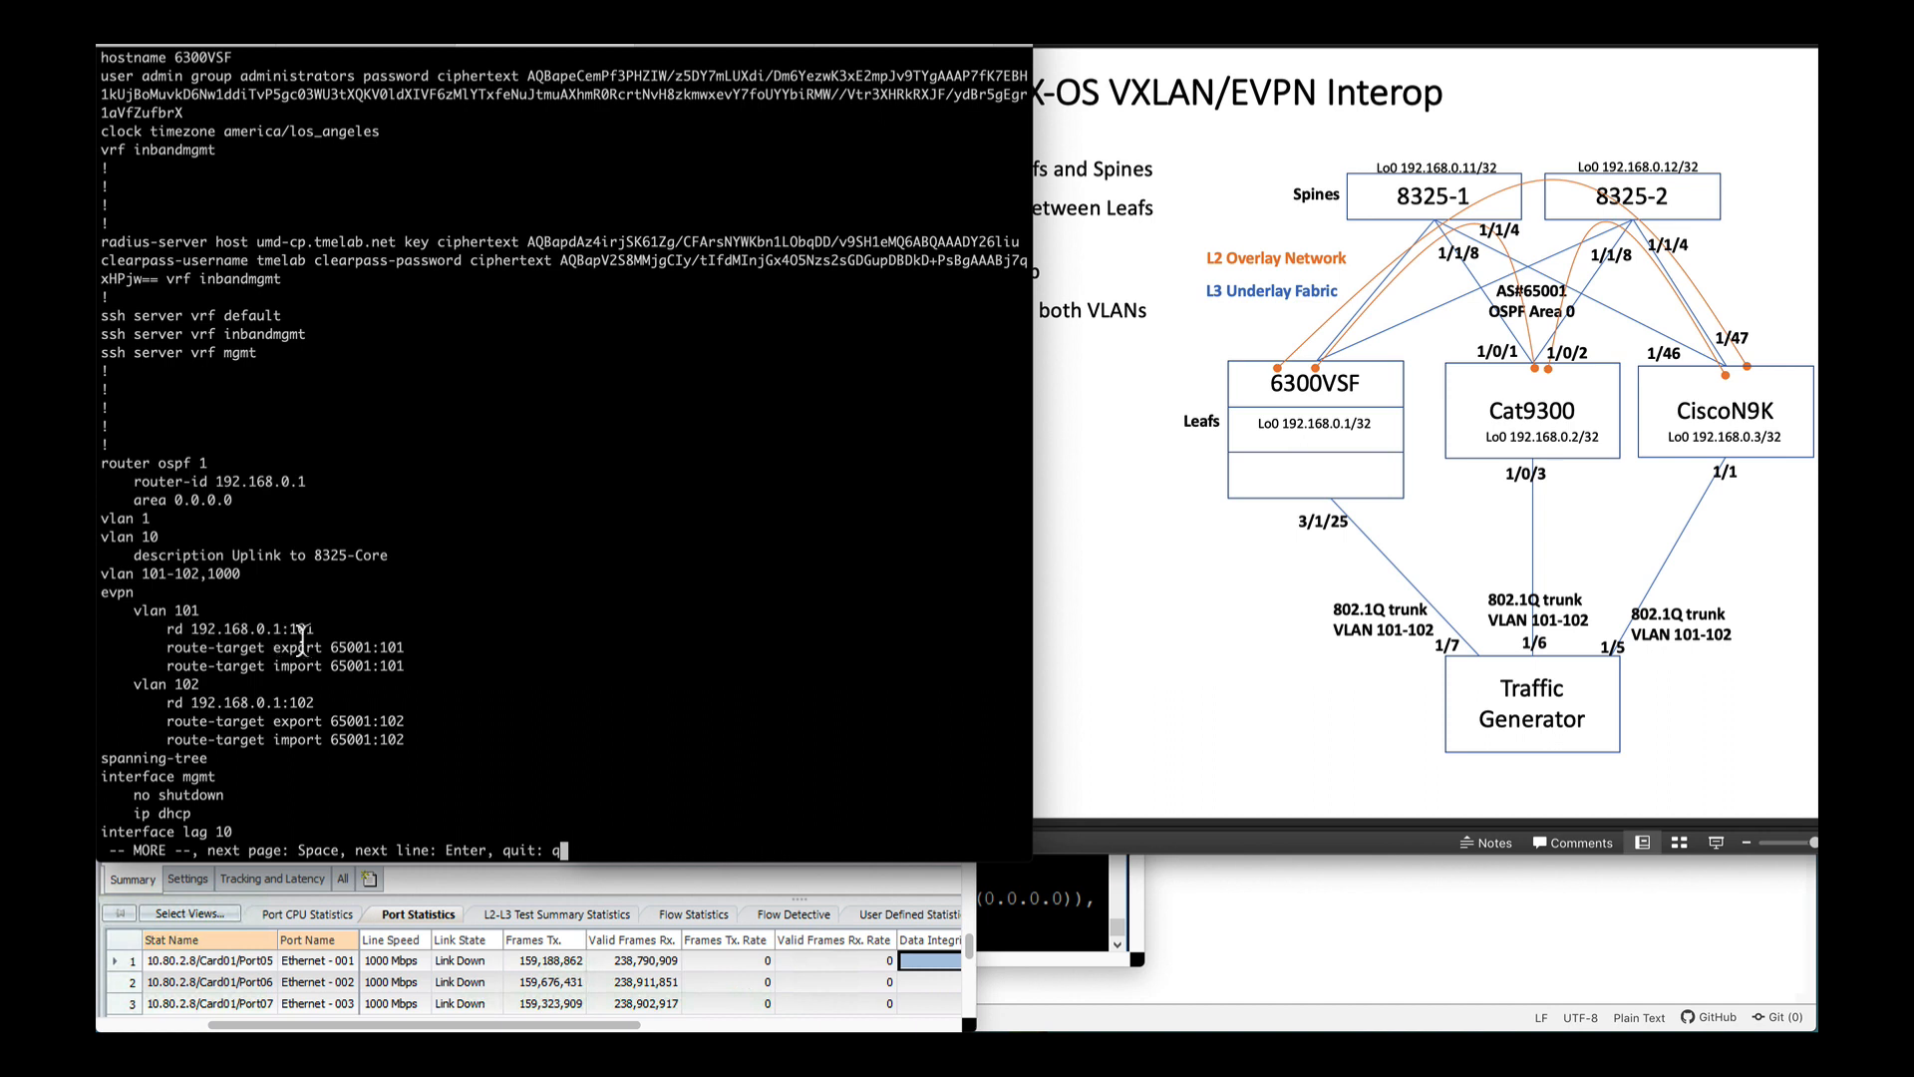
# Step: Page the 6300VSF running-config past the VLAN 101/102 route targets to the interfaces
pyautogui.doubleClick(240, 629)
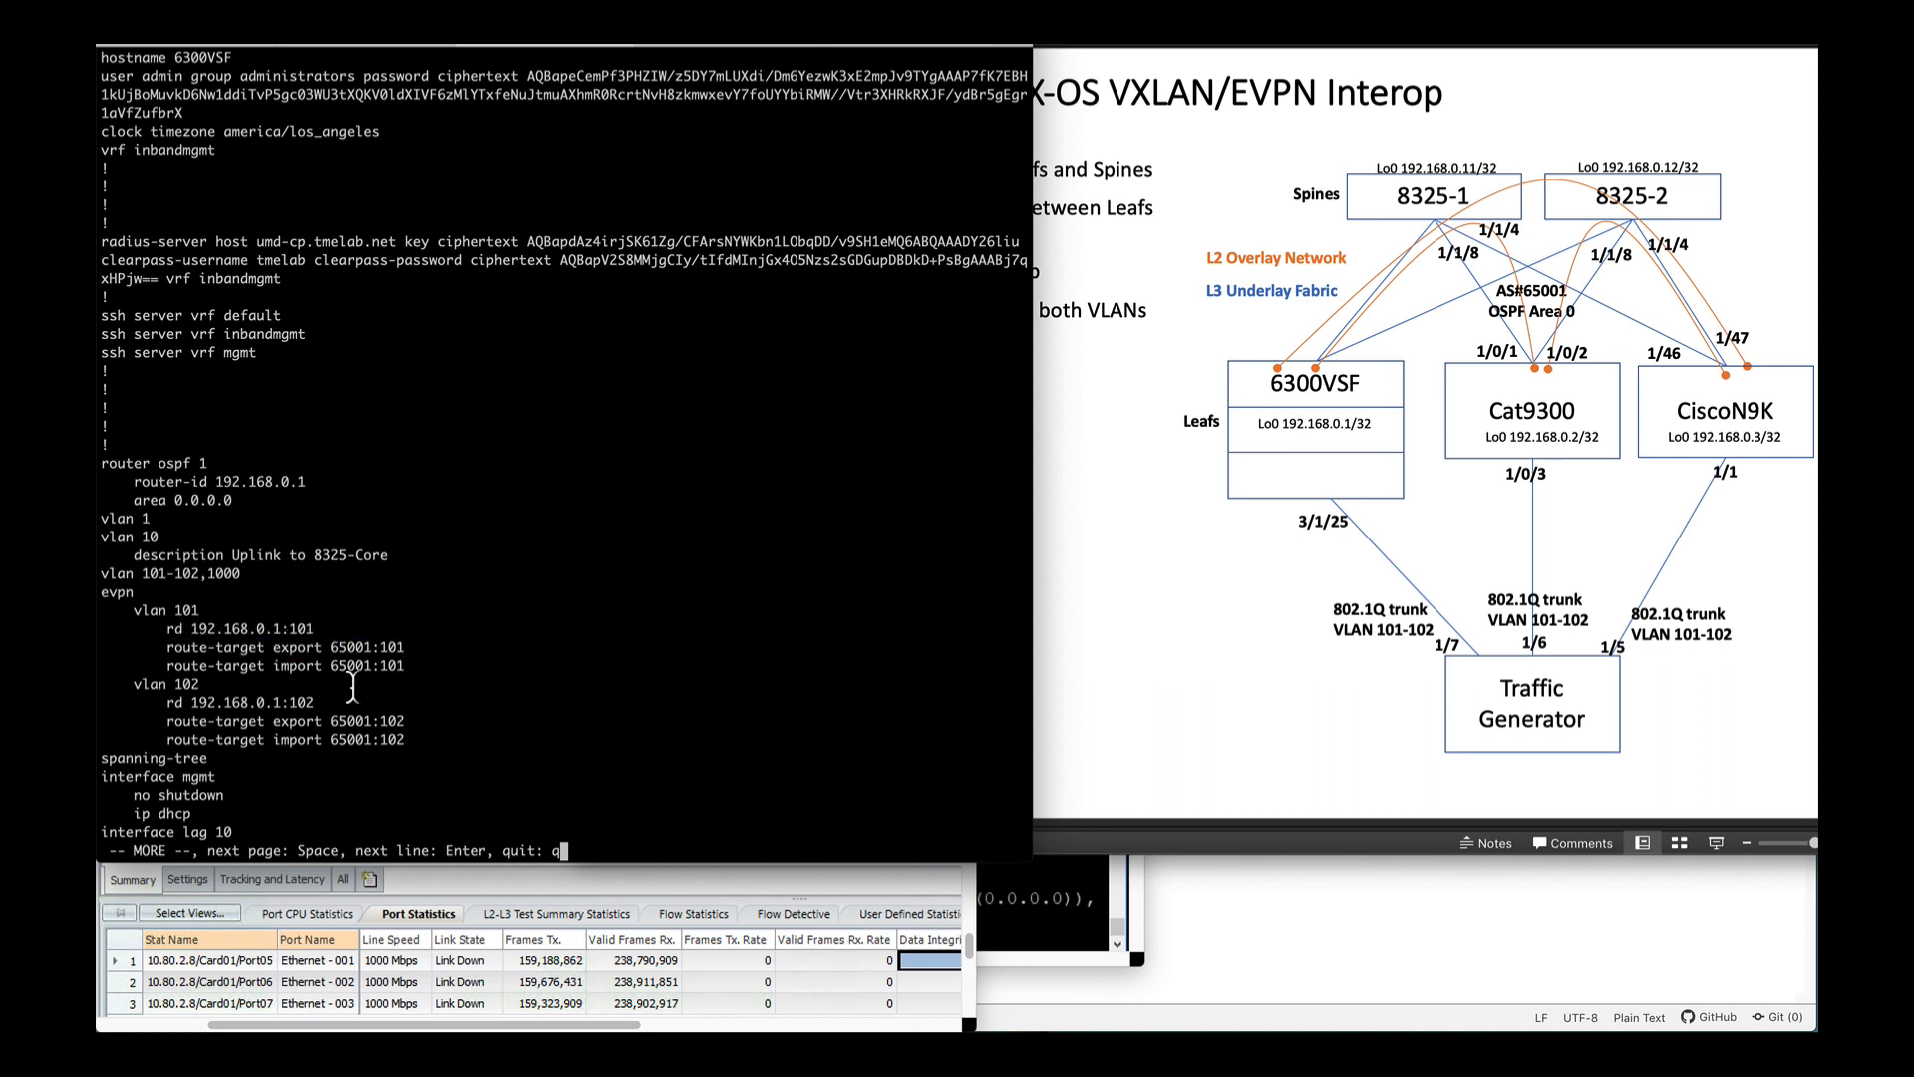
pyautogui.moveTo(222, 629)
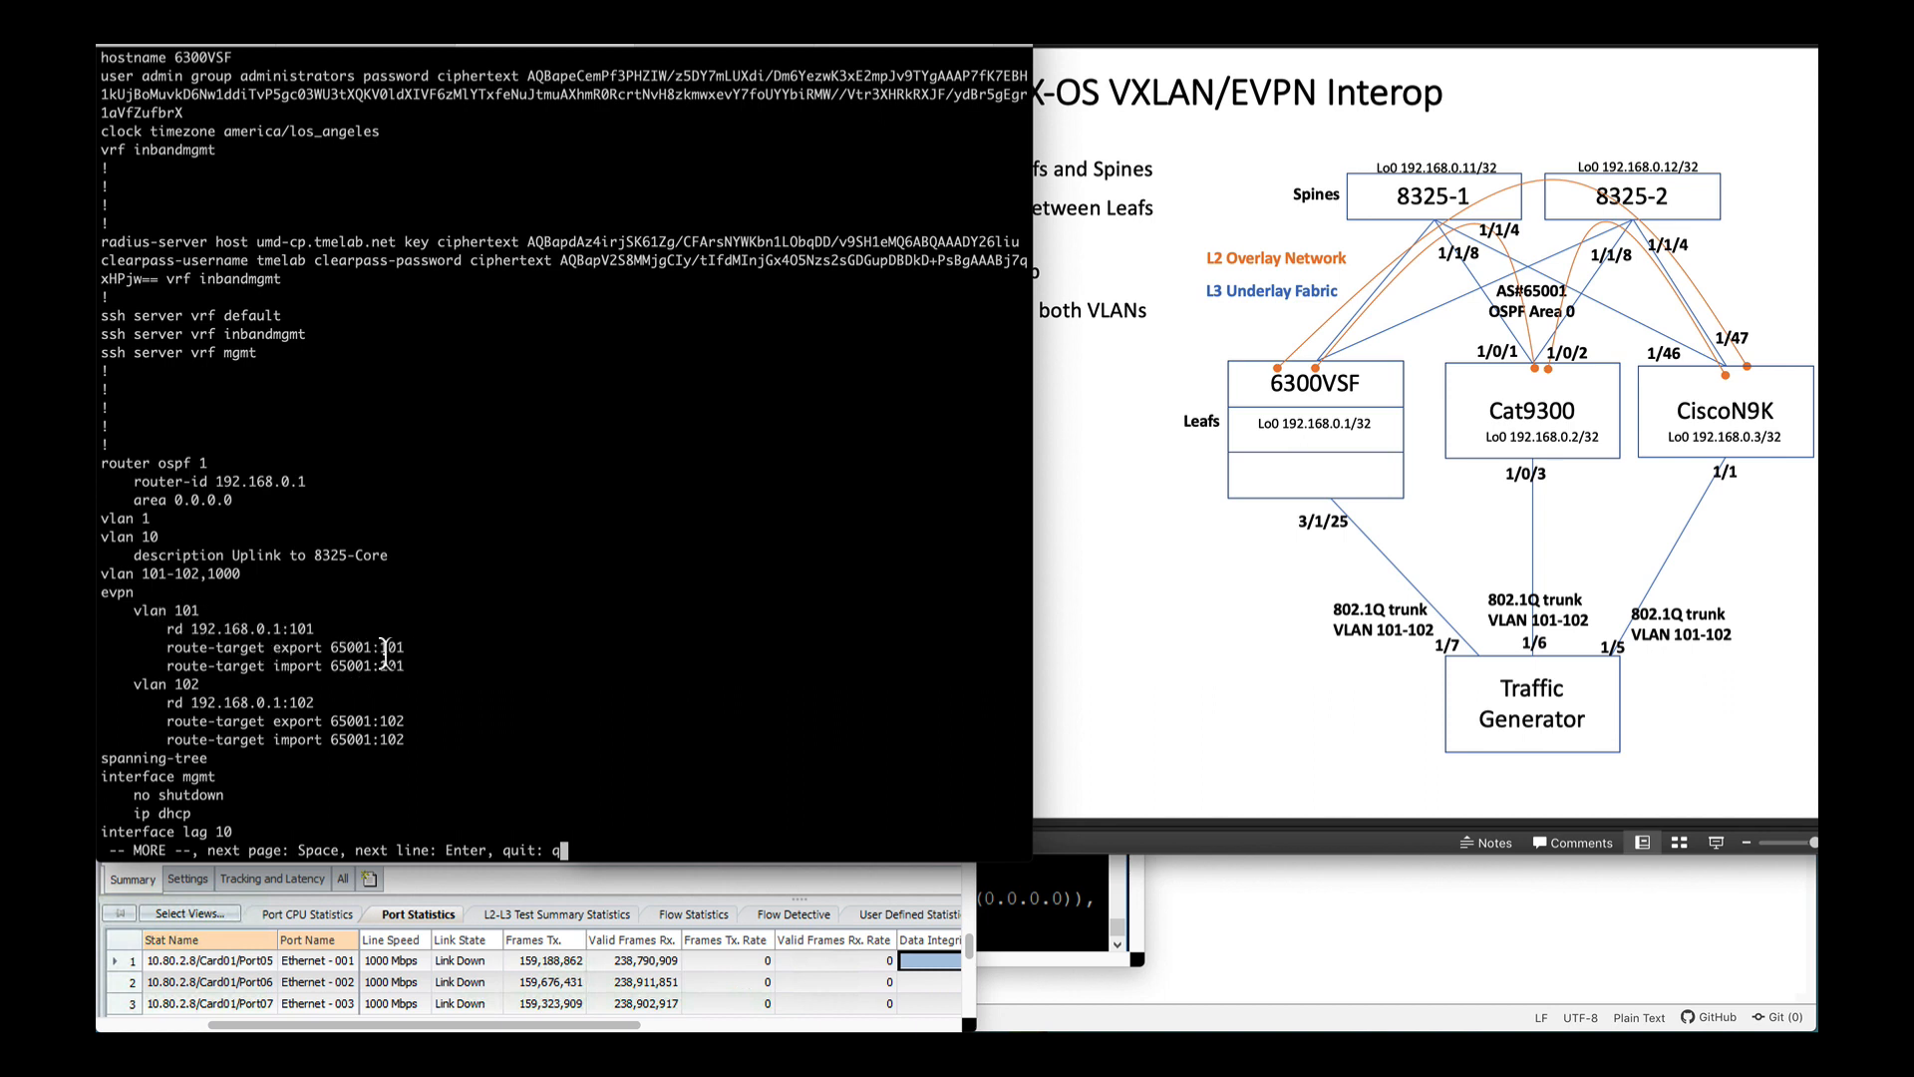
pyautogui.moveTo(278, 706)
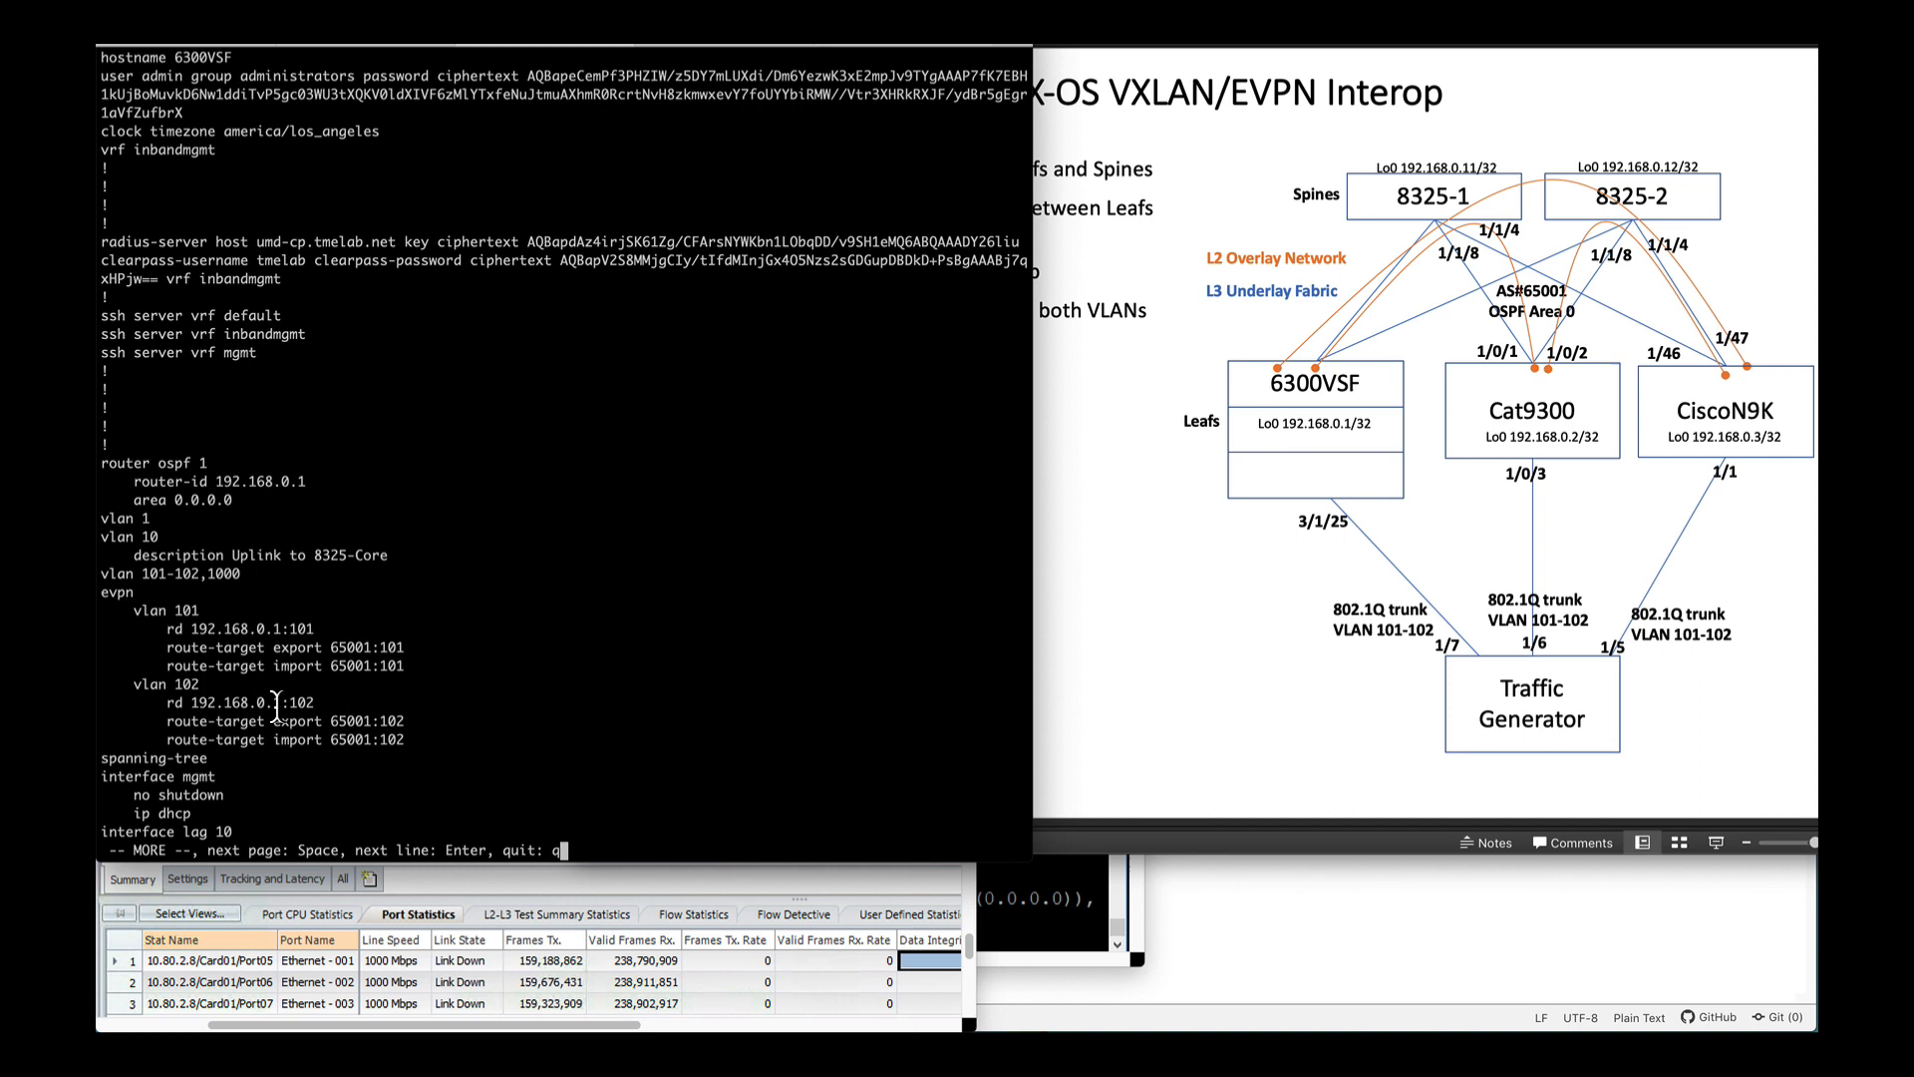
pyautogui.moveTo(408, 733)
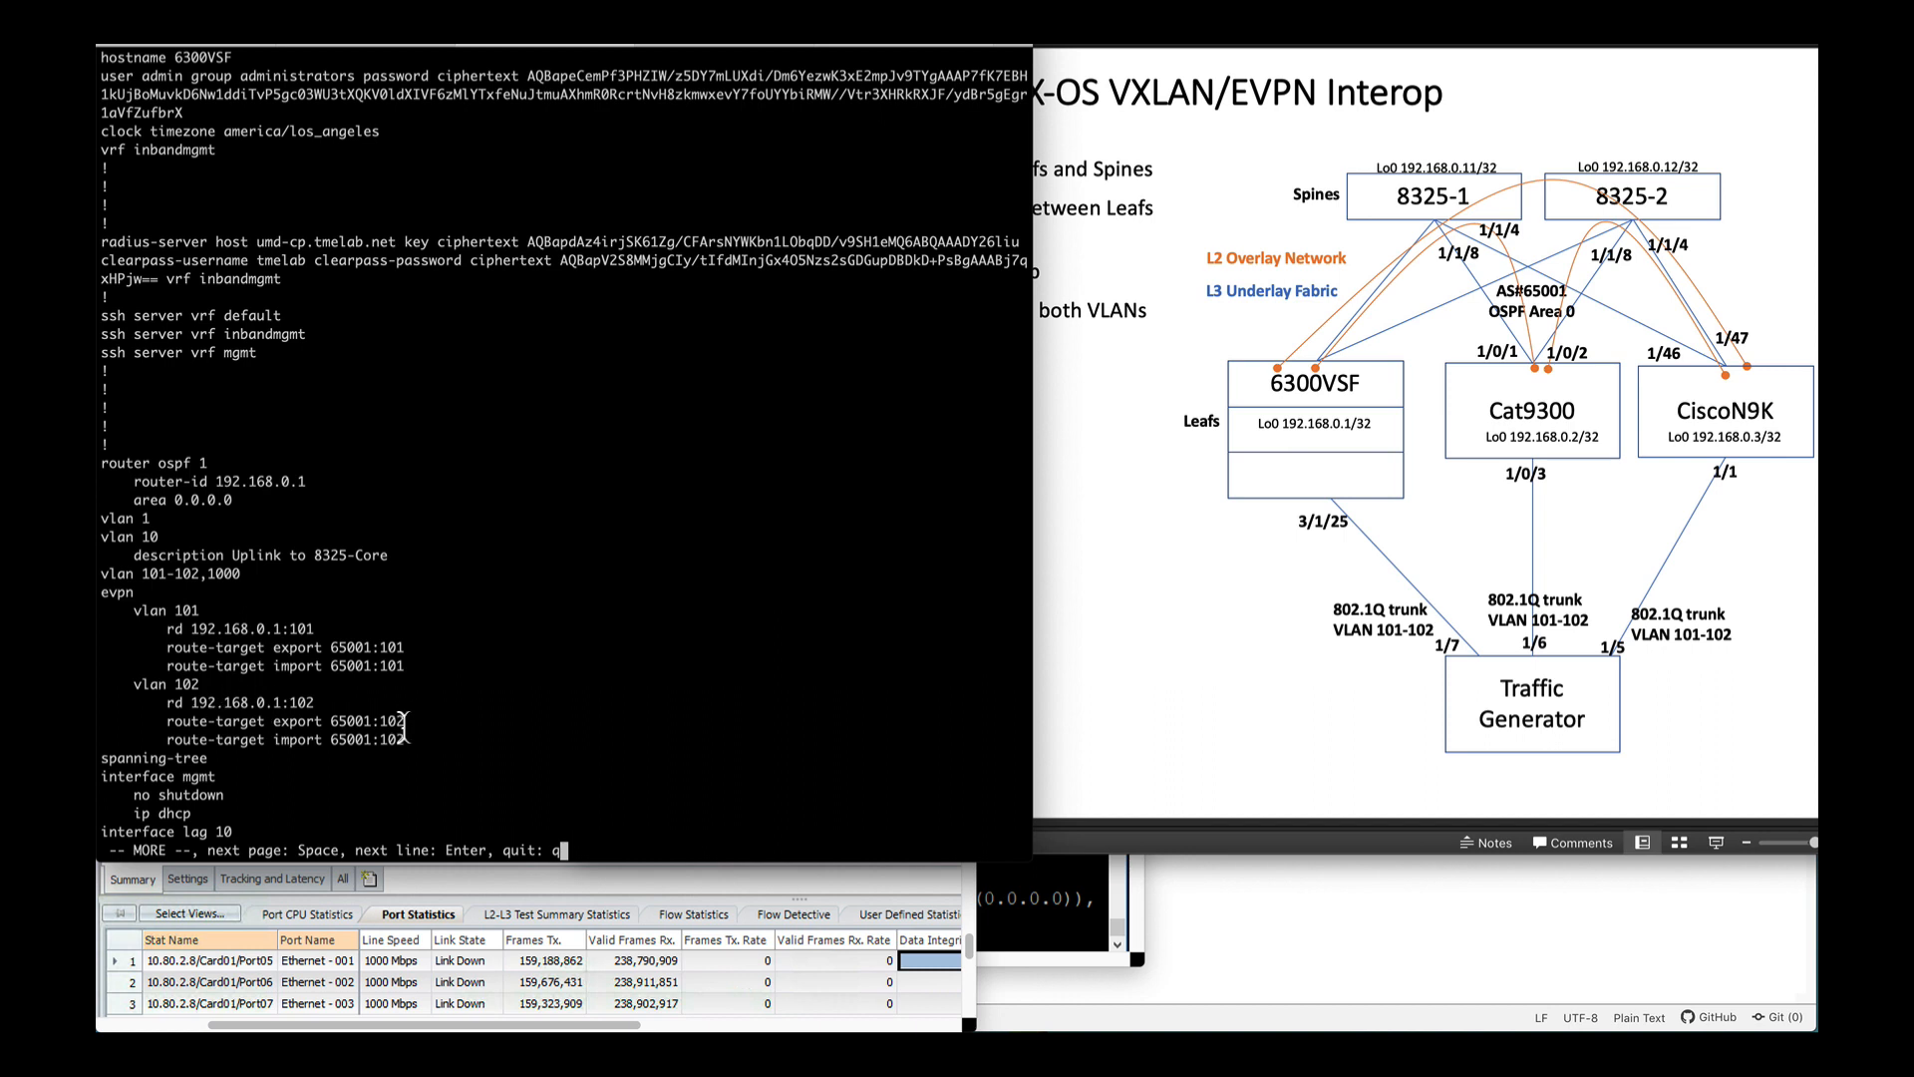
pyautogui.press('space')
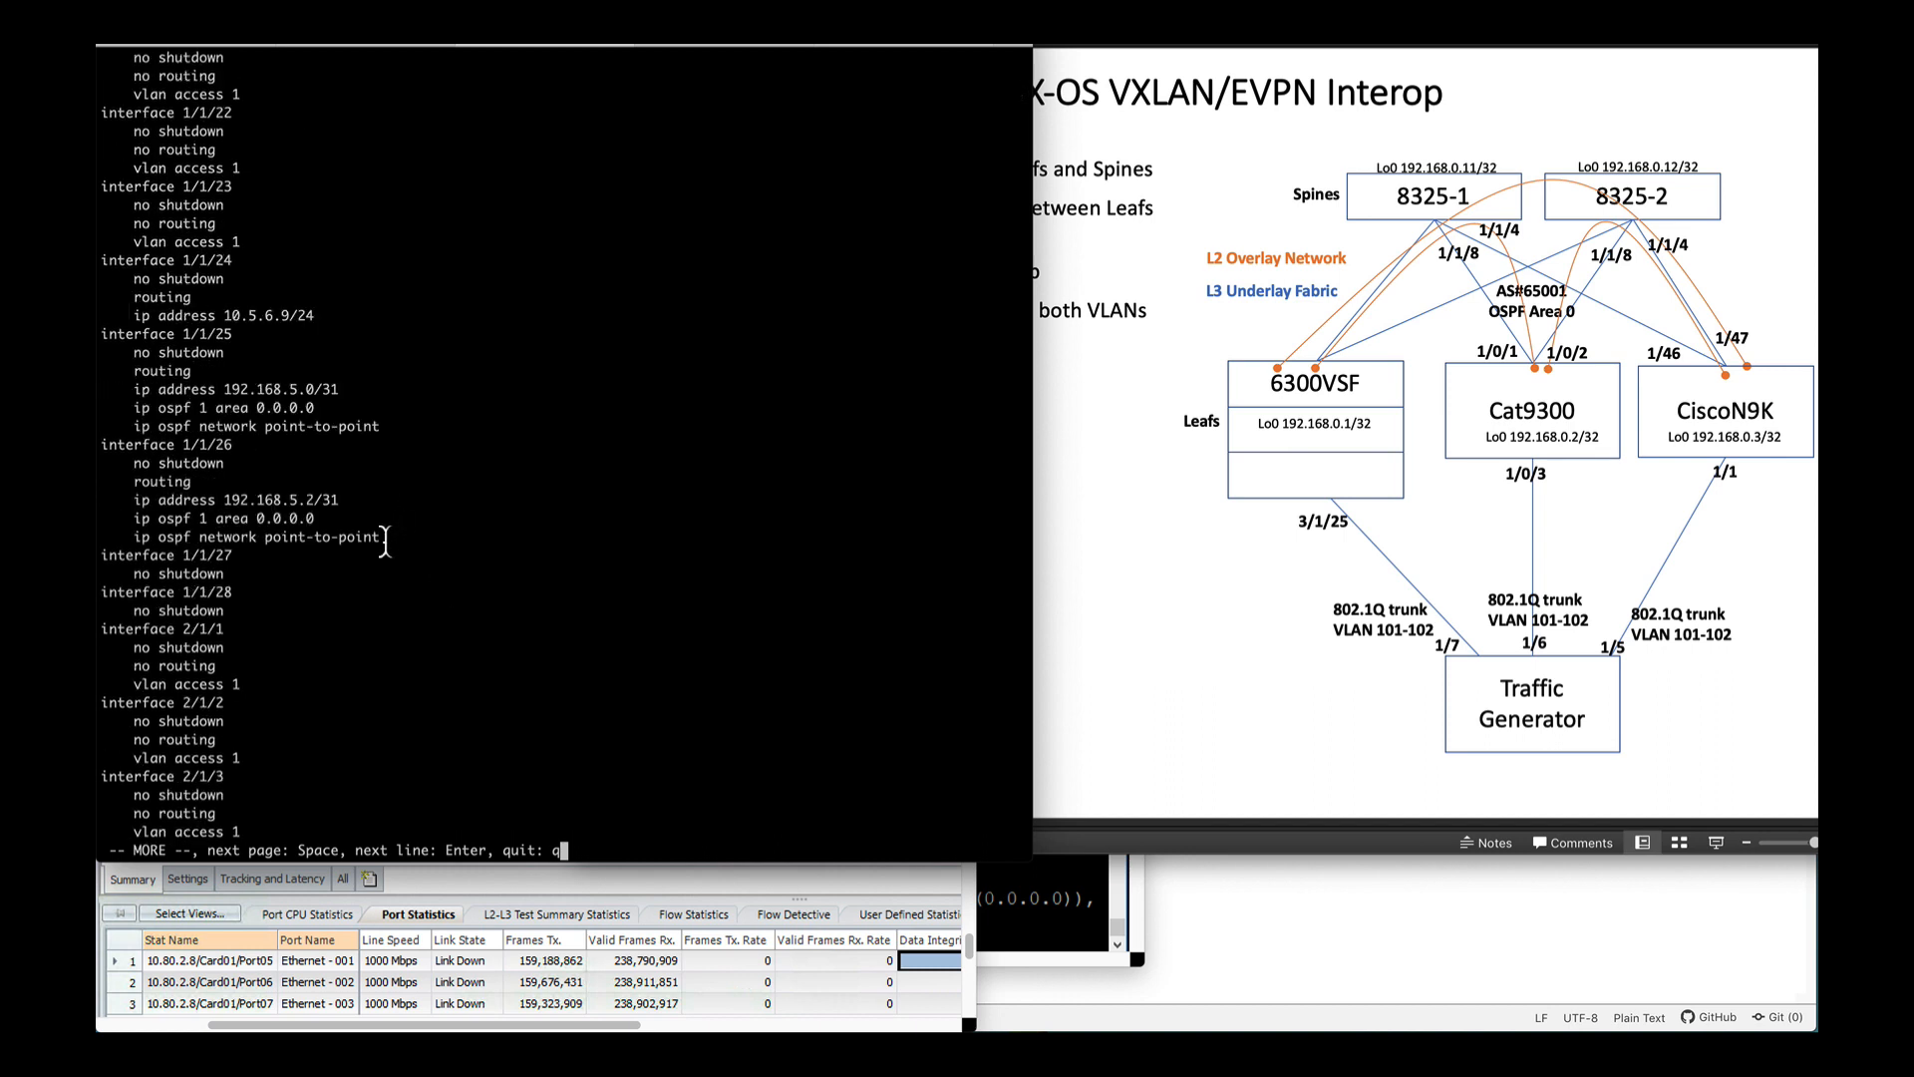
# Step: Highlight the 1/1/25 and 1/1/26 uplink config, then page to the VXLAN and BGP sections
pyautogui.moveTo(121, 352); pyautogui.dragTo(381, 538)
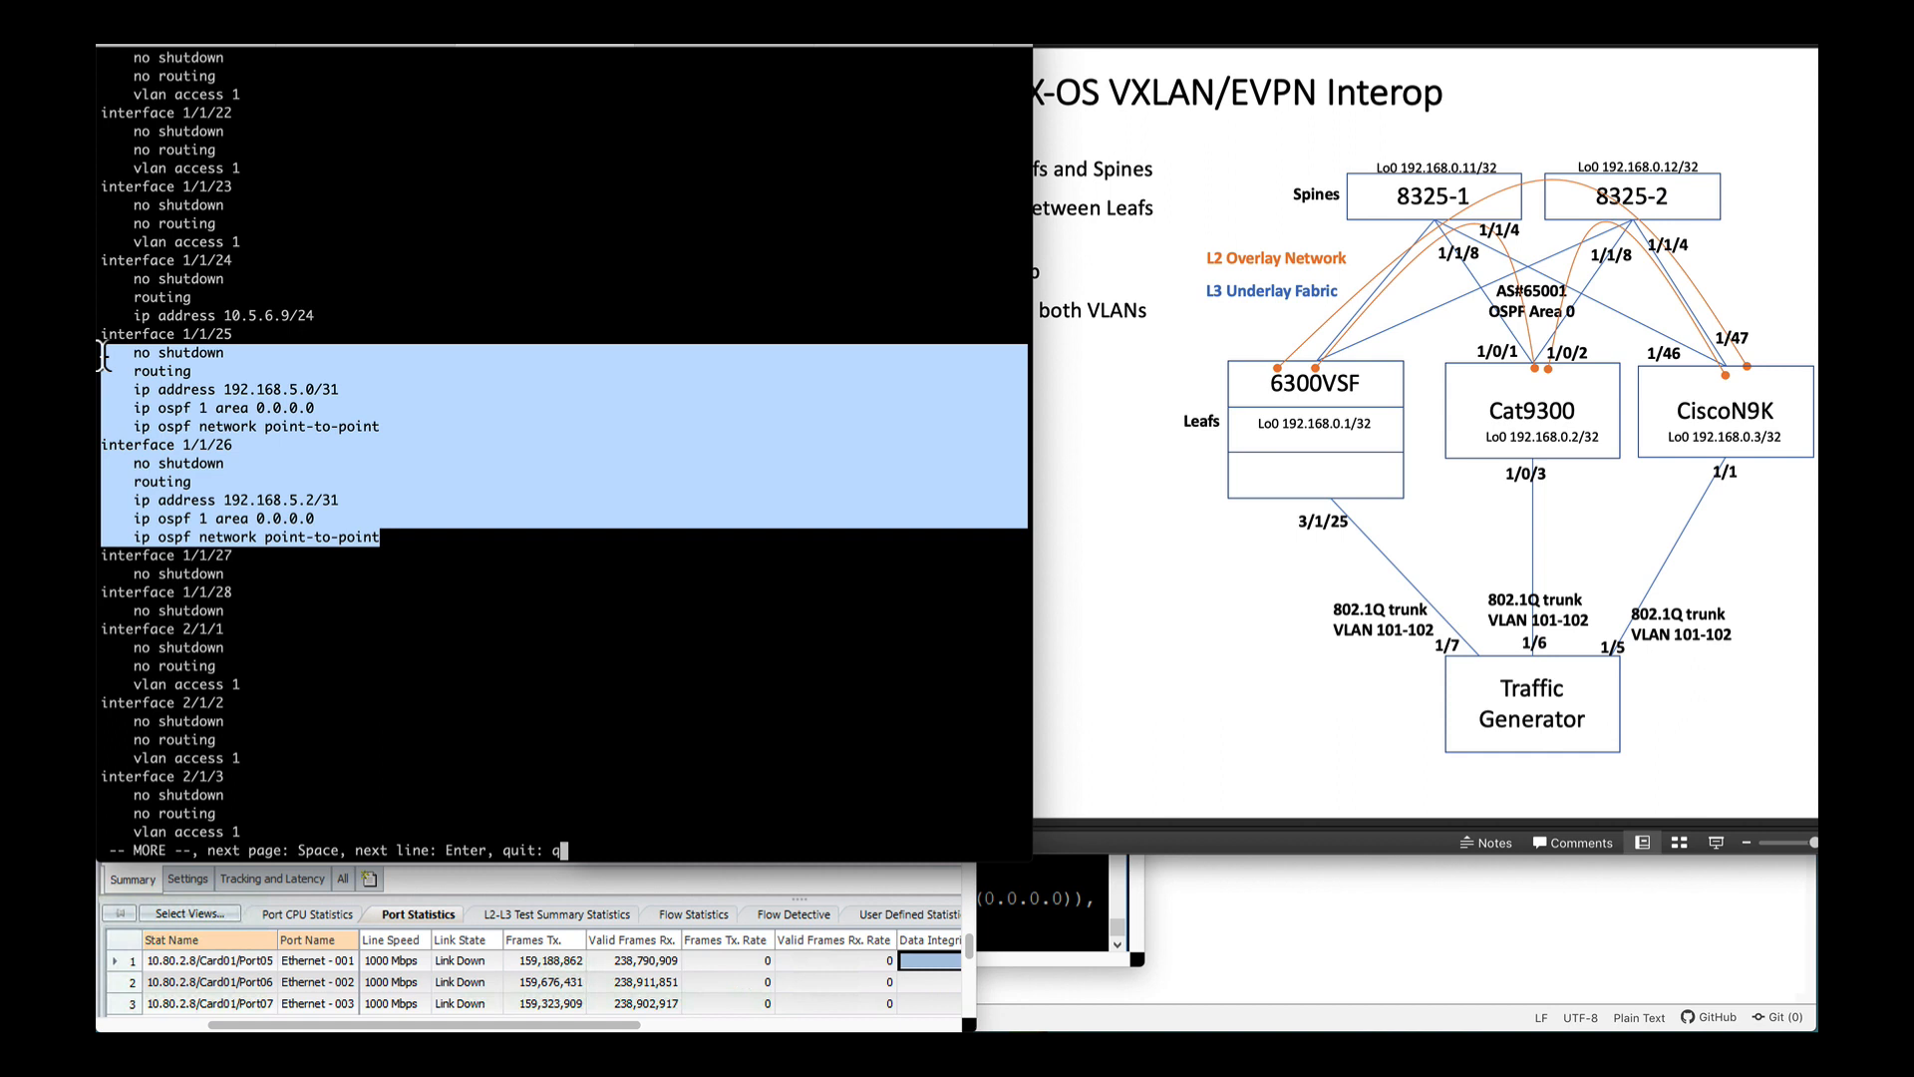
pyautogui.press('space')
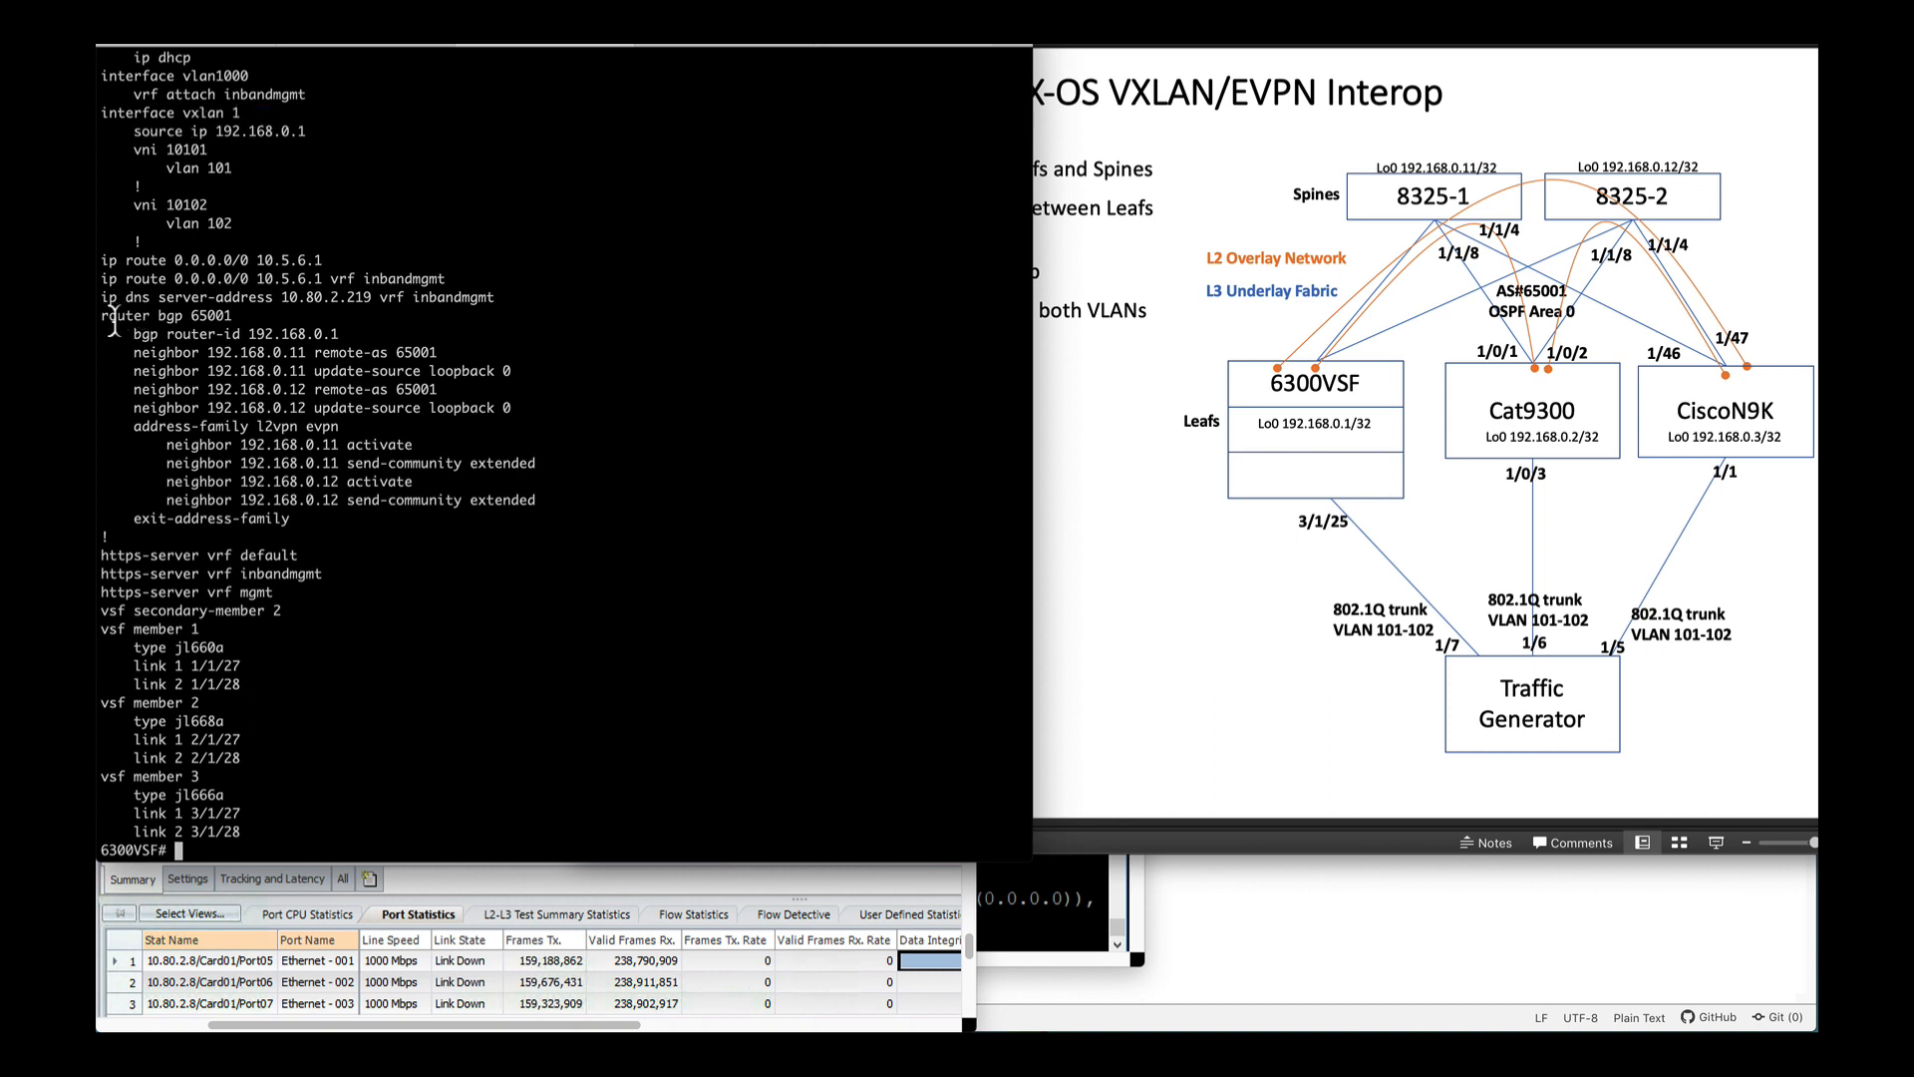
pyautogui.moveTo(110, 315); pyautogui.dragTo(512, 397)
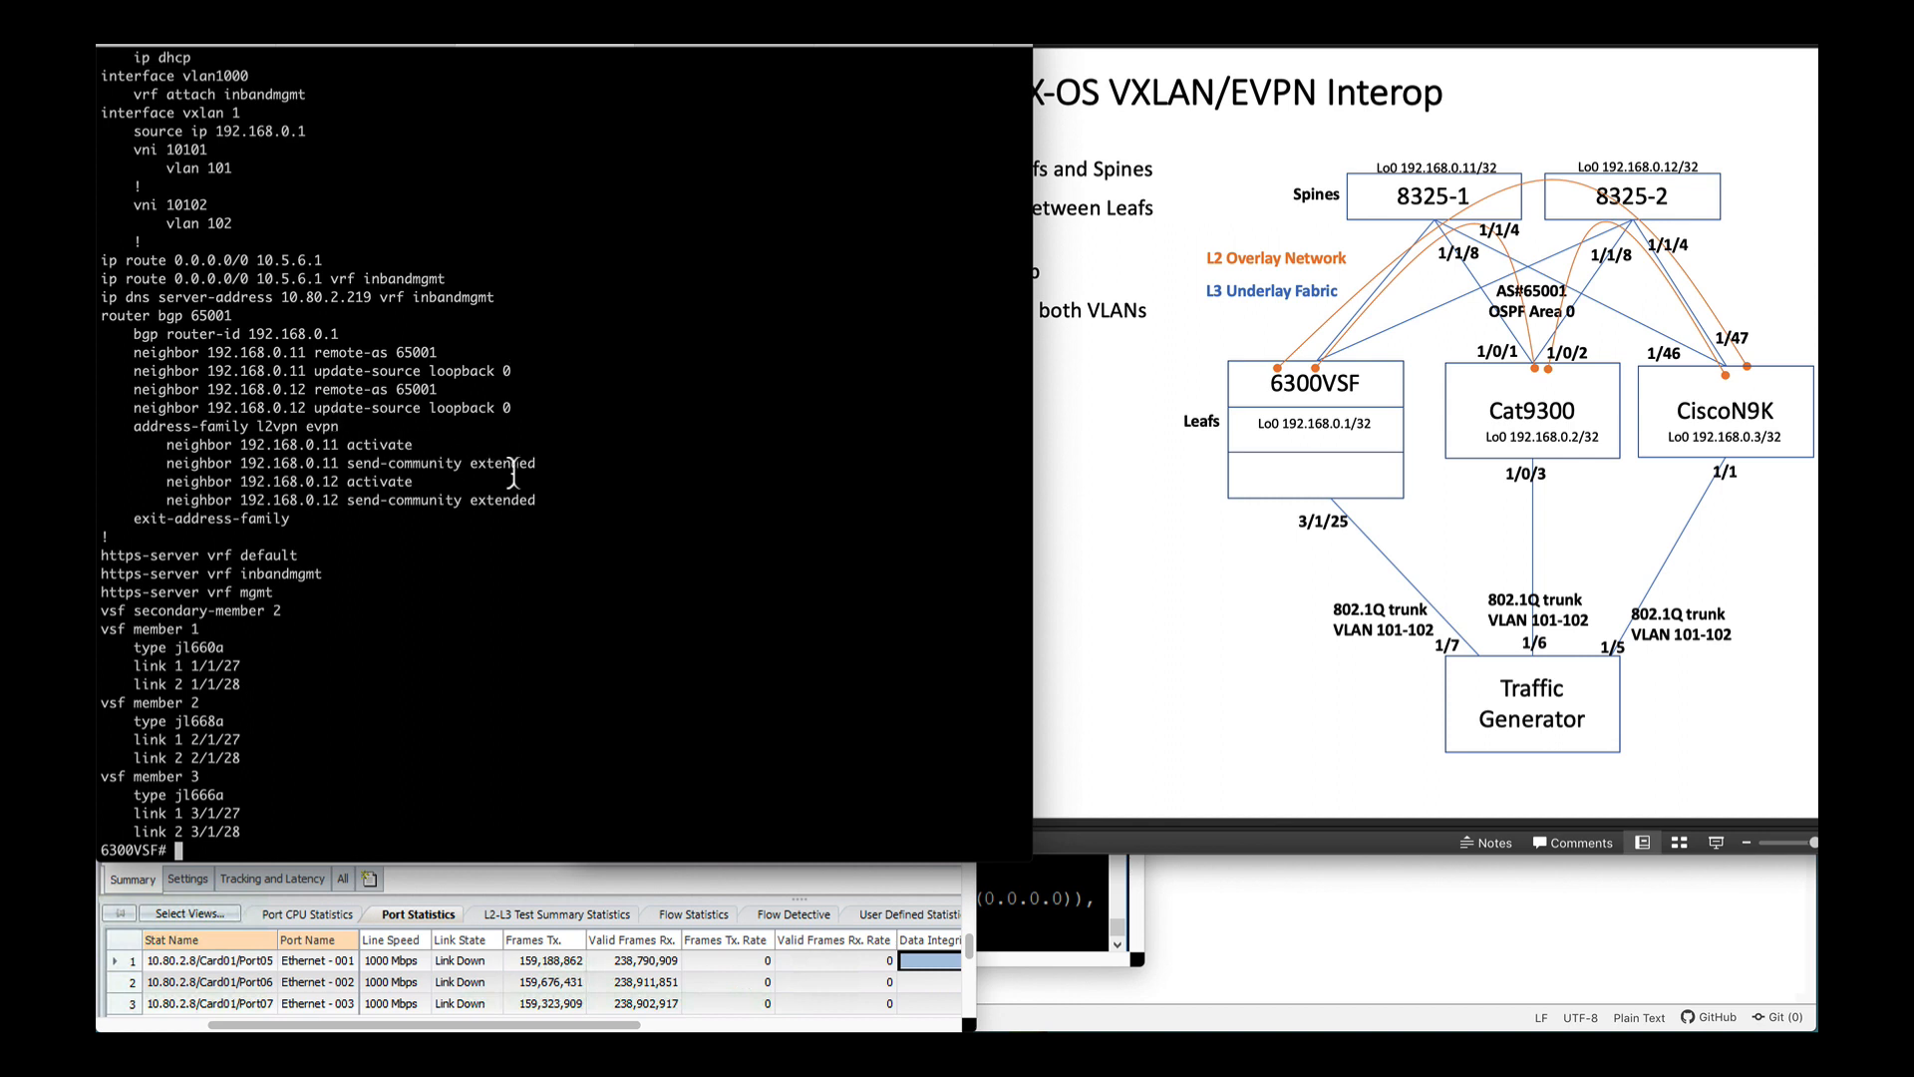
pyautogui.write('page')
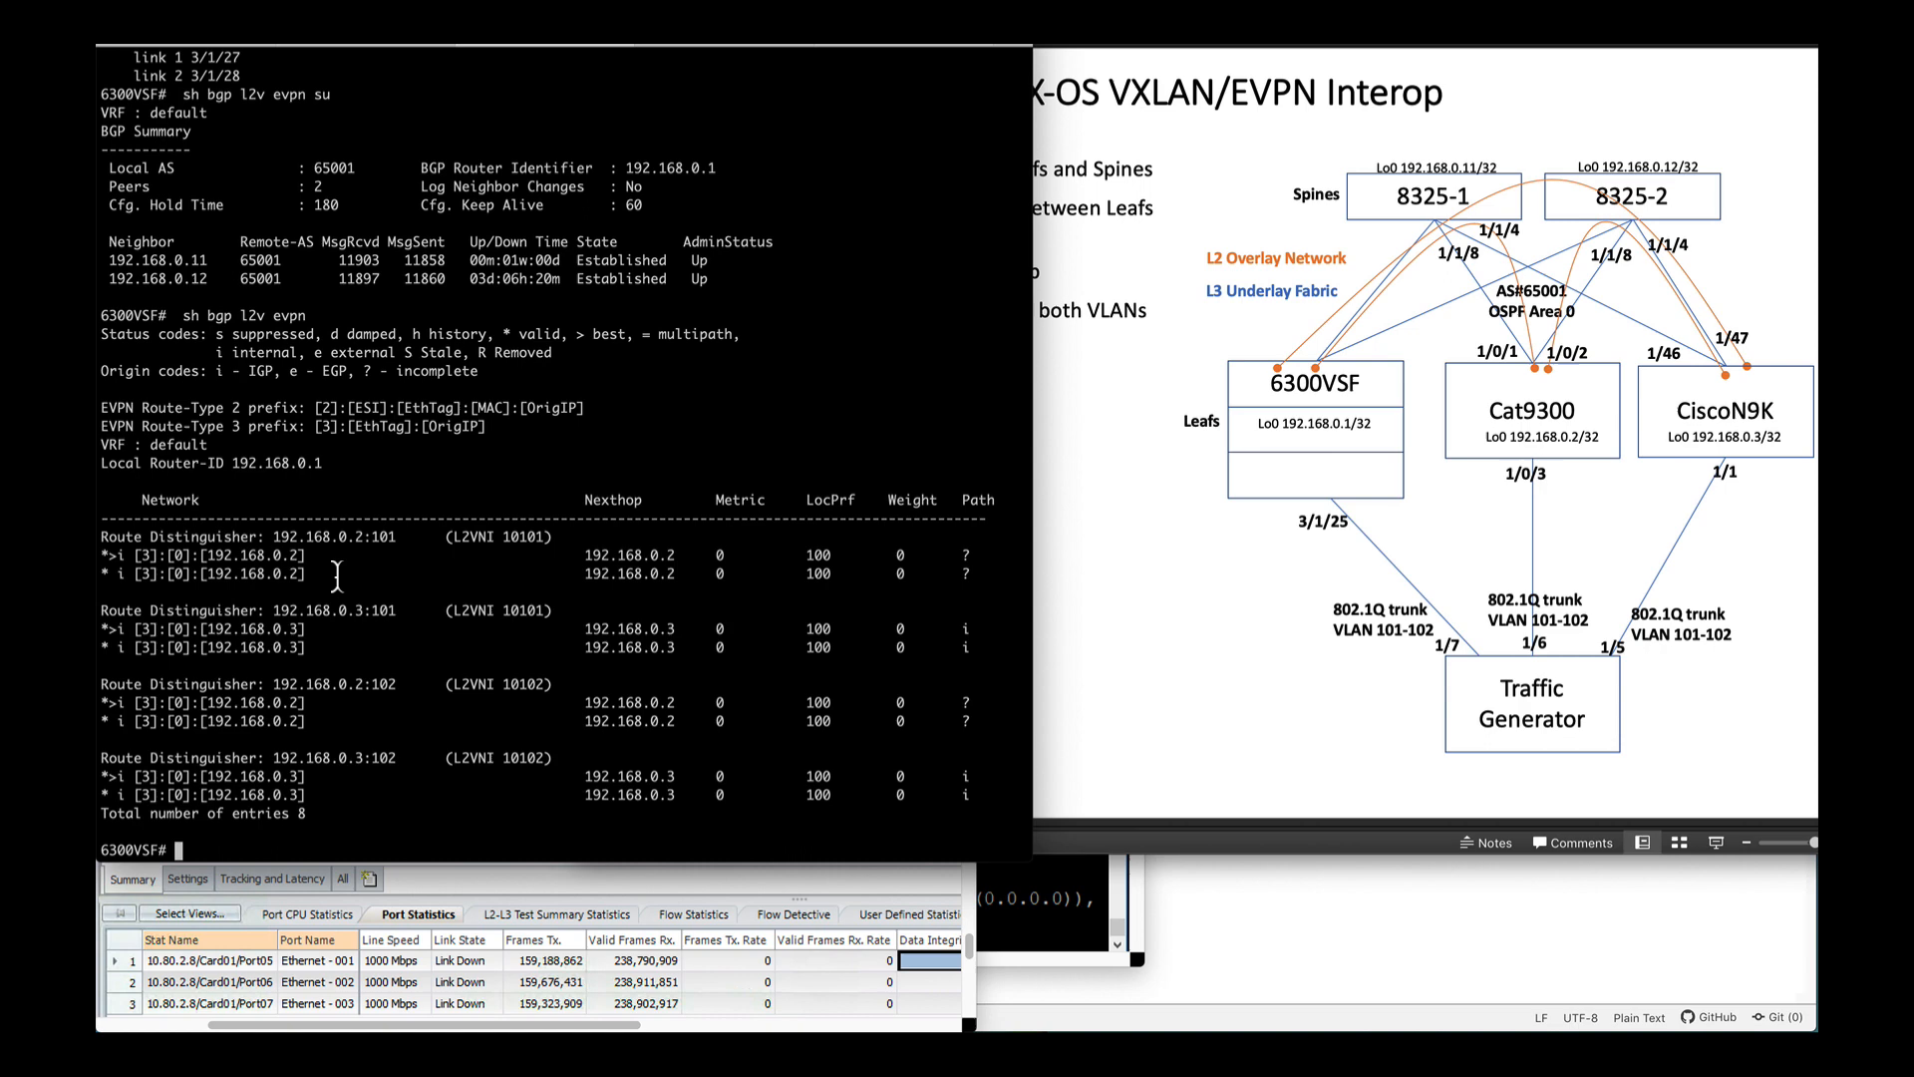
pyautogui.moveTo(315, 693)
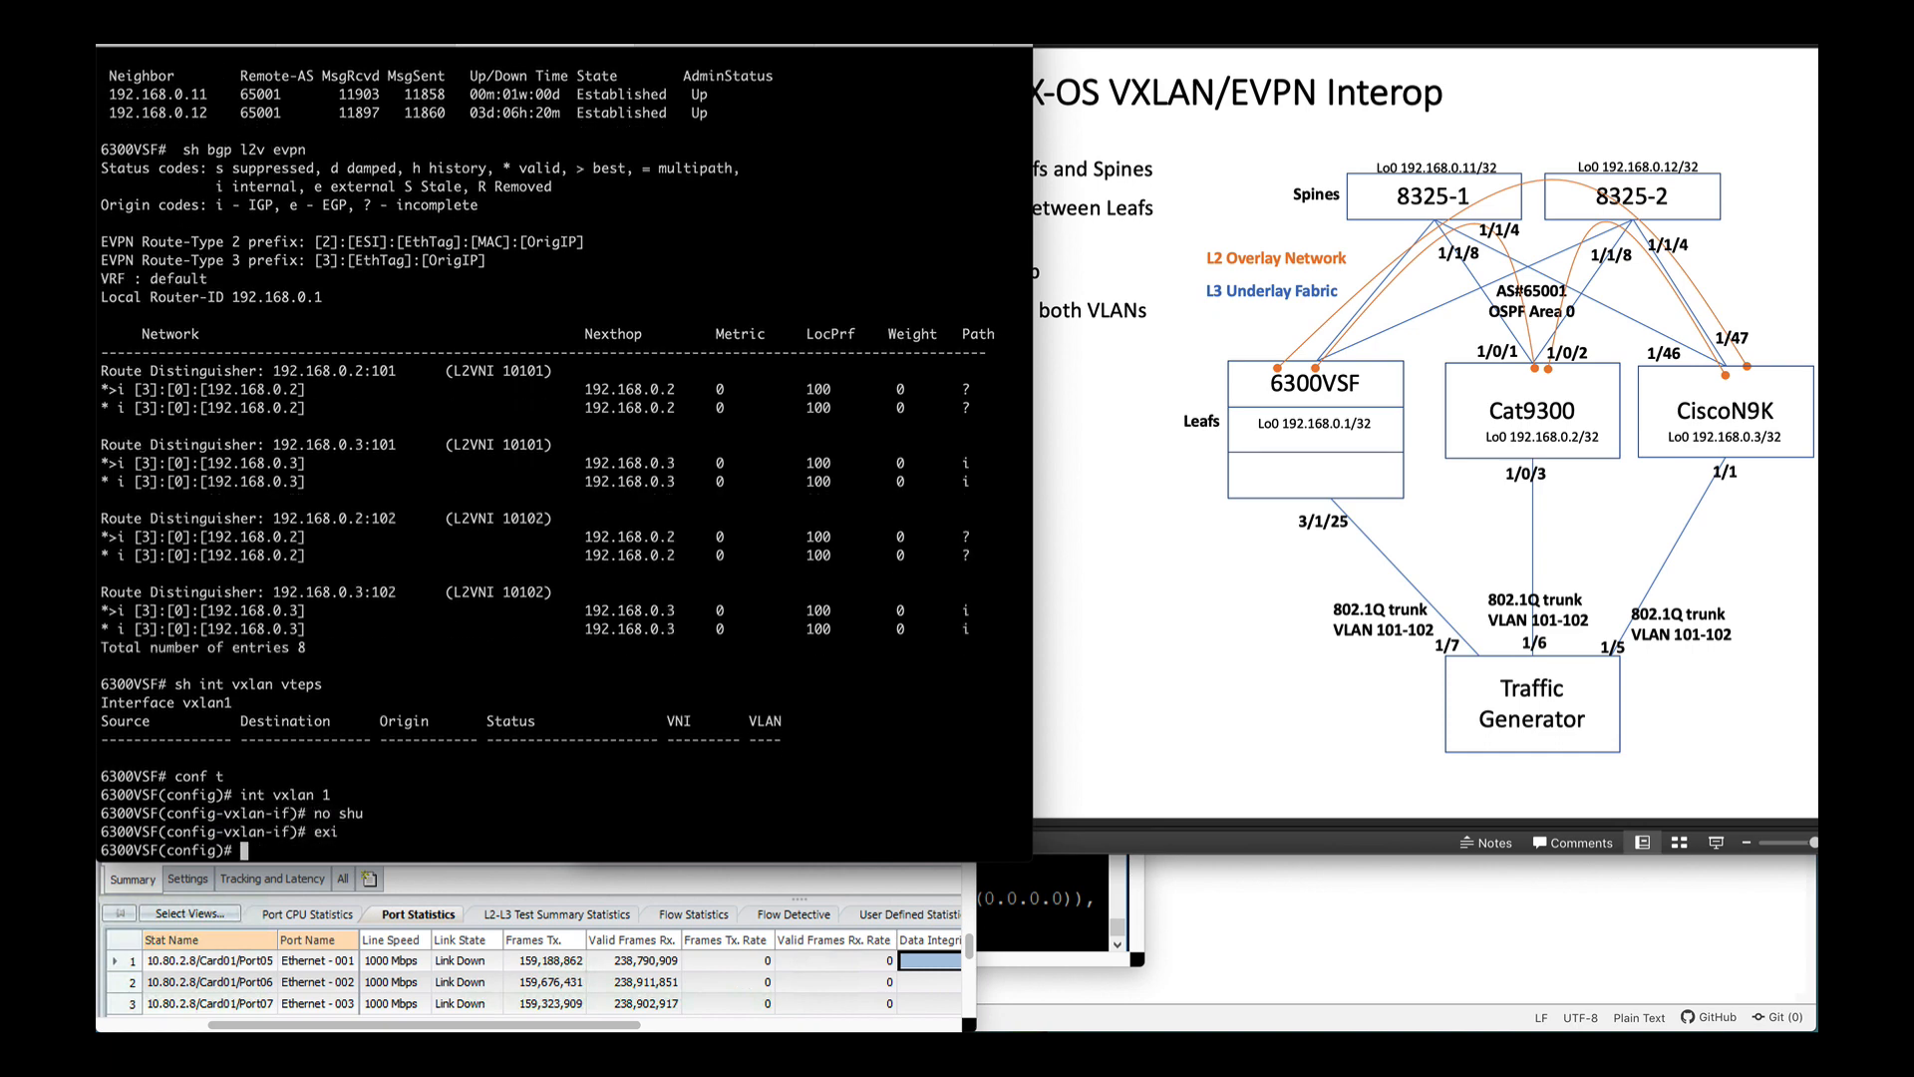
# Step: Enter 'int vxlan 1', then run 'sh int vxlan vteps' to show four VTEP tunnels
pyautogui.write('int vxlan 1')
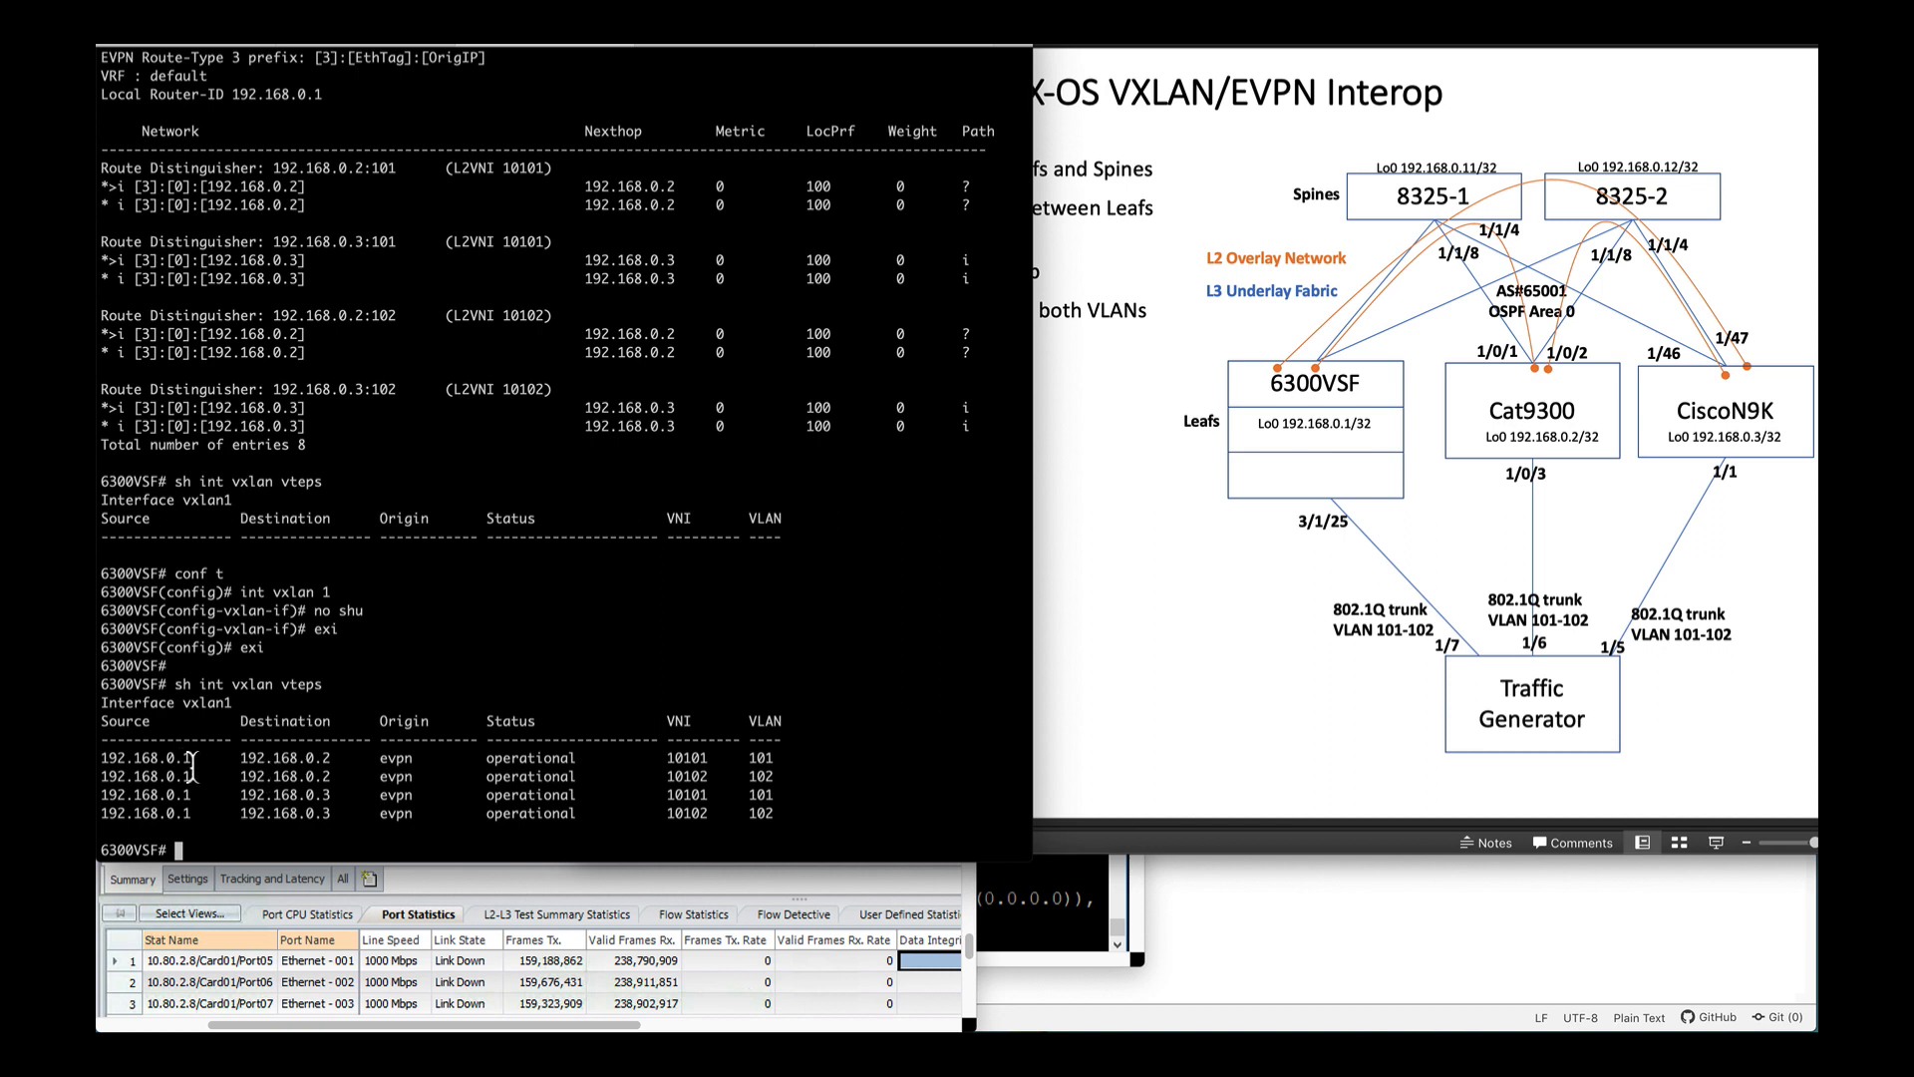
pyautogui.moveTo(488, 769)
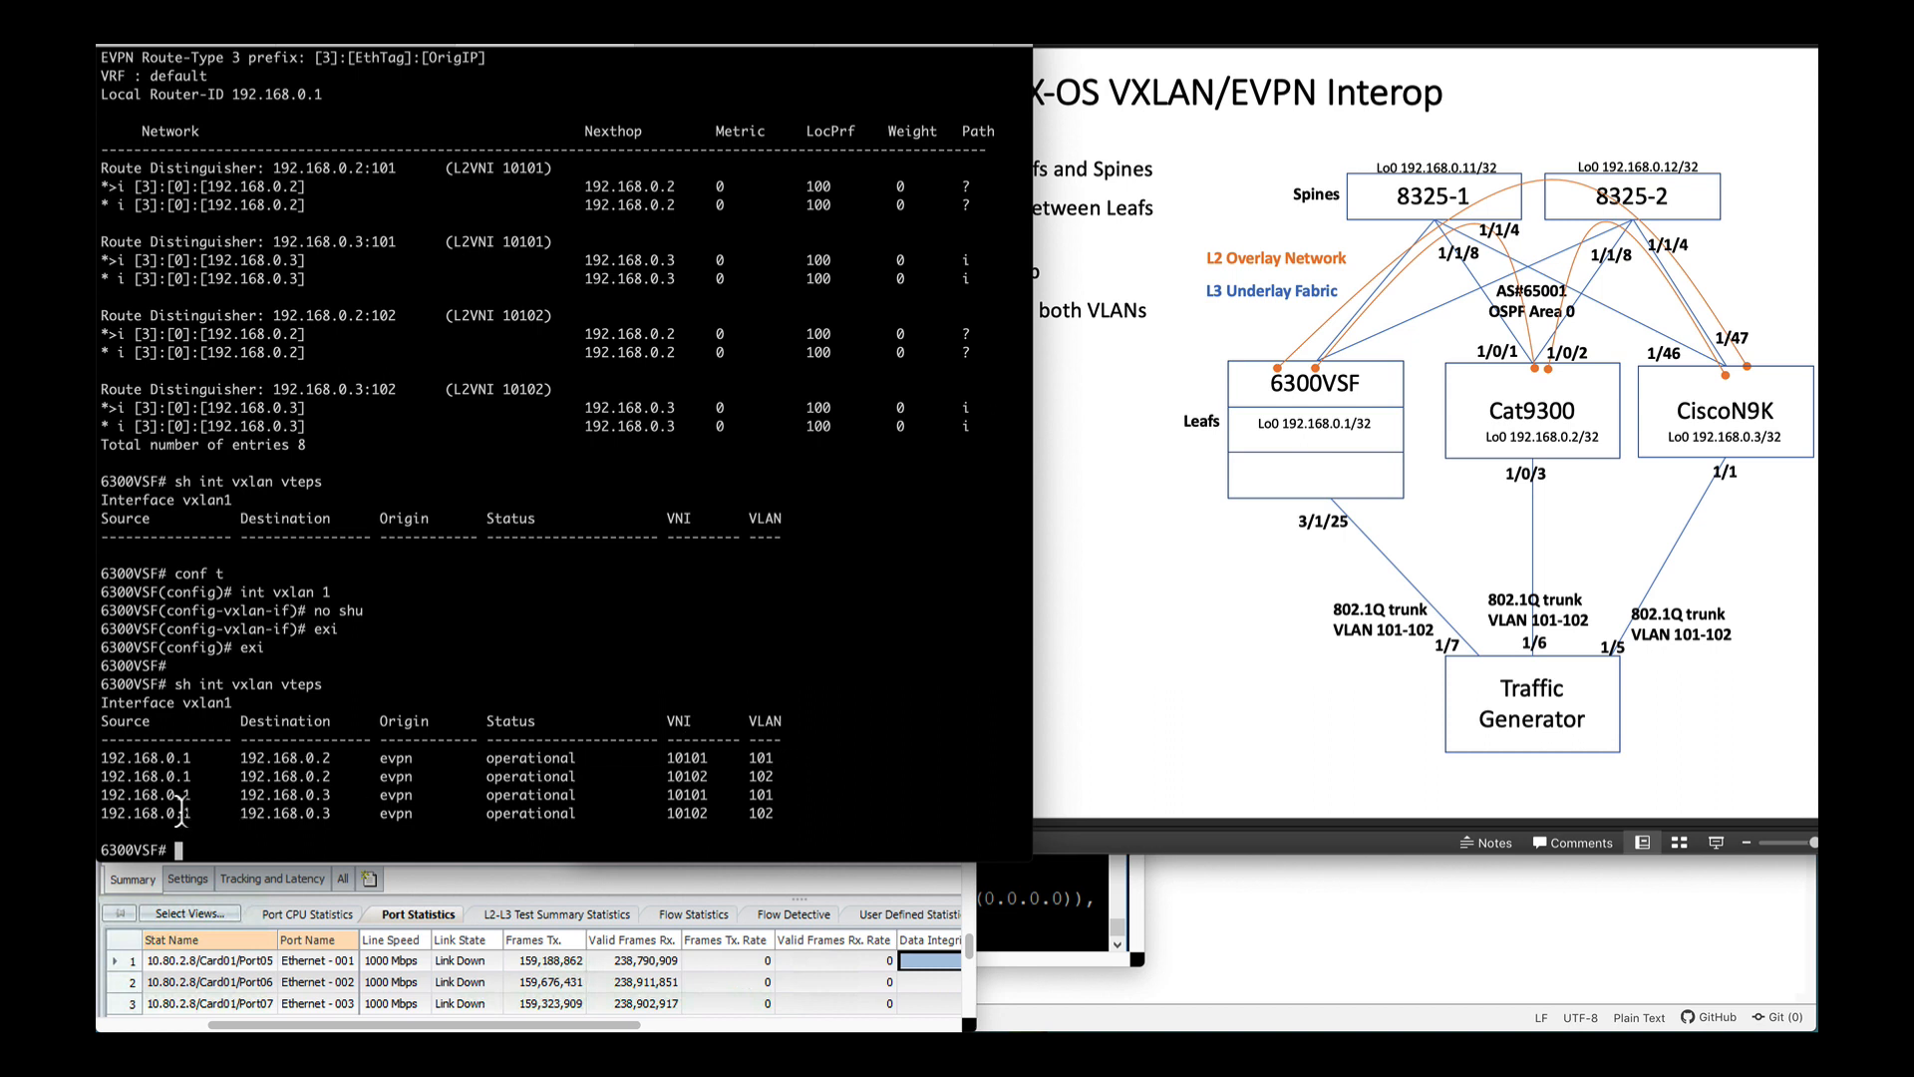
pyautogui.moveTo(1316, 441)
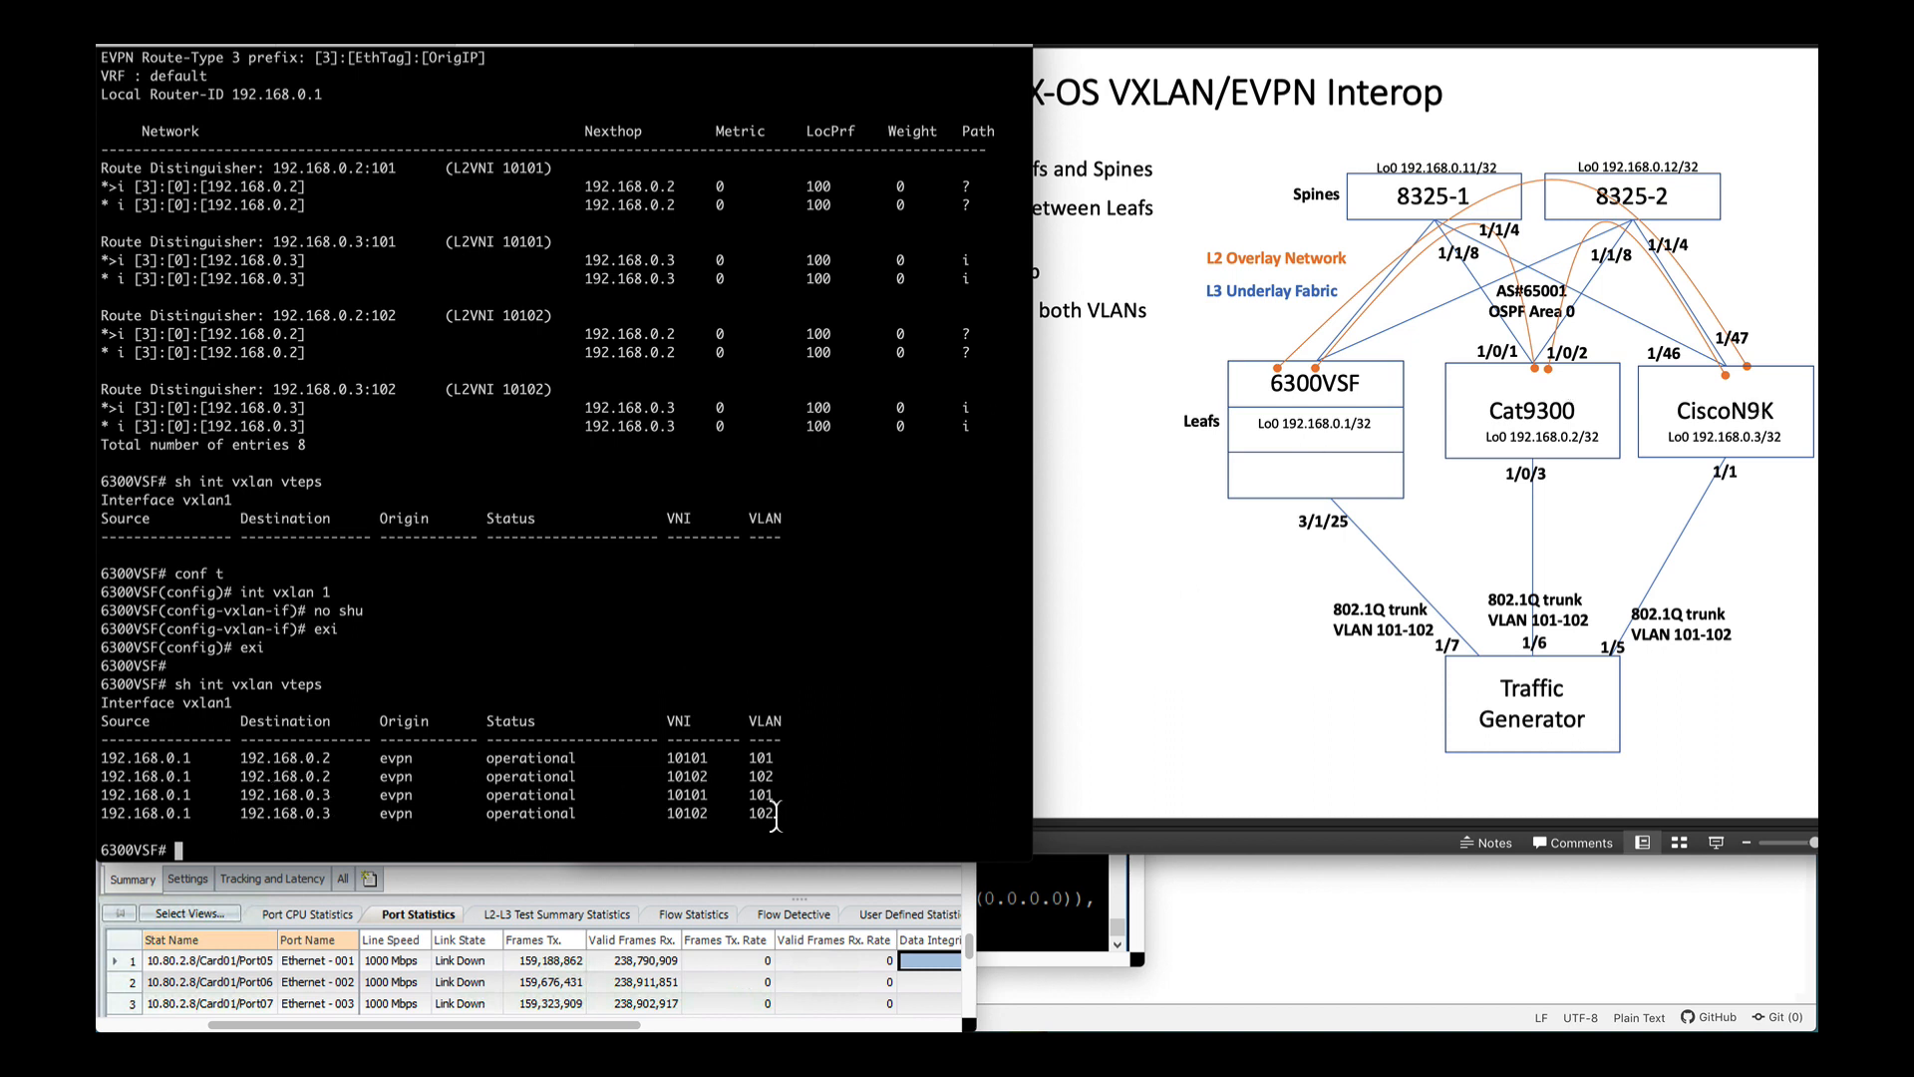
pyautogui.write('sh int vxlan vteps')
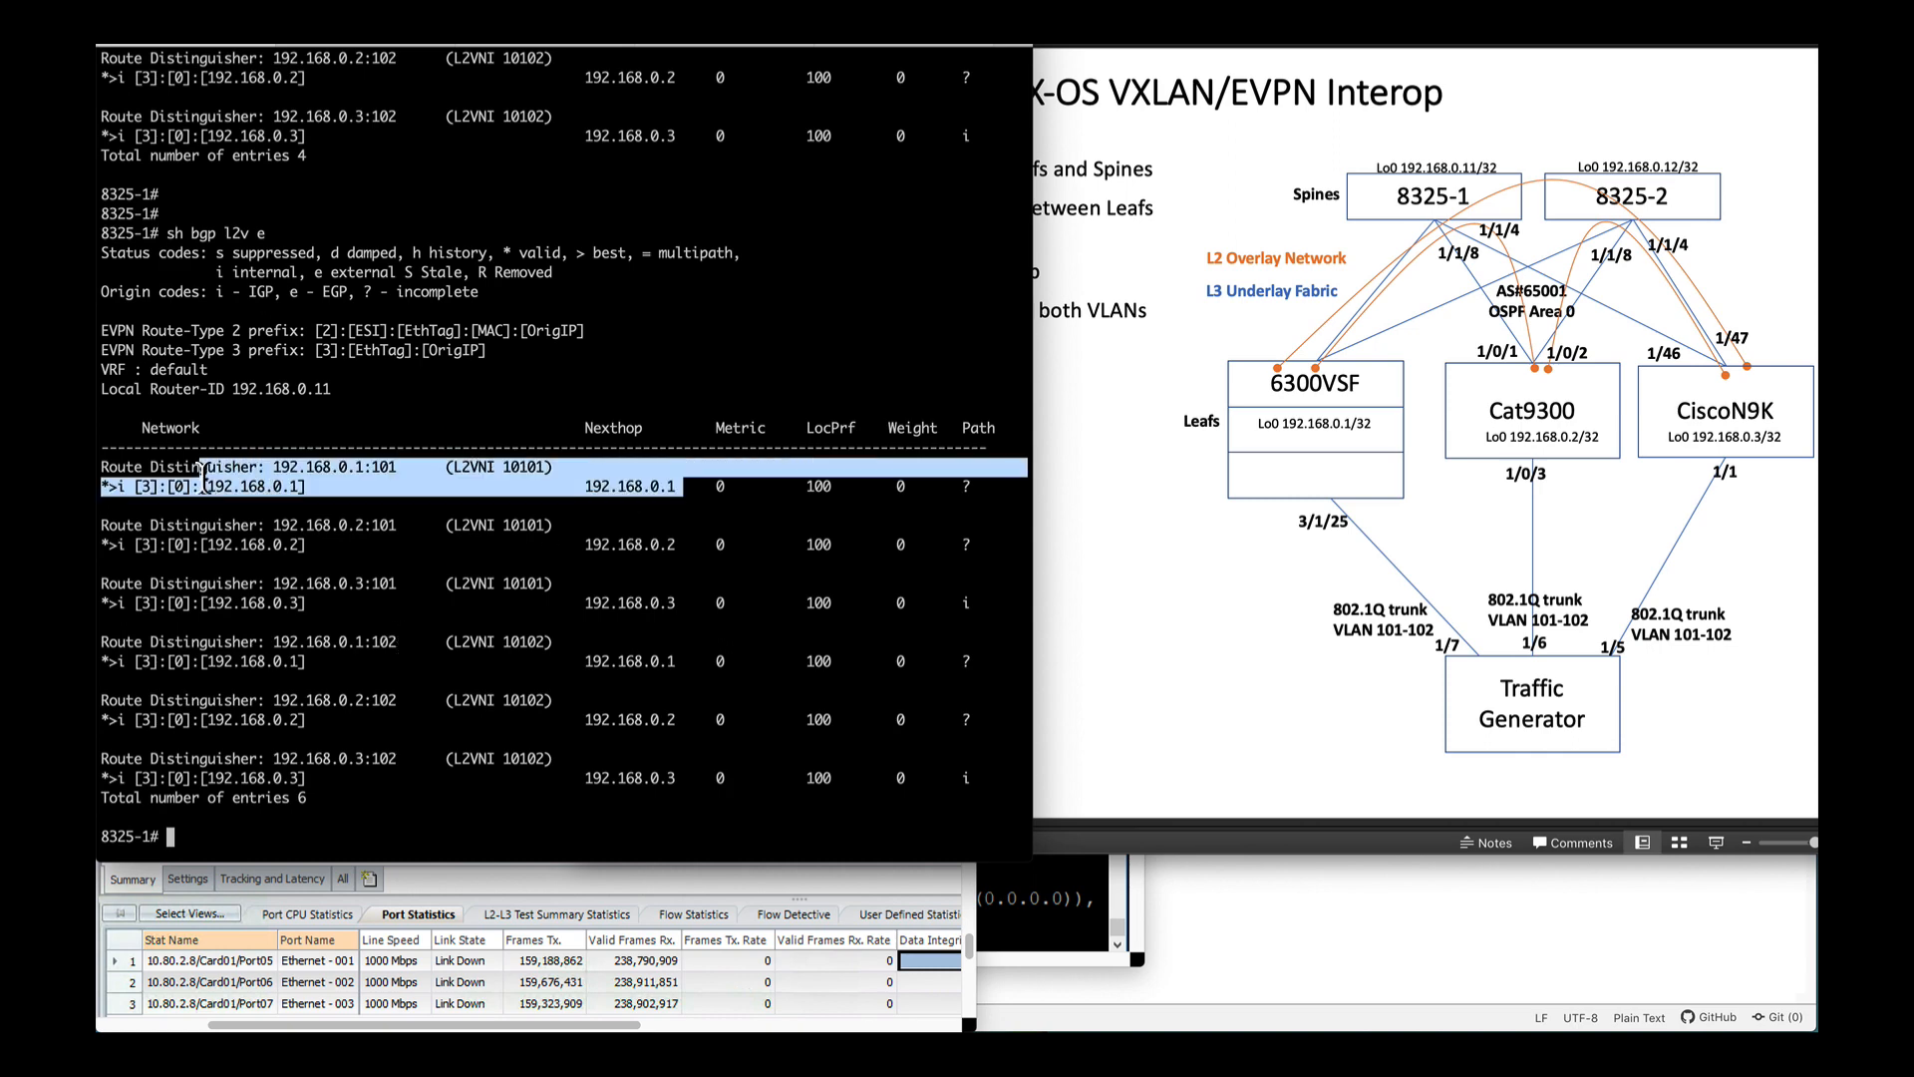
# Step: List the six EVPN routes on 8325-1, including 192.168.0.1:101
pyautogui.write('eps')
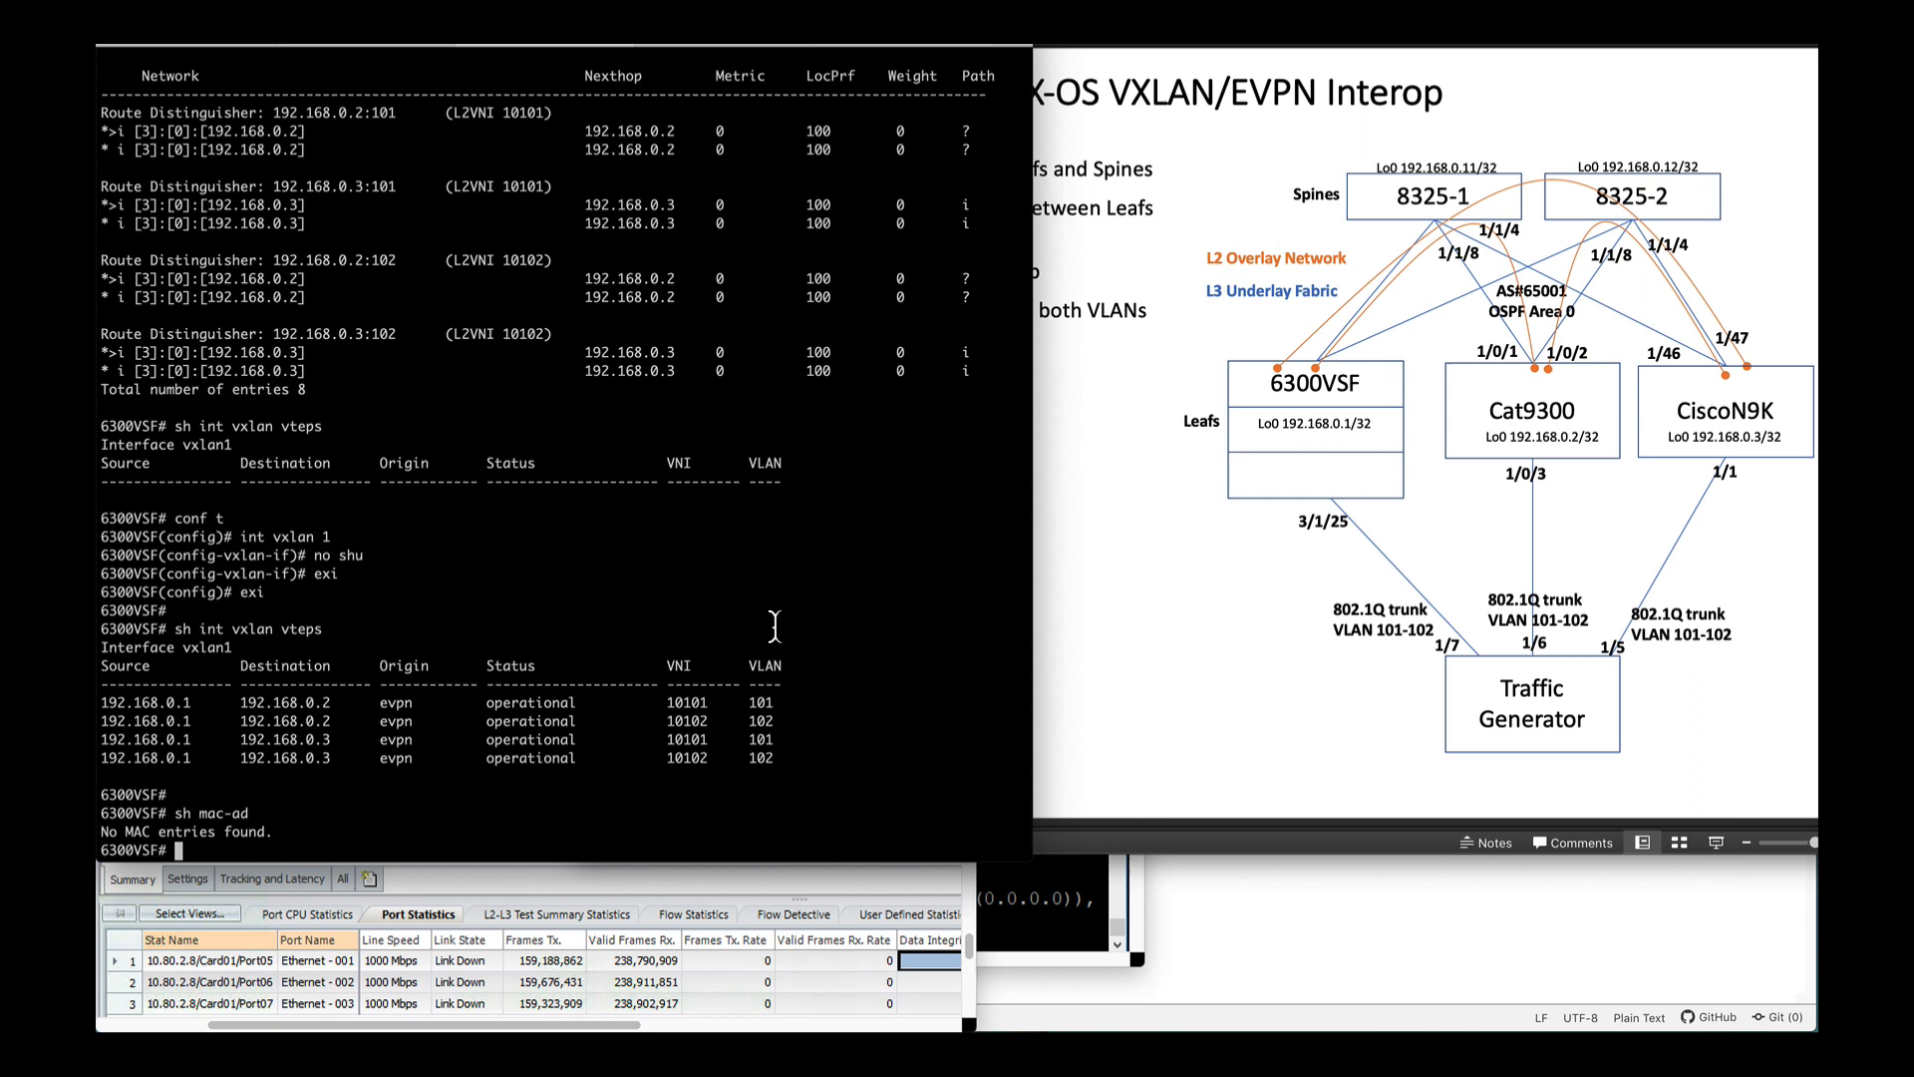
pyautogui.moveTo(1550, 651)
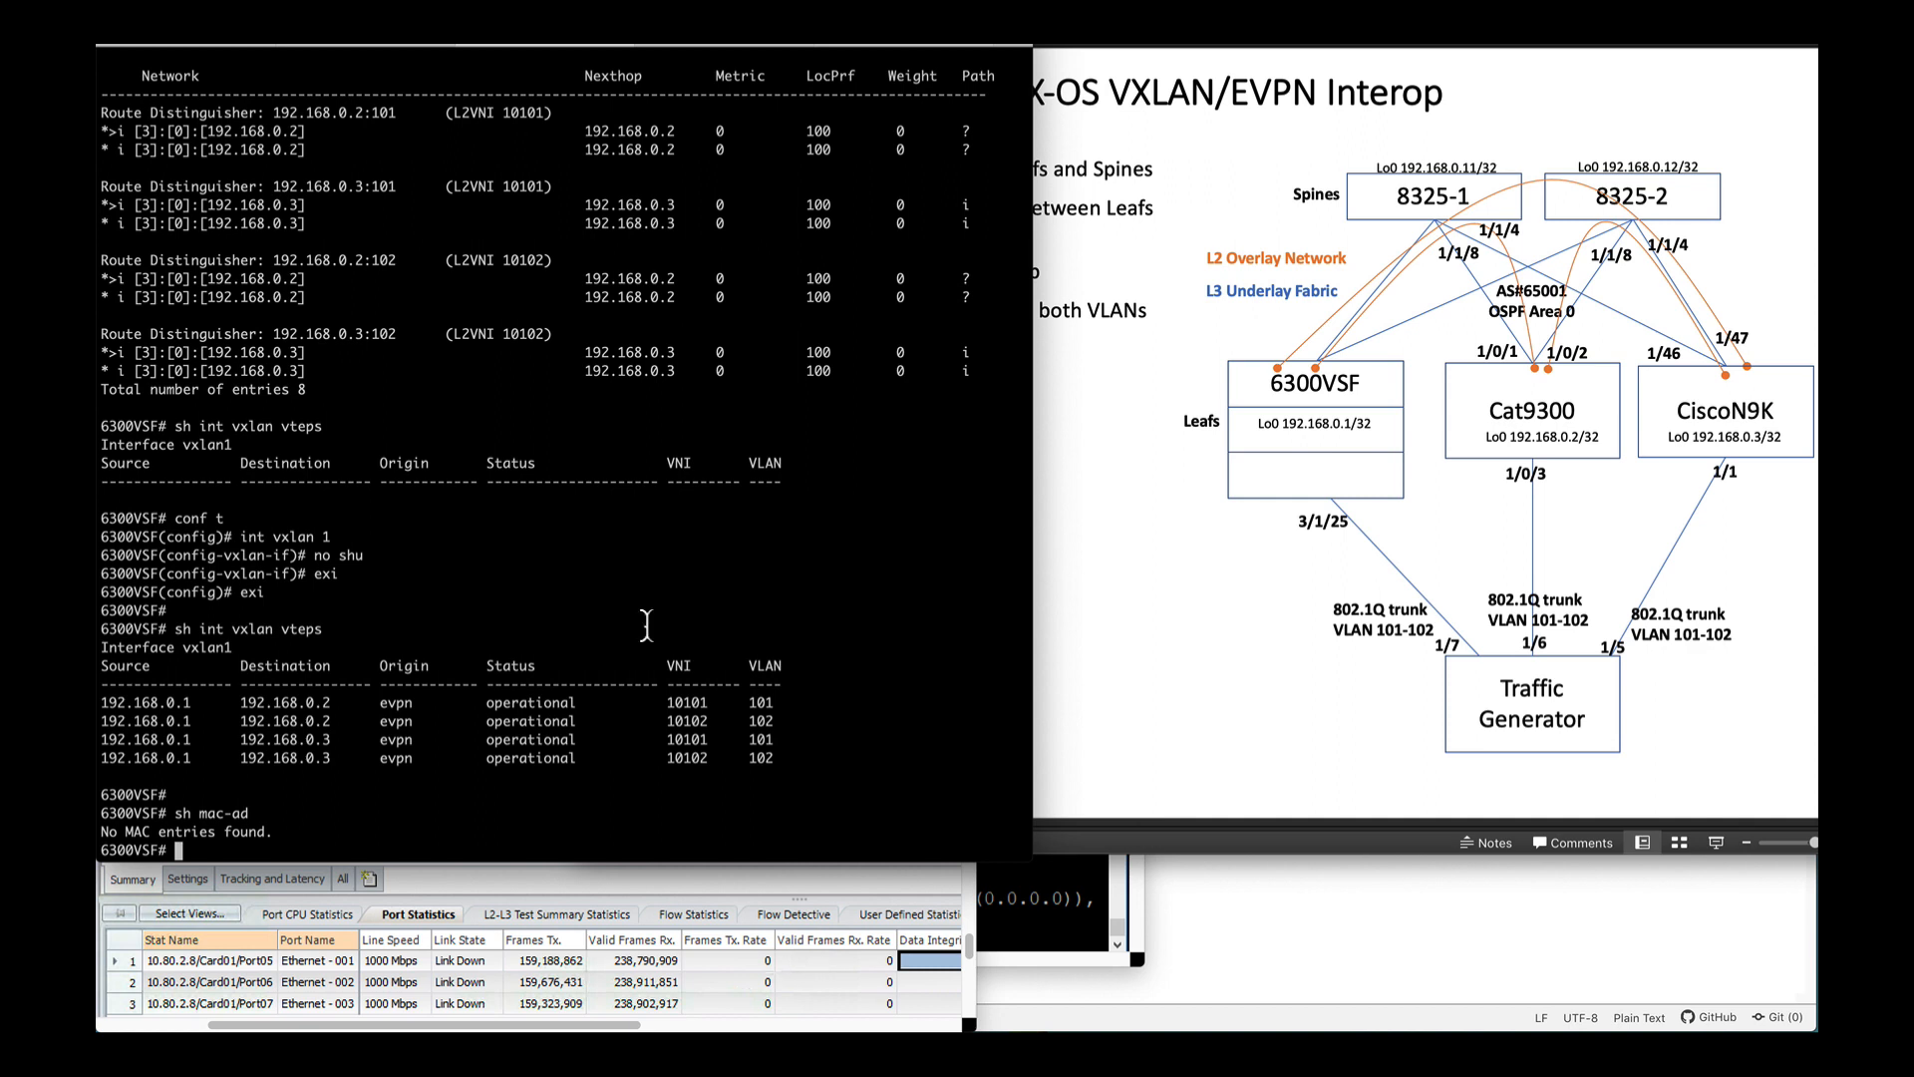
# Step: Enter 'conf t' on 6300VSF and configure interface 3/1/25 to bring it up
pyautogui.write('conf t')
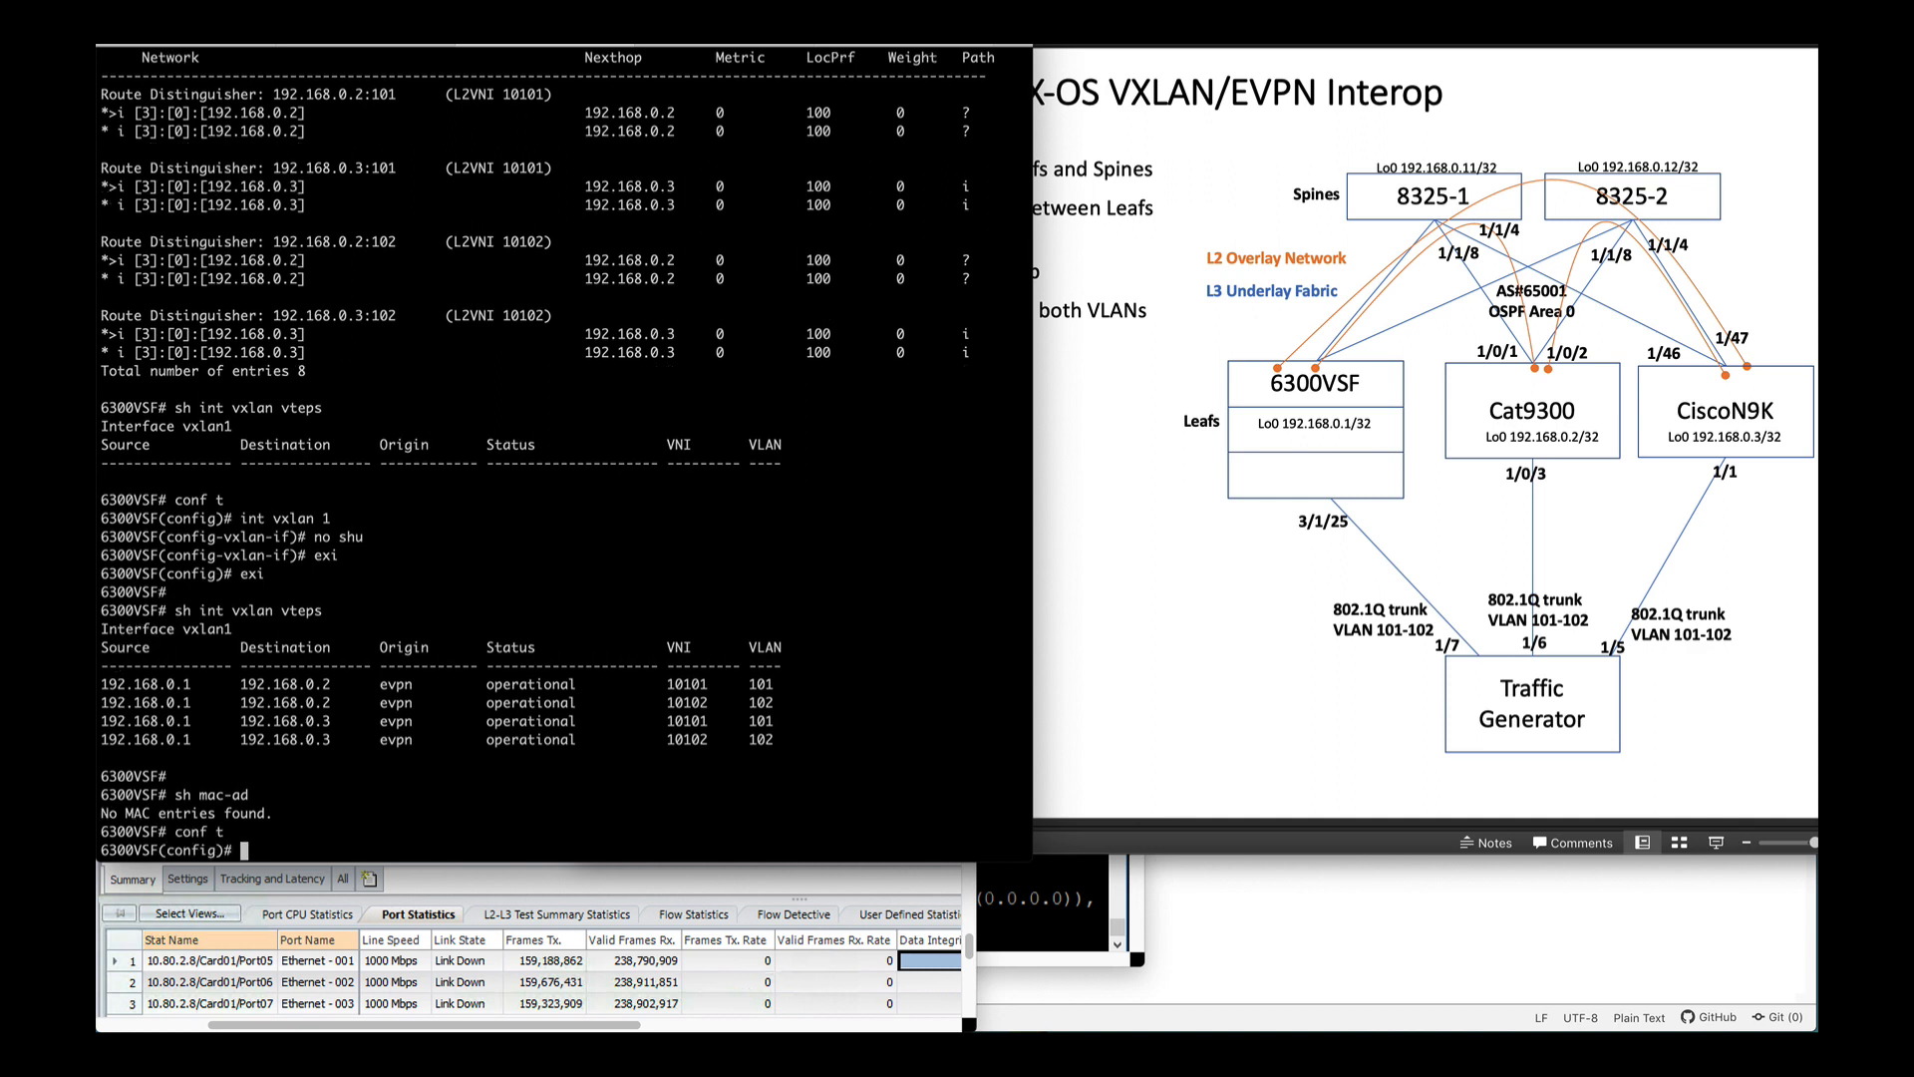
pyautogui.write('int 3/1/25')
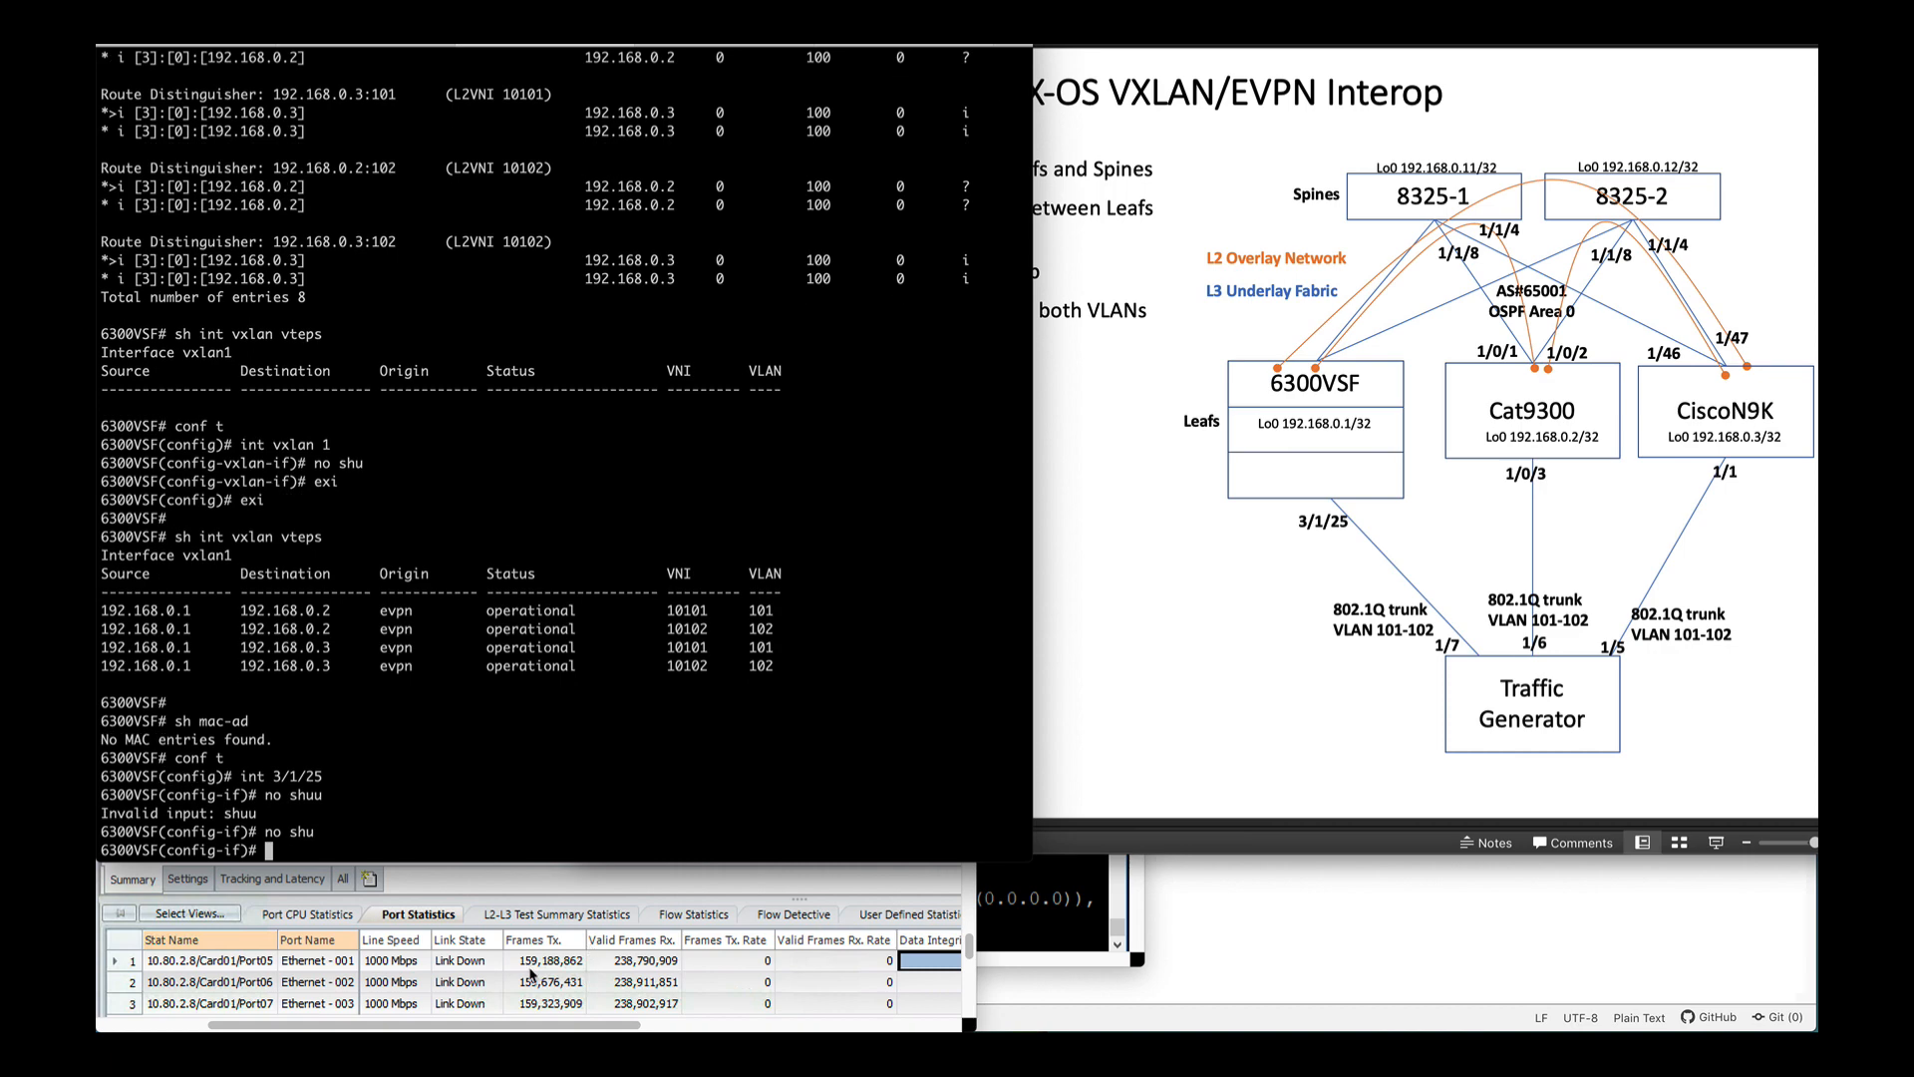
pyautogui.write('exi')
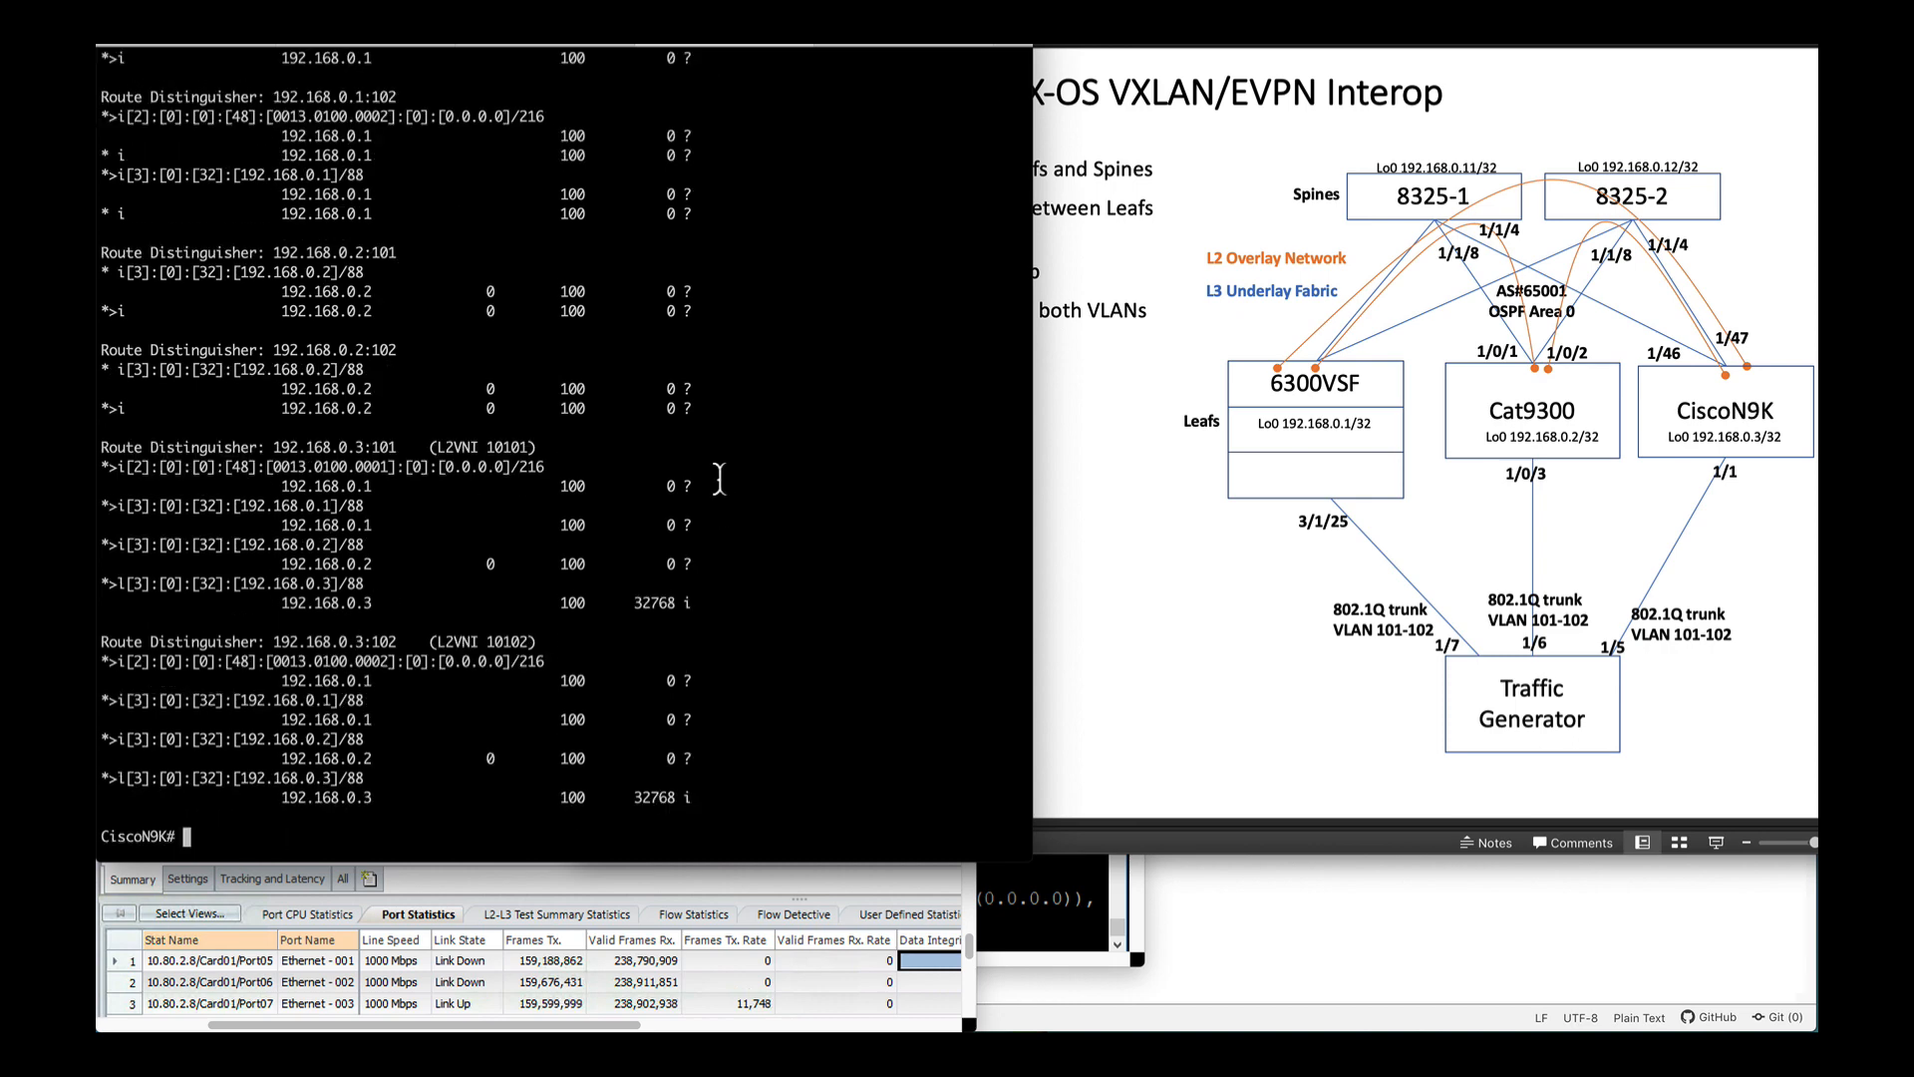
# Step: Review Nexus 9K EVPN routes, enable e1/1, and check the MAC table with 'do sh mac ad'
pyautogui.scroll(-3)
pyautogui.write('conf t')
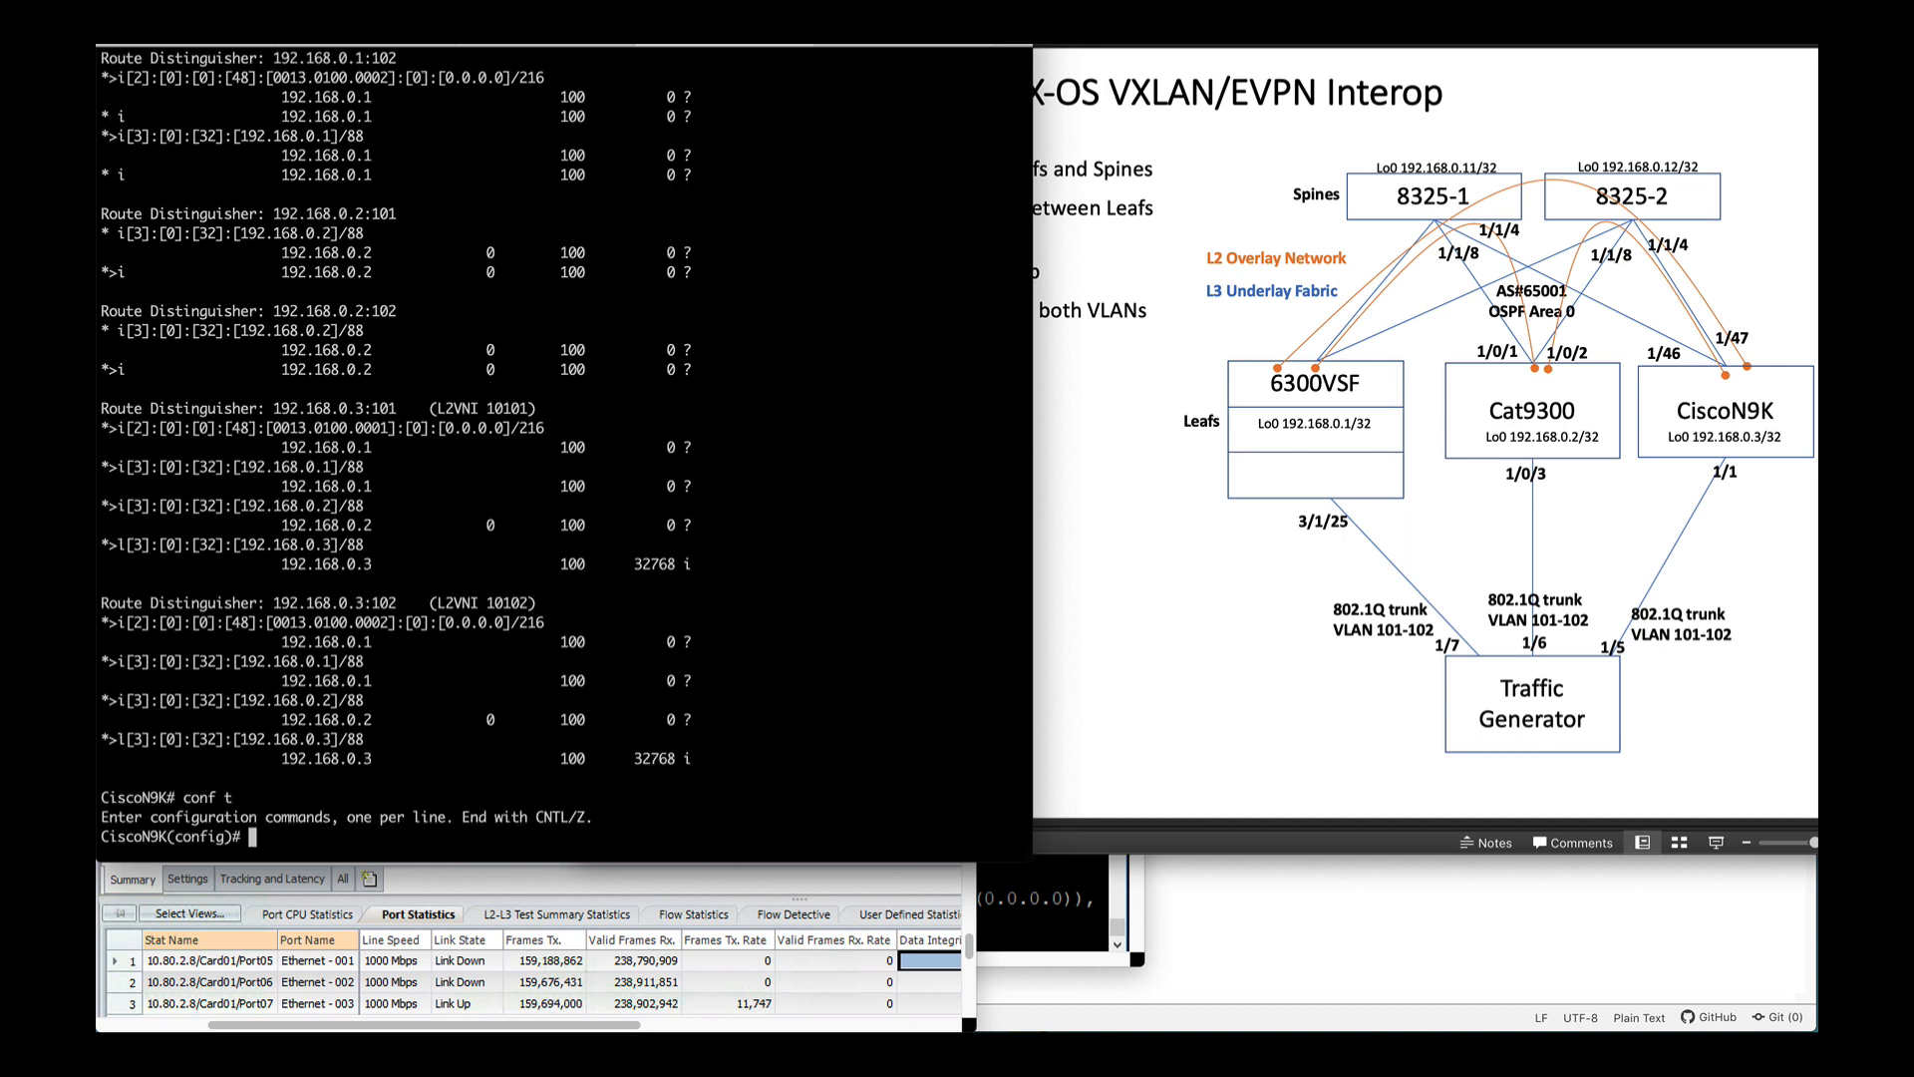
pyautogui.write('int e1/1/')
pyautogui.write('no shu')
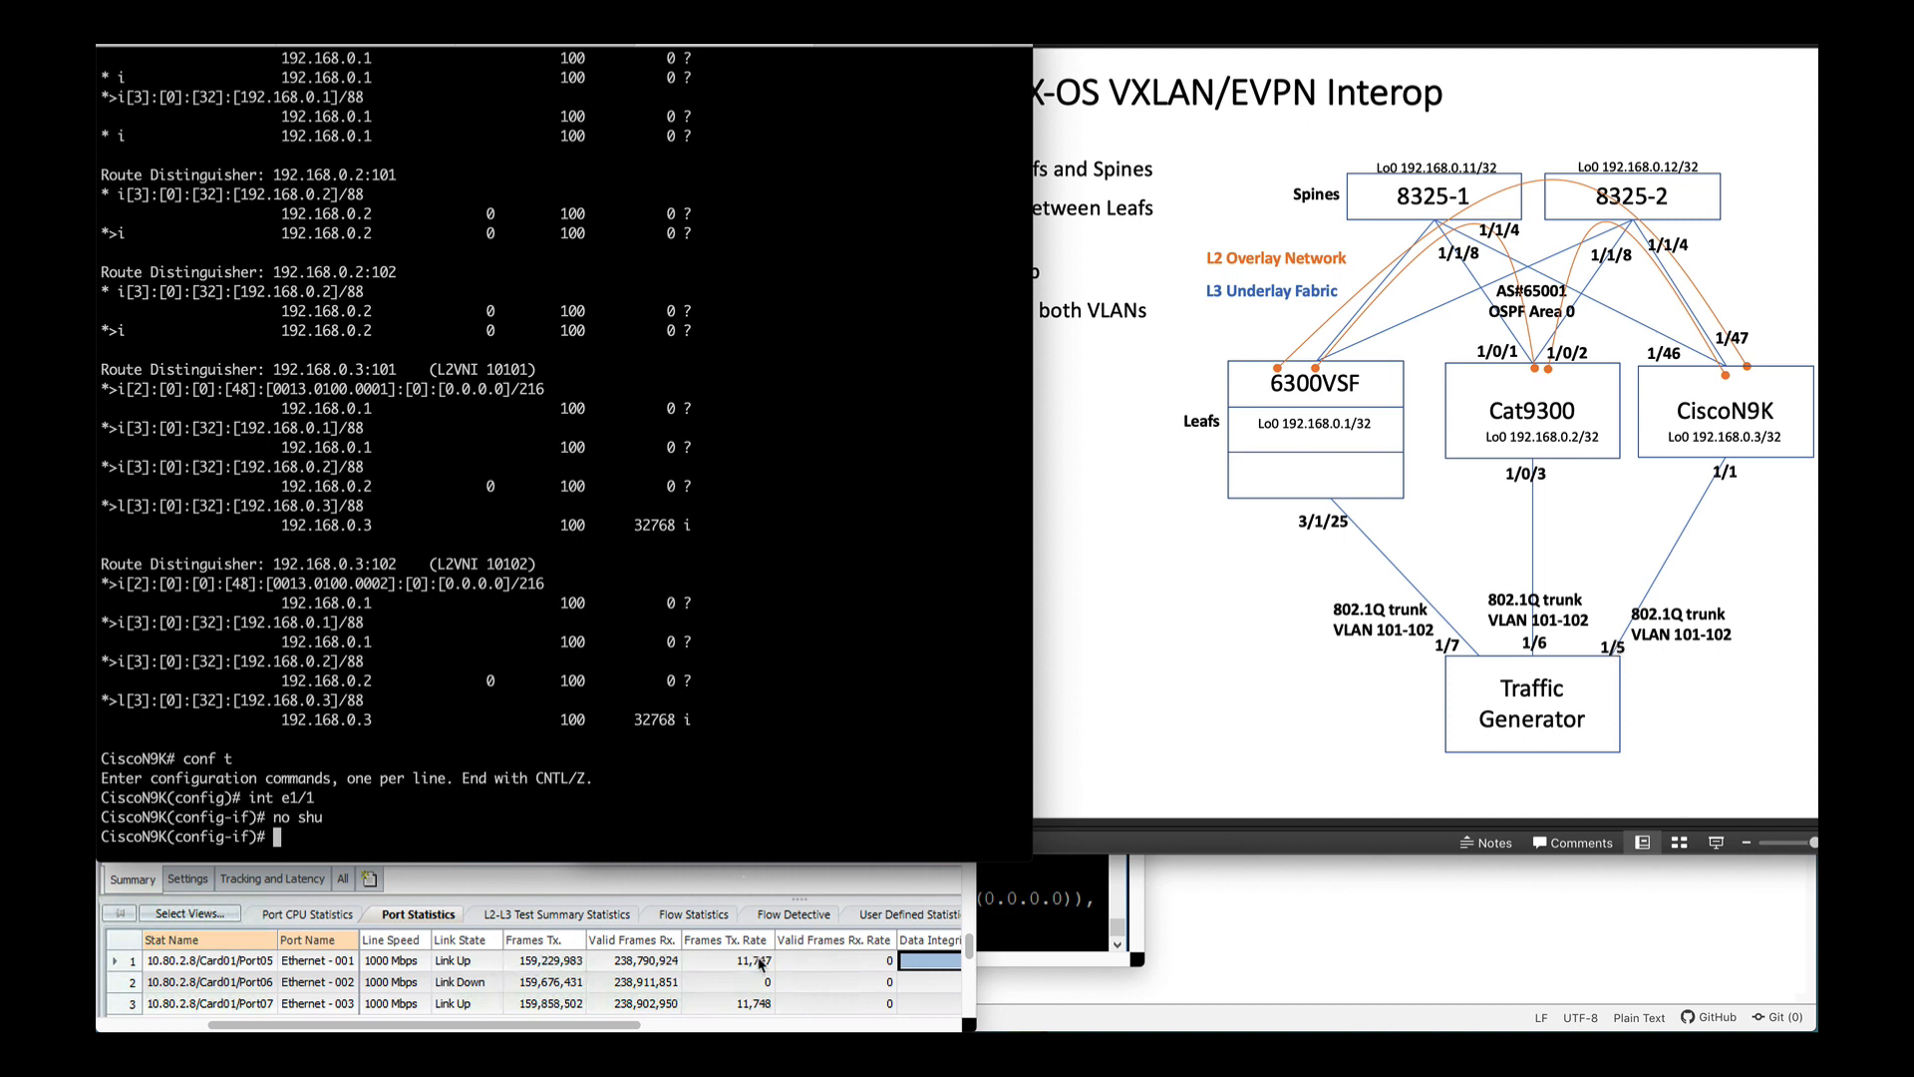
pyautogui.write('do sh mac ad')
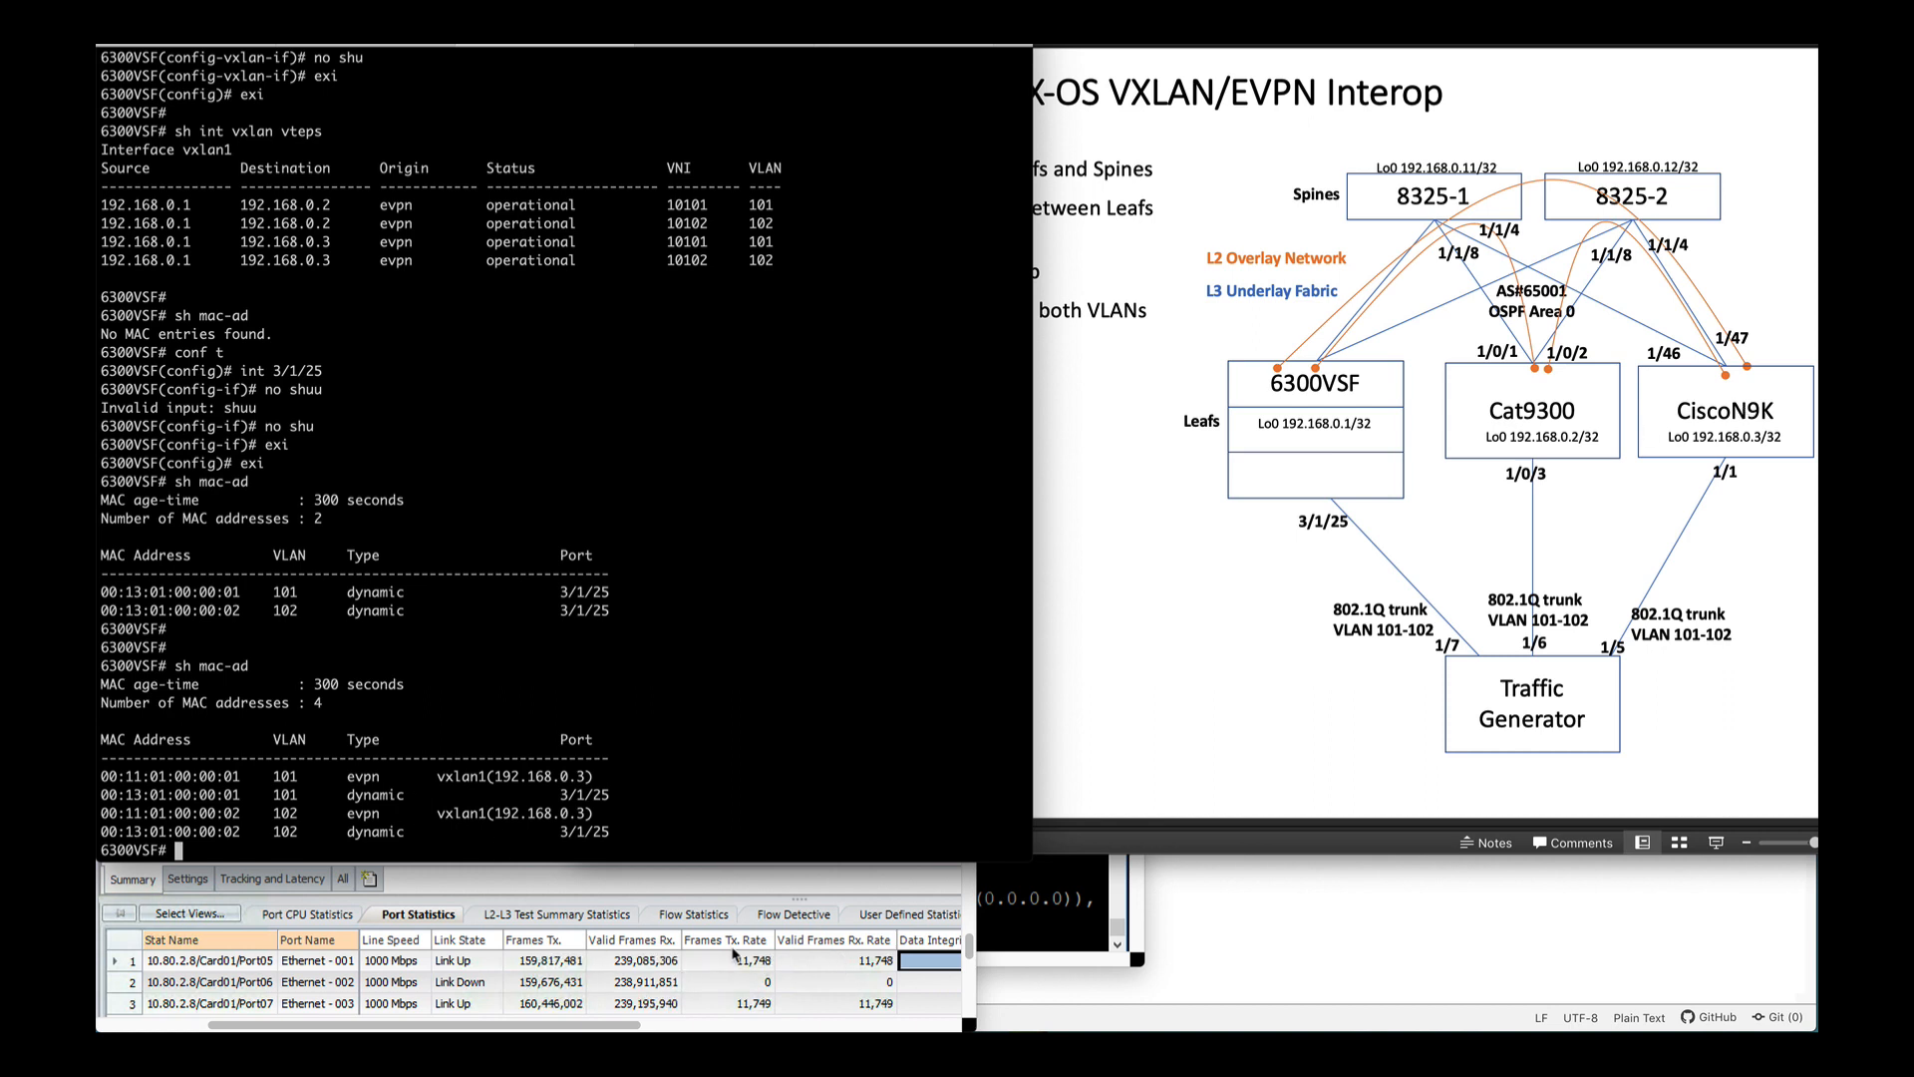
pyautogui.moveTo(1029, 885)
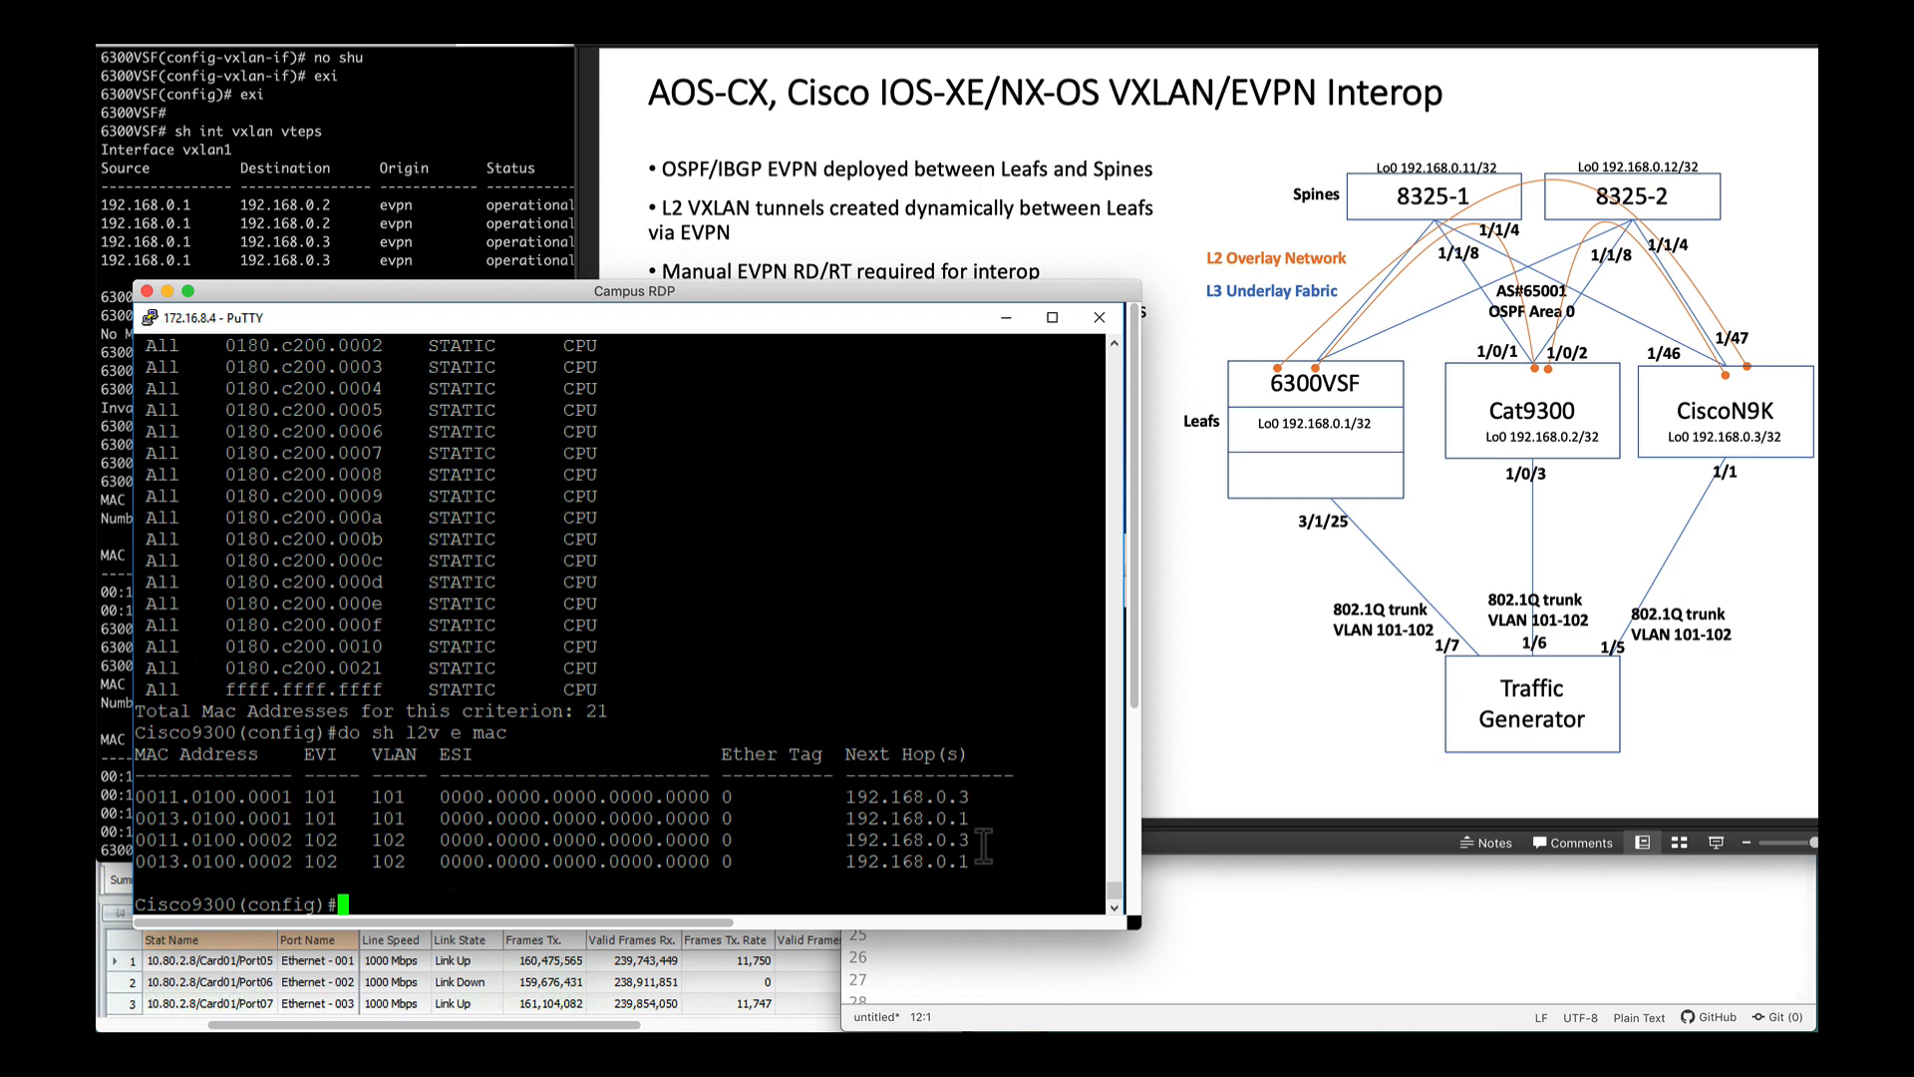
# Step: Enable interface g1/0/3 on the Catalyst 9300 with 'no shu'
pyautogui.write('int g1/0/3')
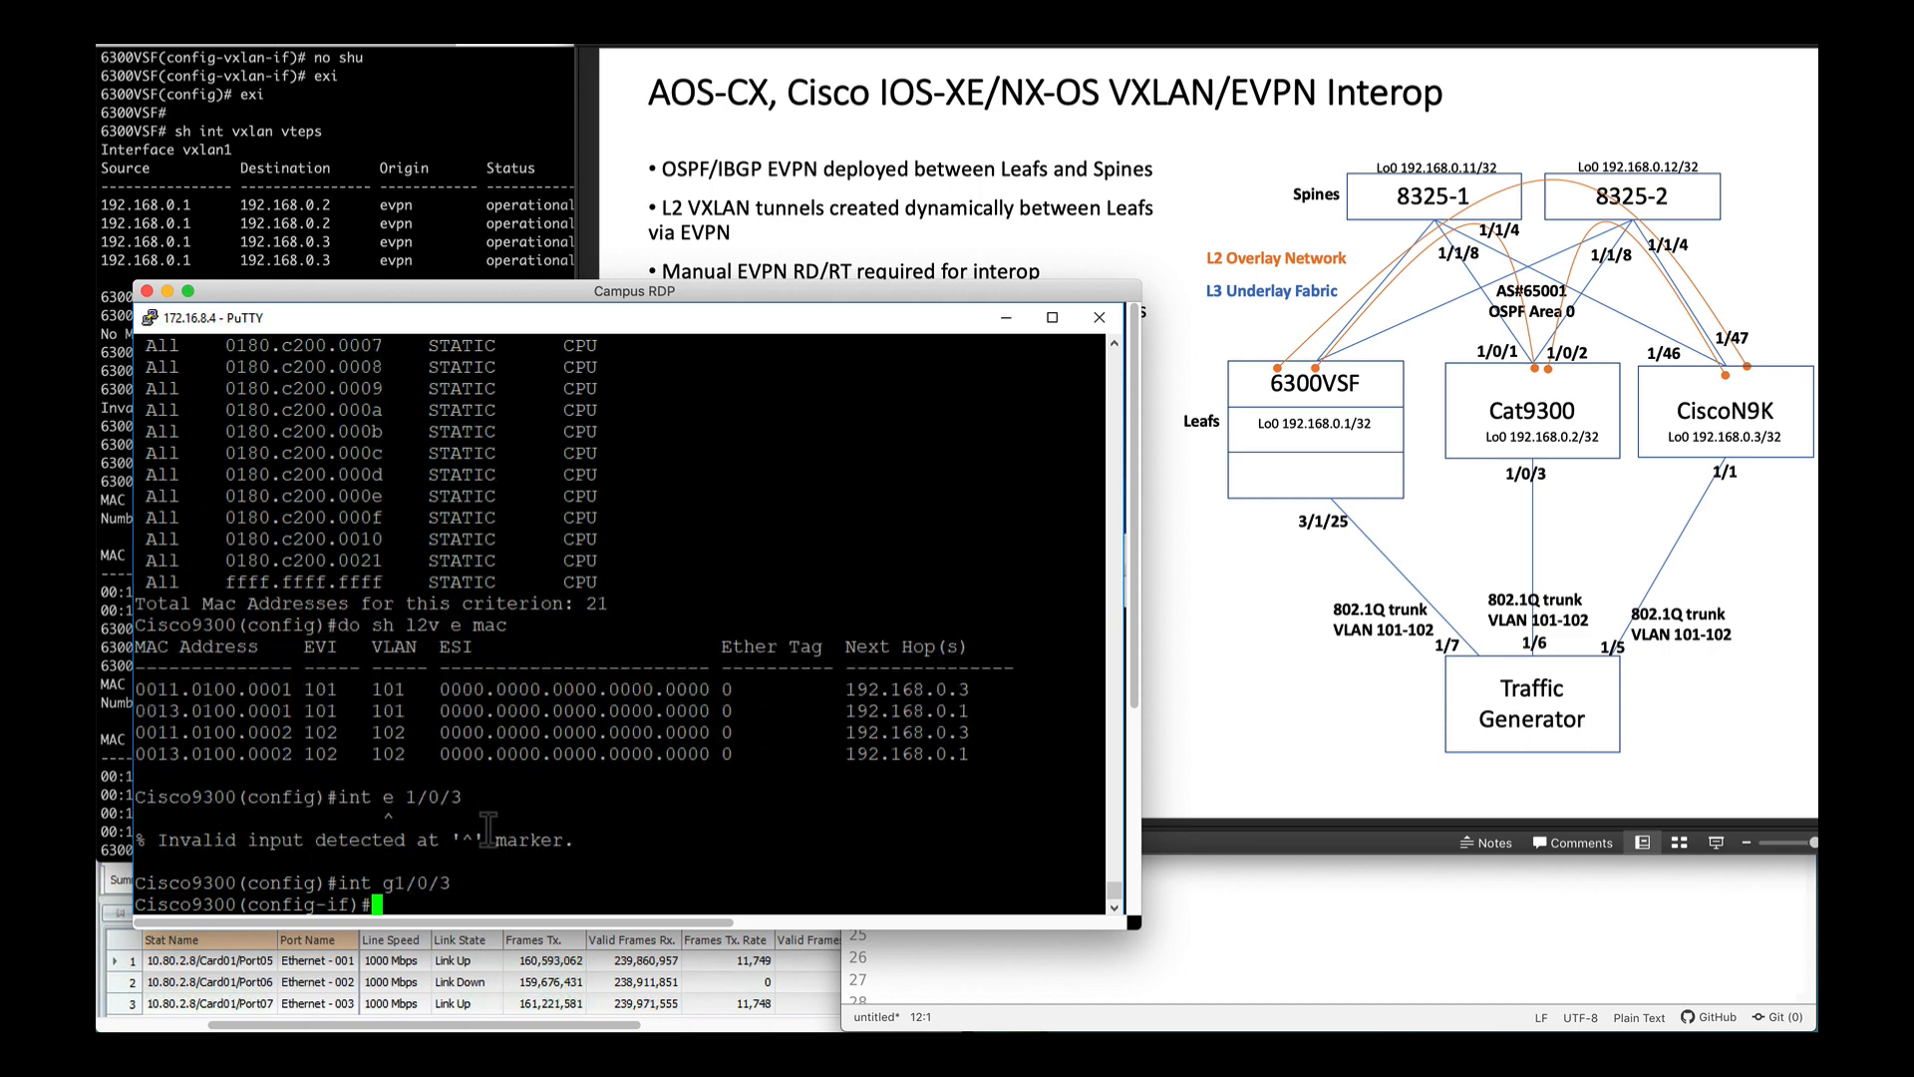
pyautogui.write('no shu')
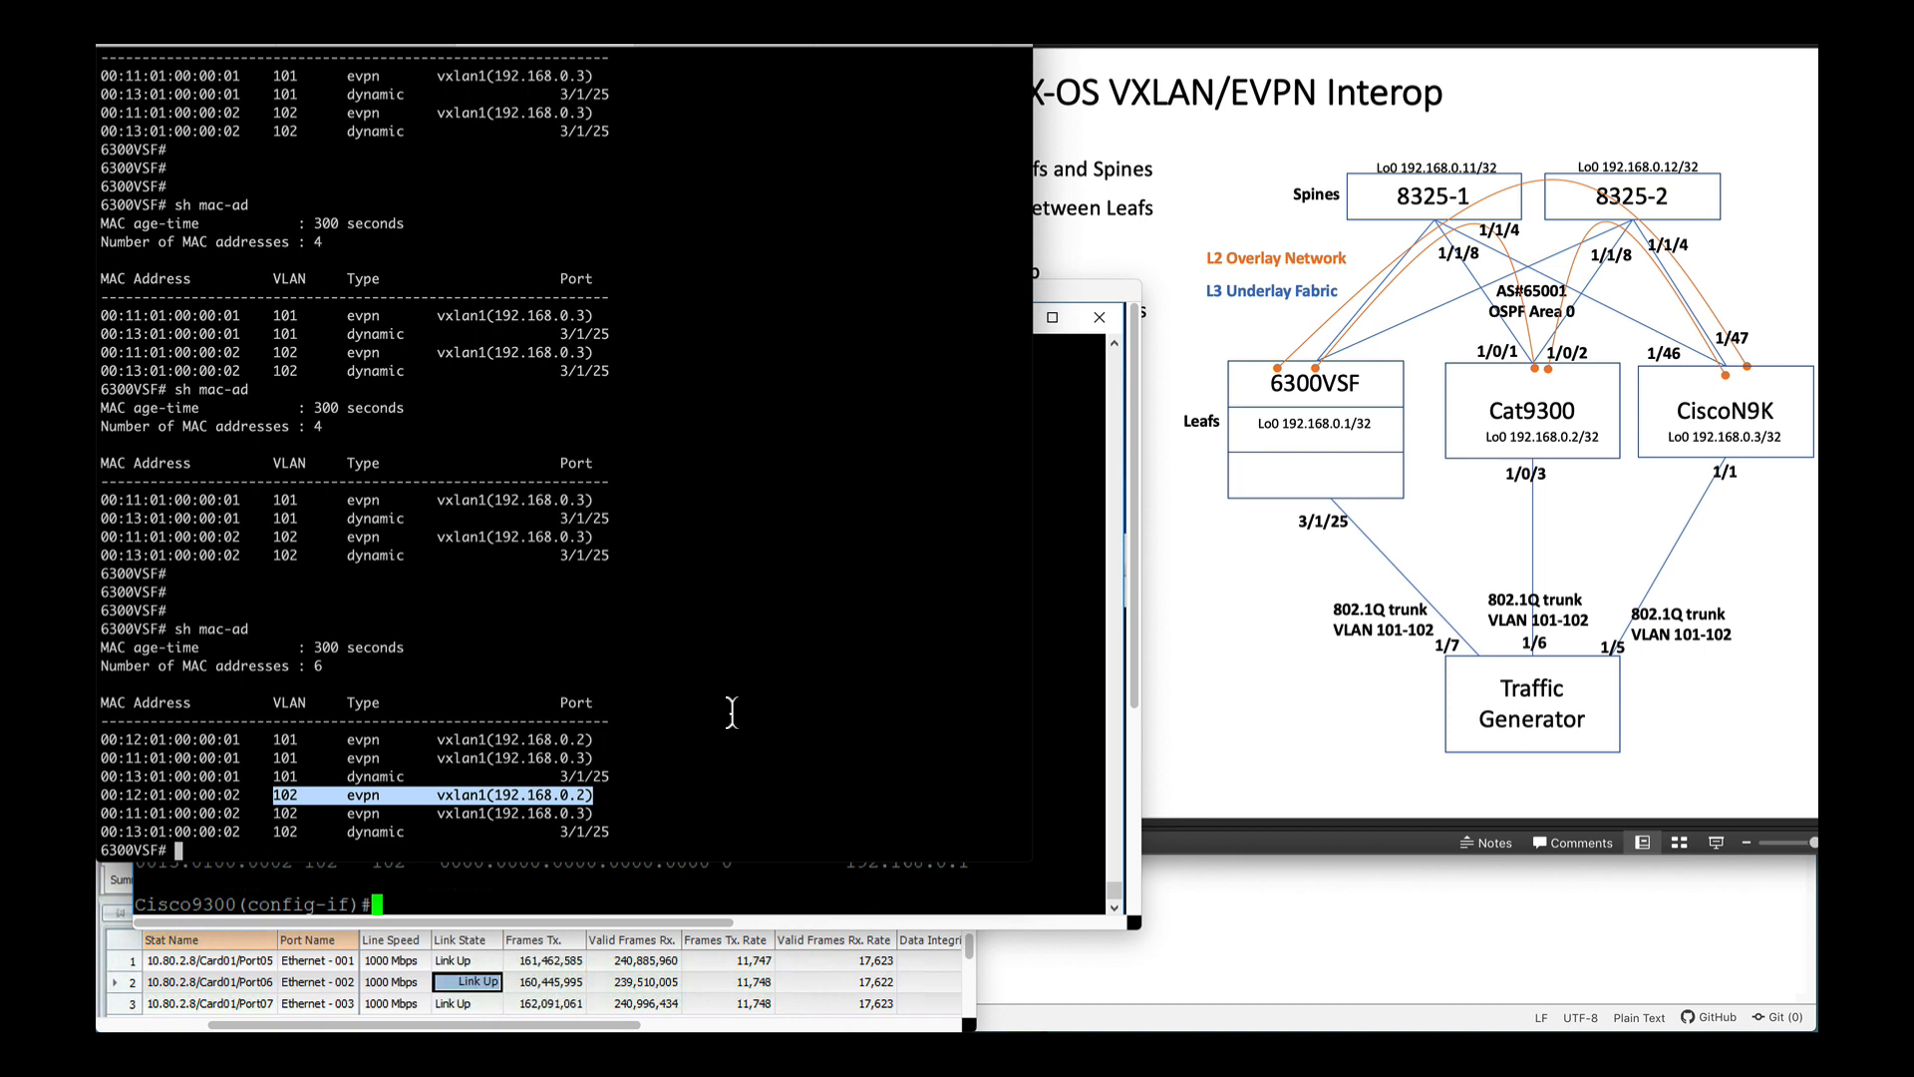
pyautogui.moveTo(1046, 614)
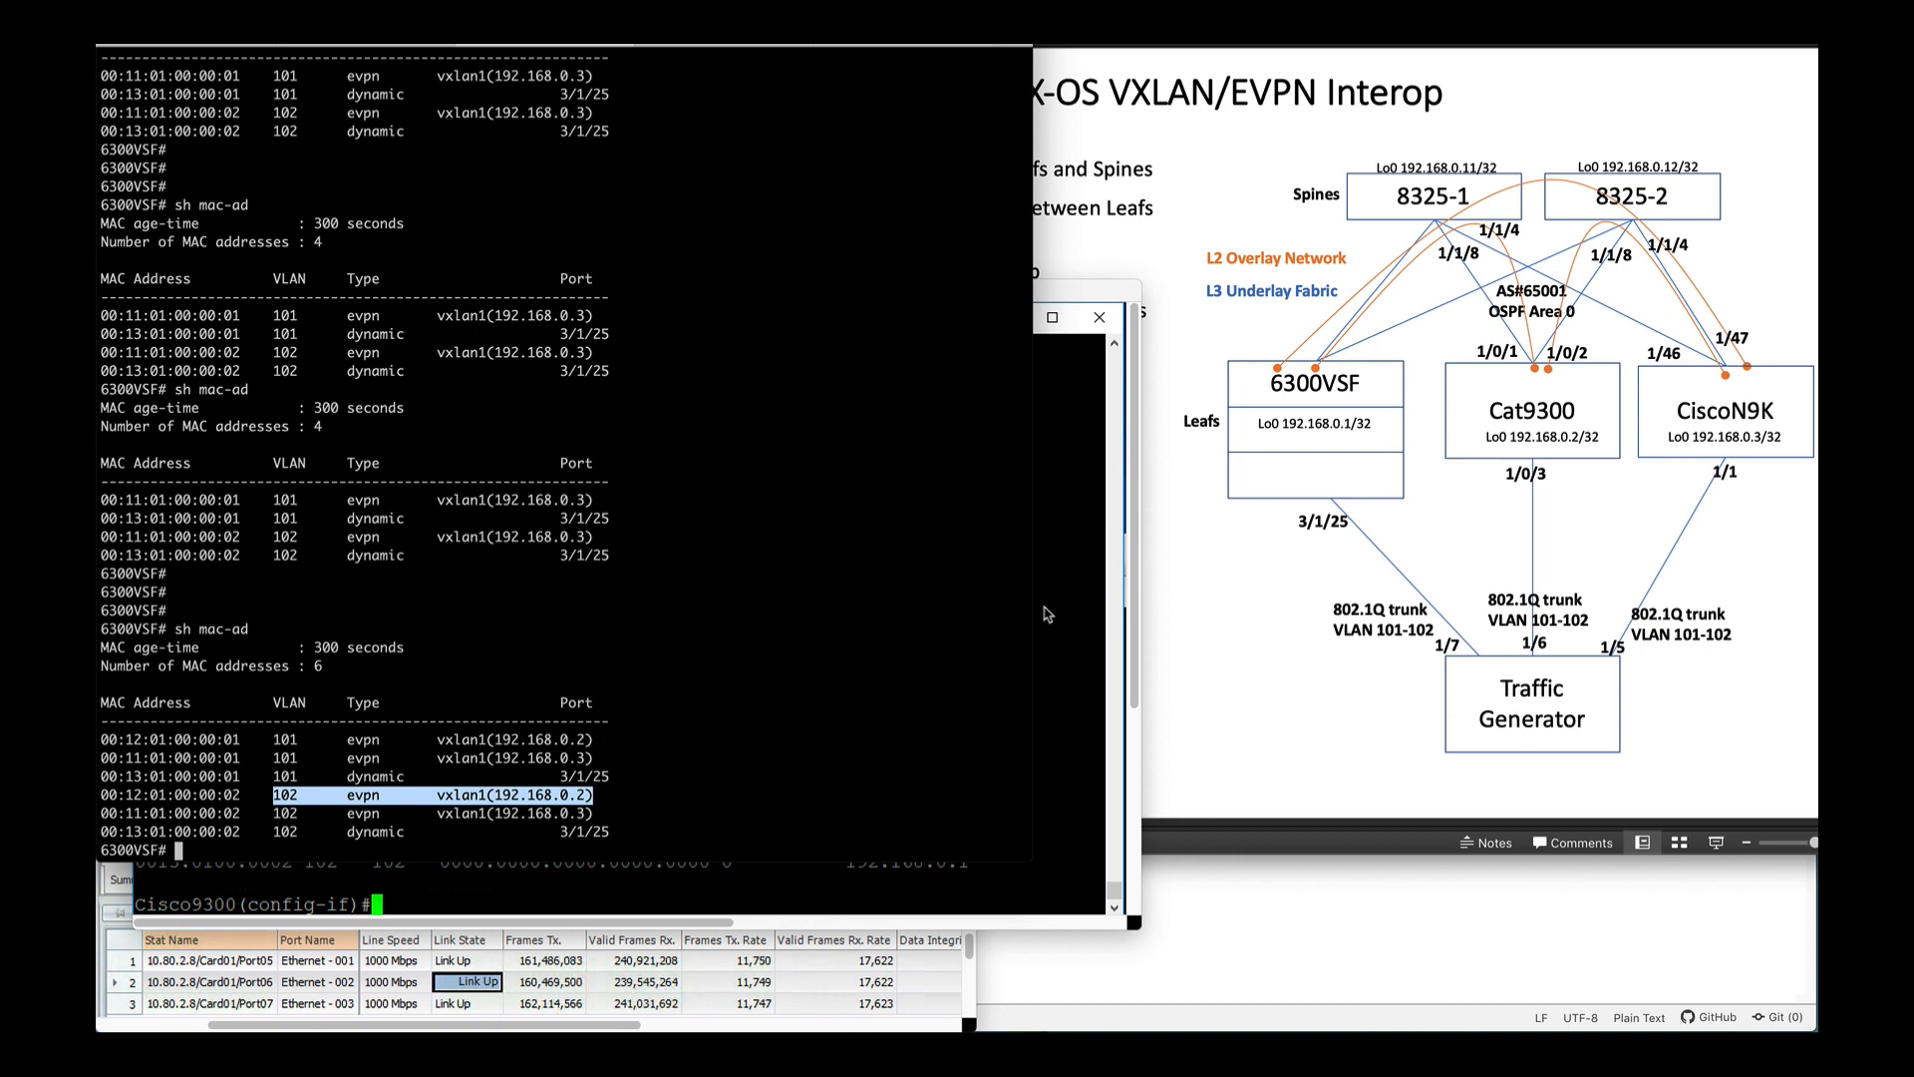